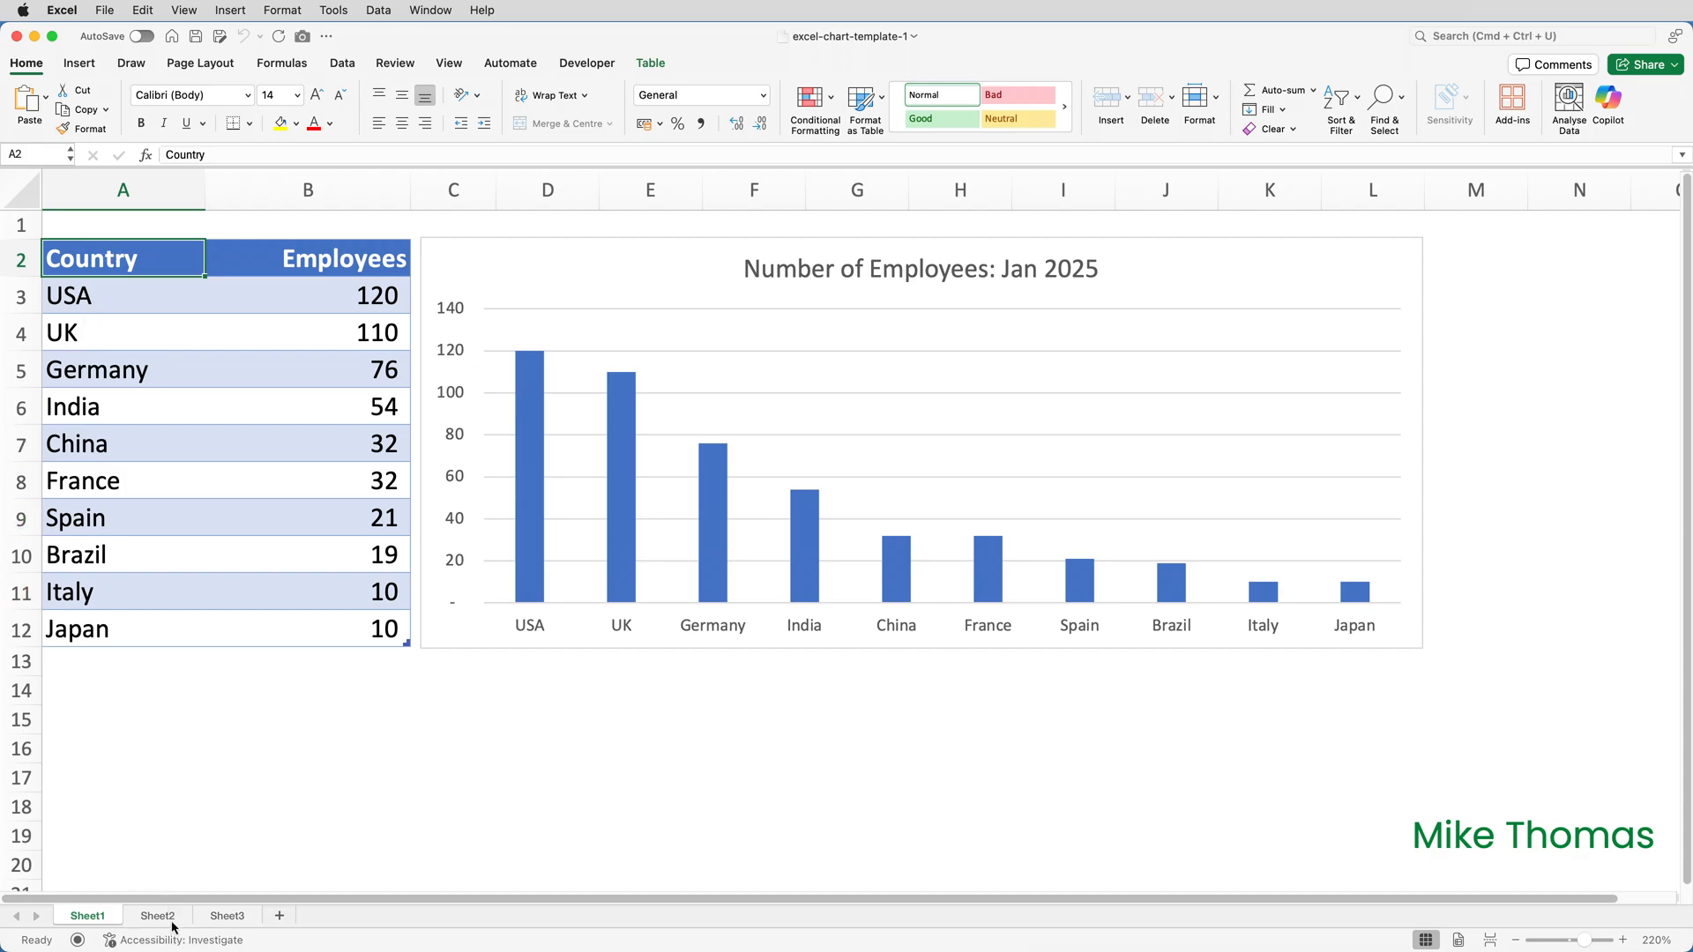
# Switch to Sheet2 holding the green, data-labelled employees chart
pyautogui.click(157, 915)
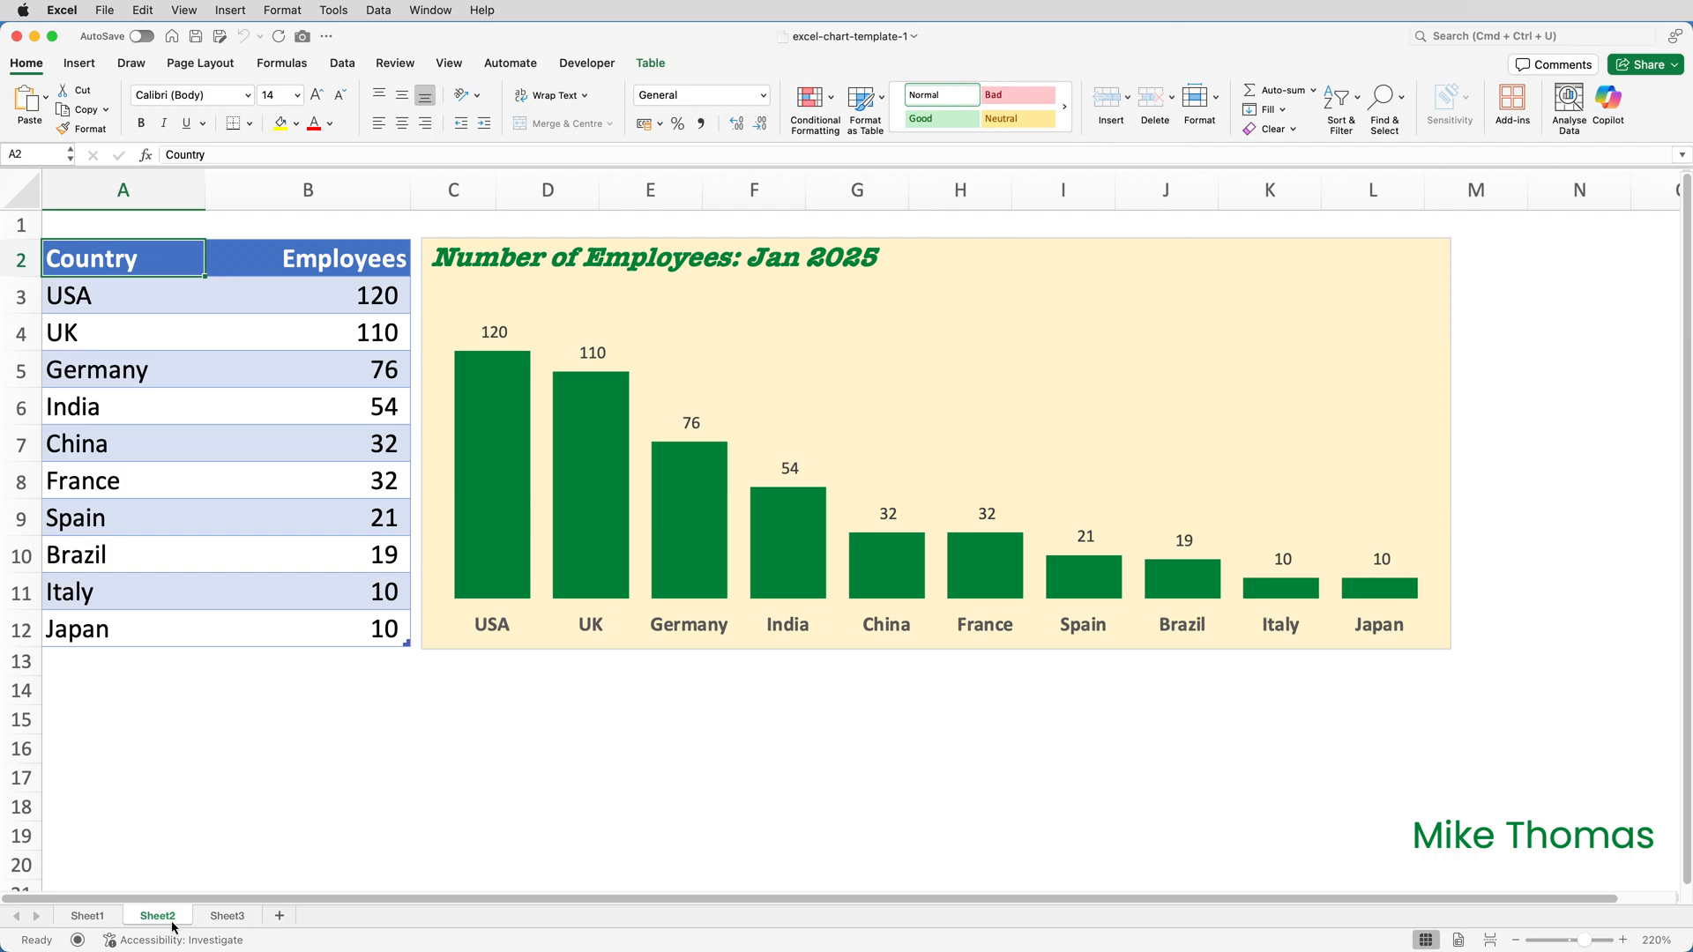
pyautogui.moveTo(197, 909)
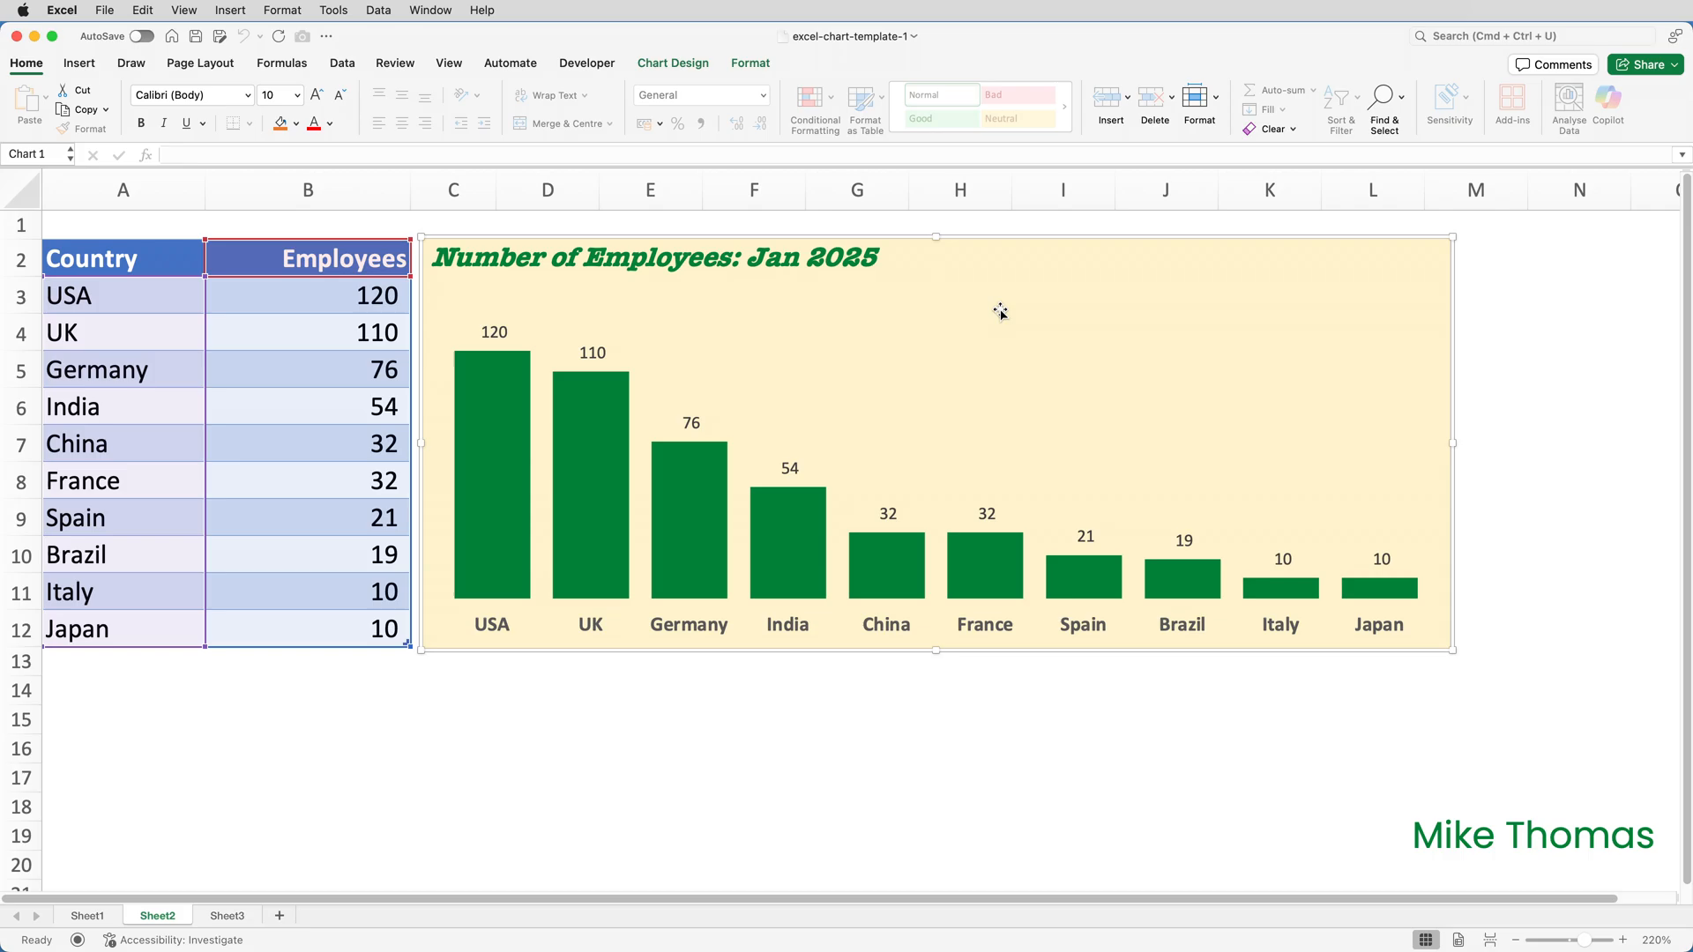
pyautogui.moveTo(992, 237)
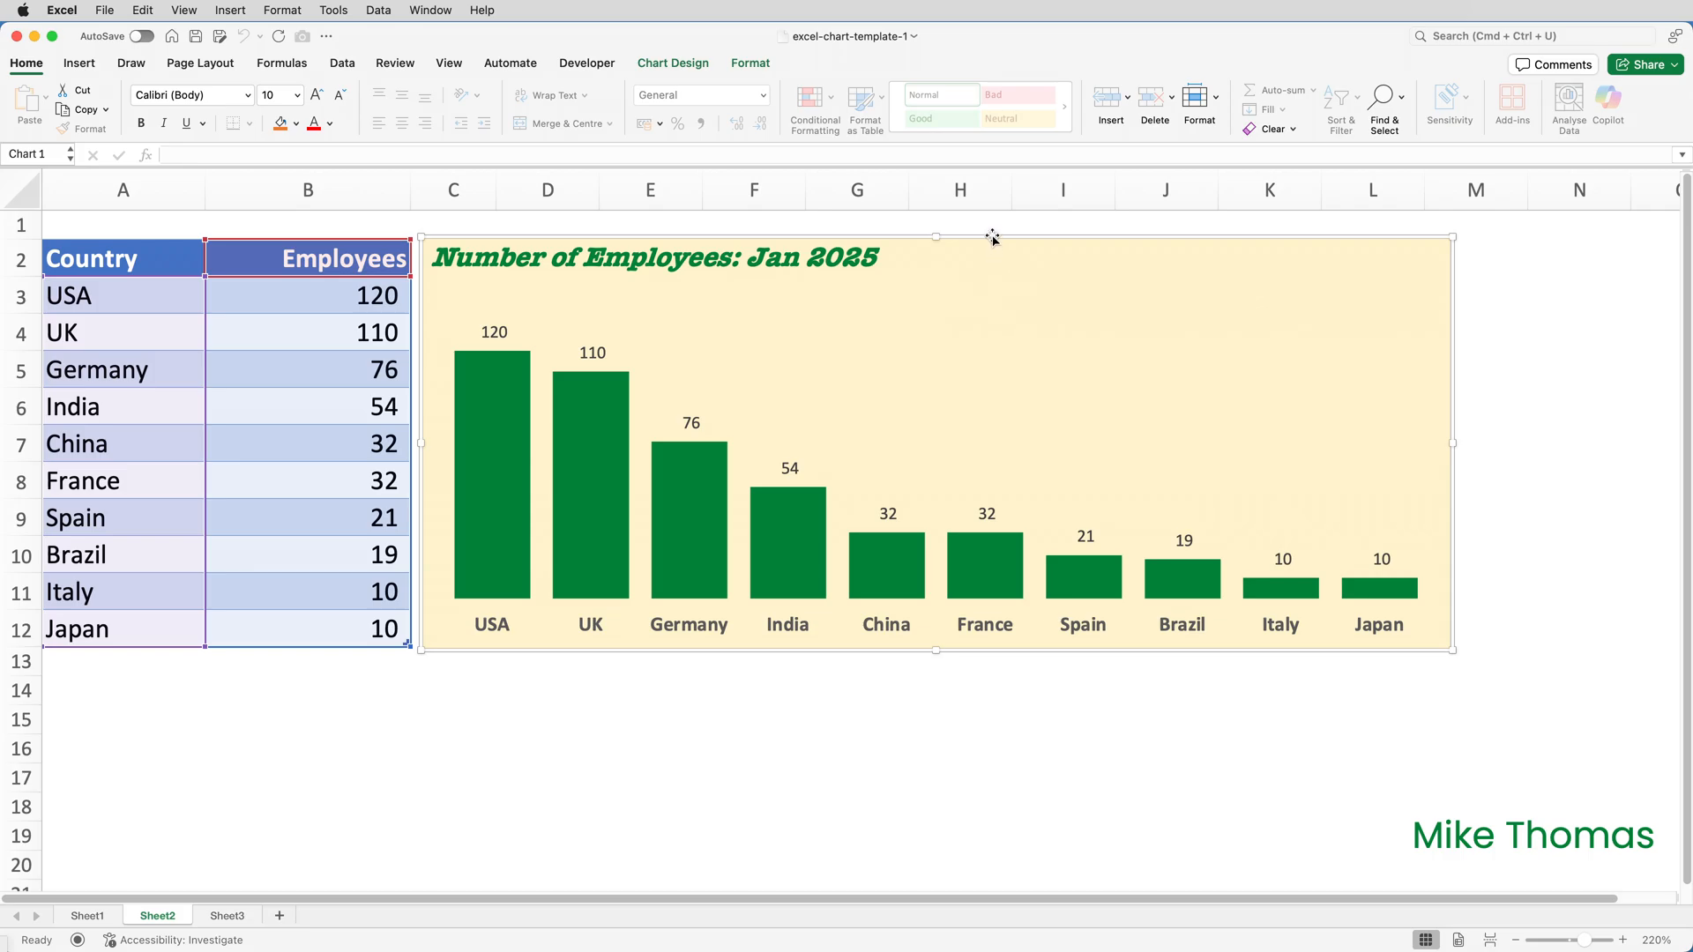
# Save the employees chart as template Demo1 in Chart Templates, then go to Sheet3
pyautogui.rightClick(991, 236)
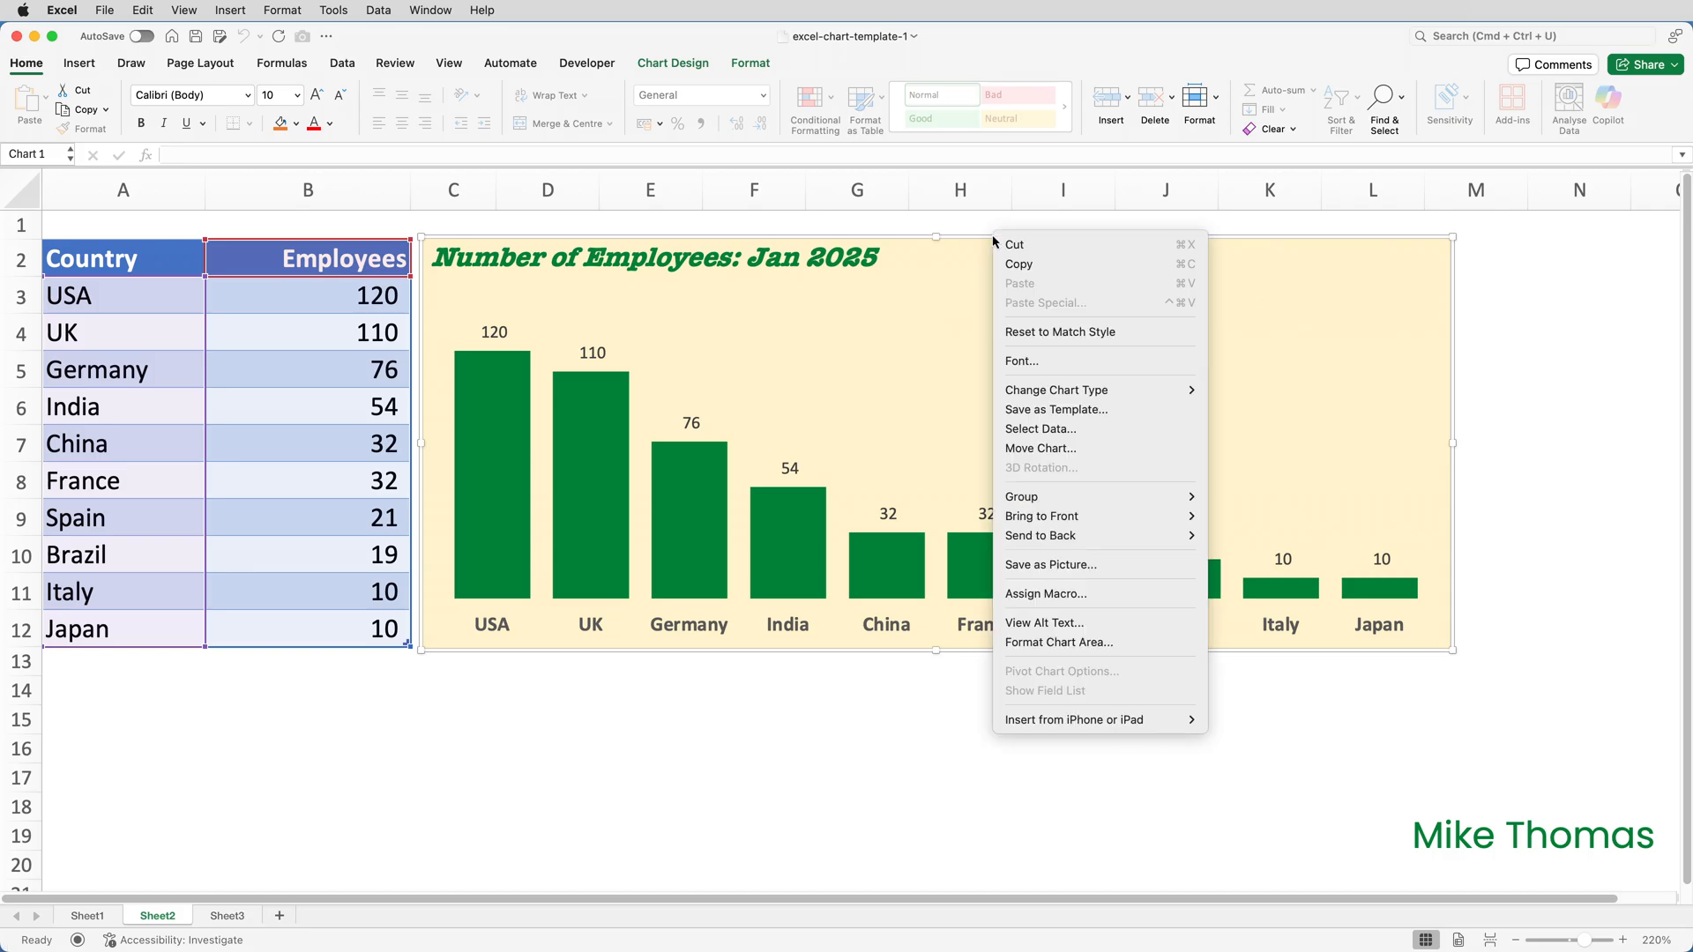
pyautogui.moveTo(1015, 245)
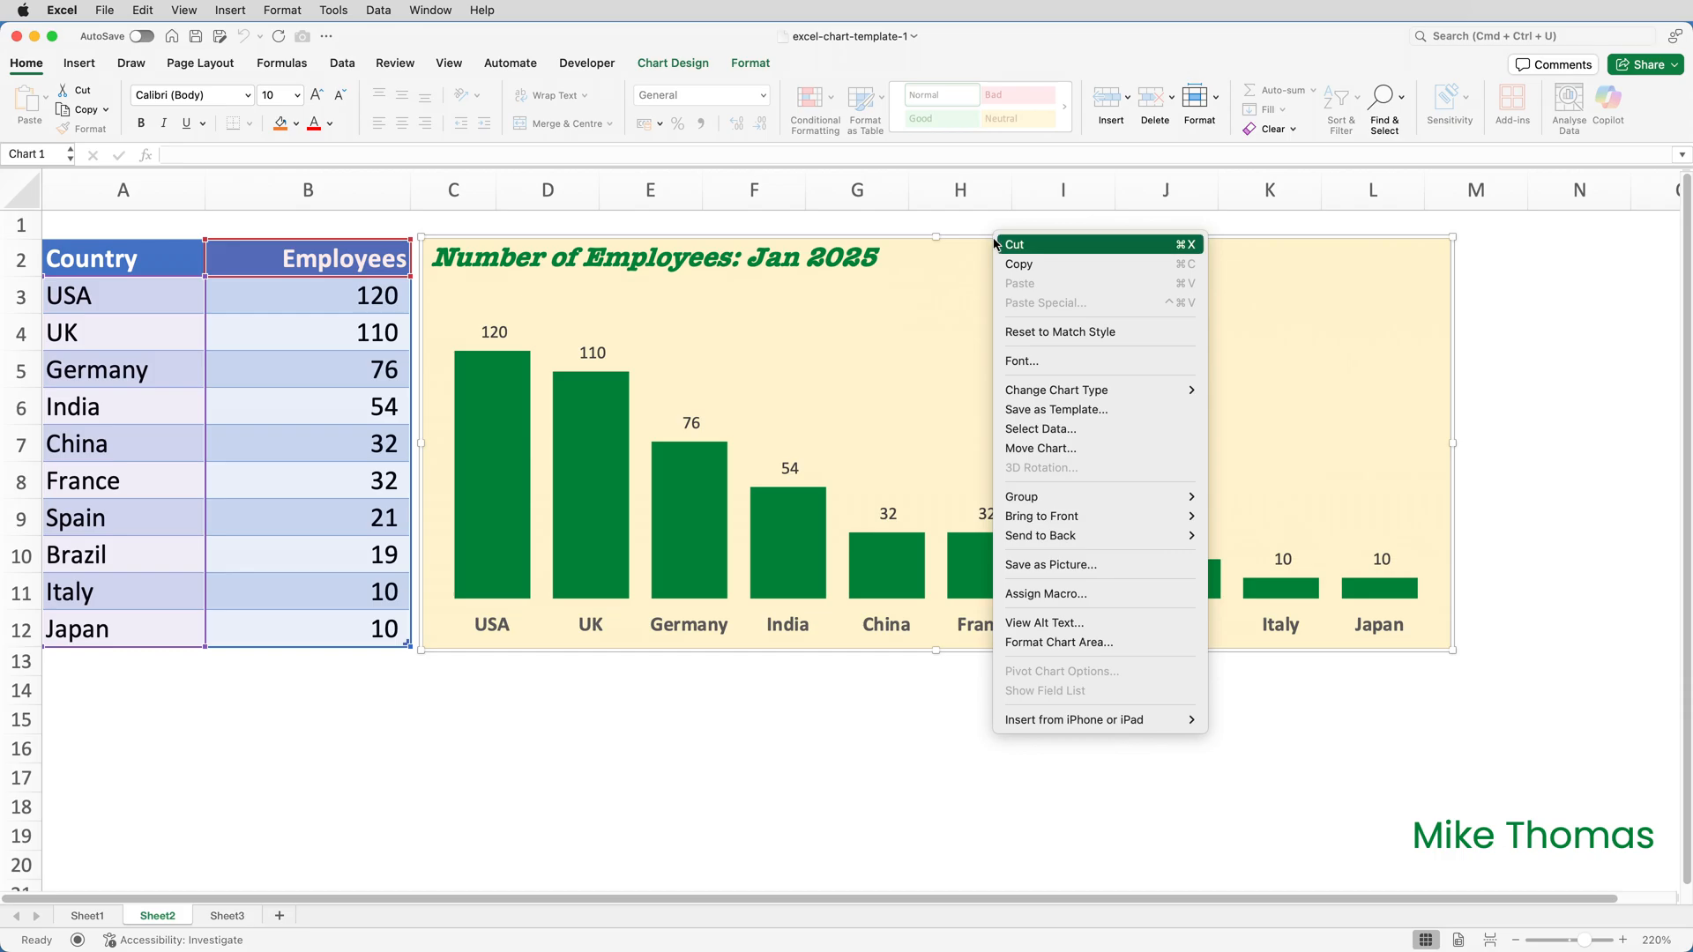
pyautogui.moveTo(1091, 409)
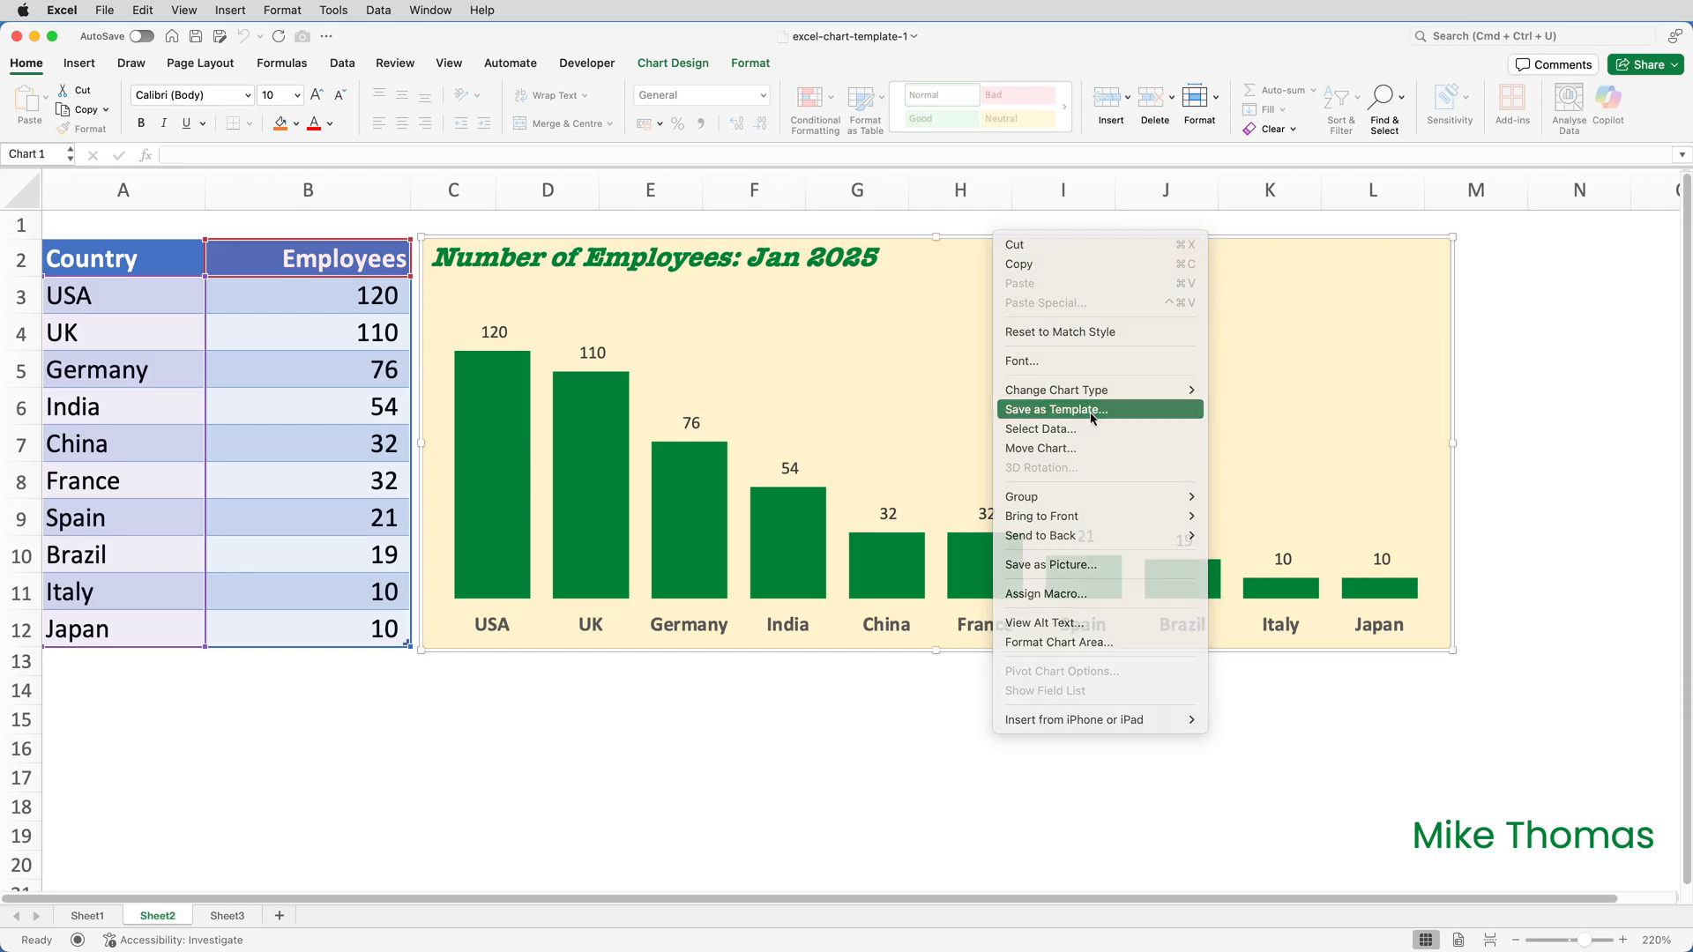
pyautogui.click(1056, 409)
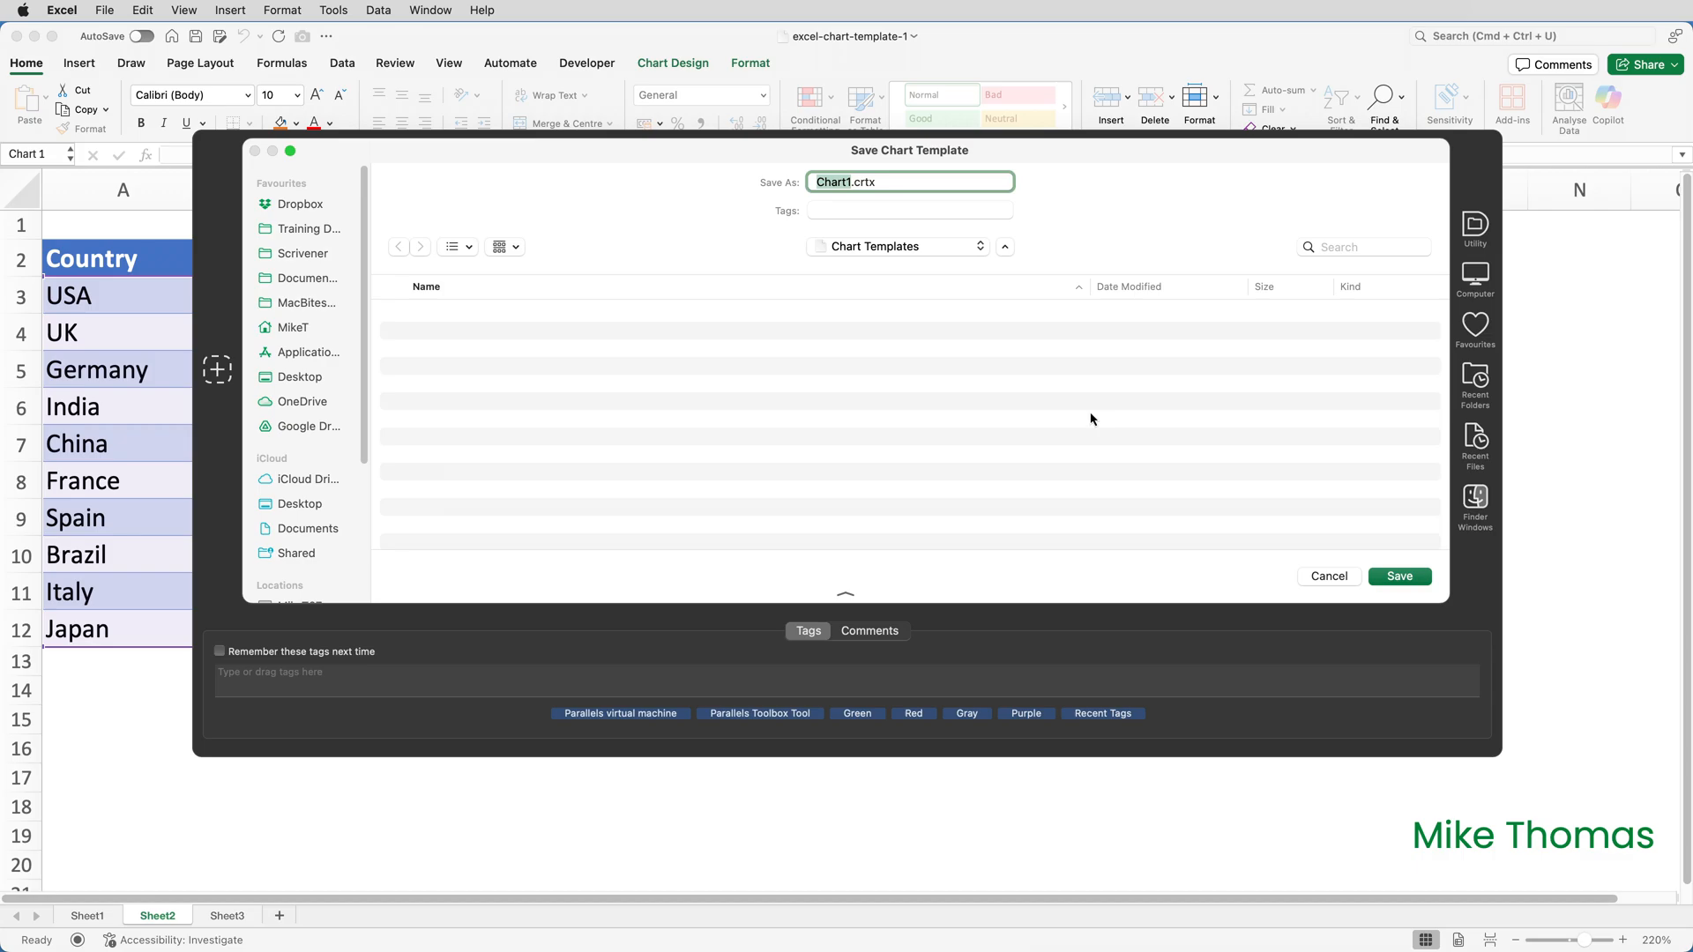
pyautogui.write('Demo')
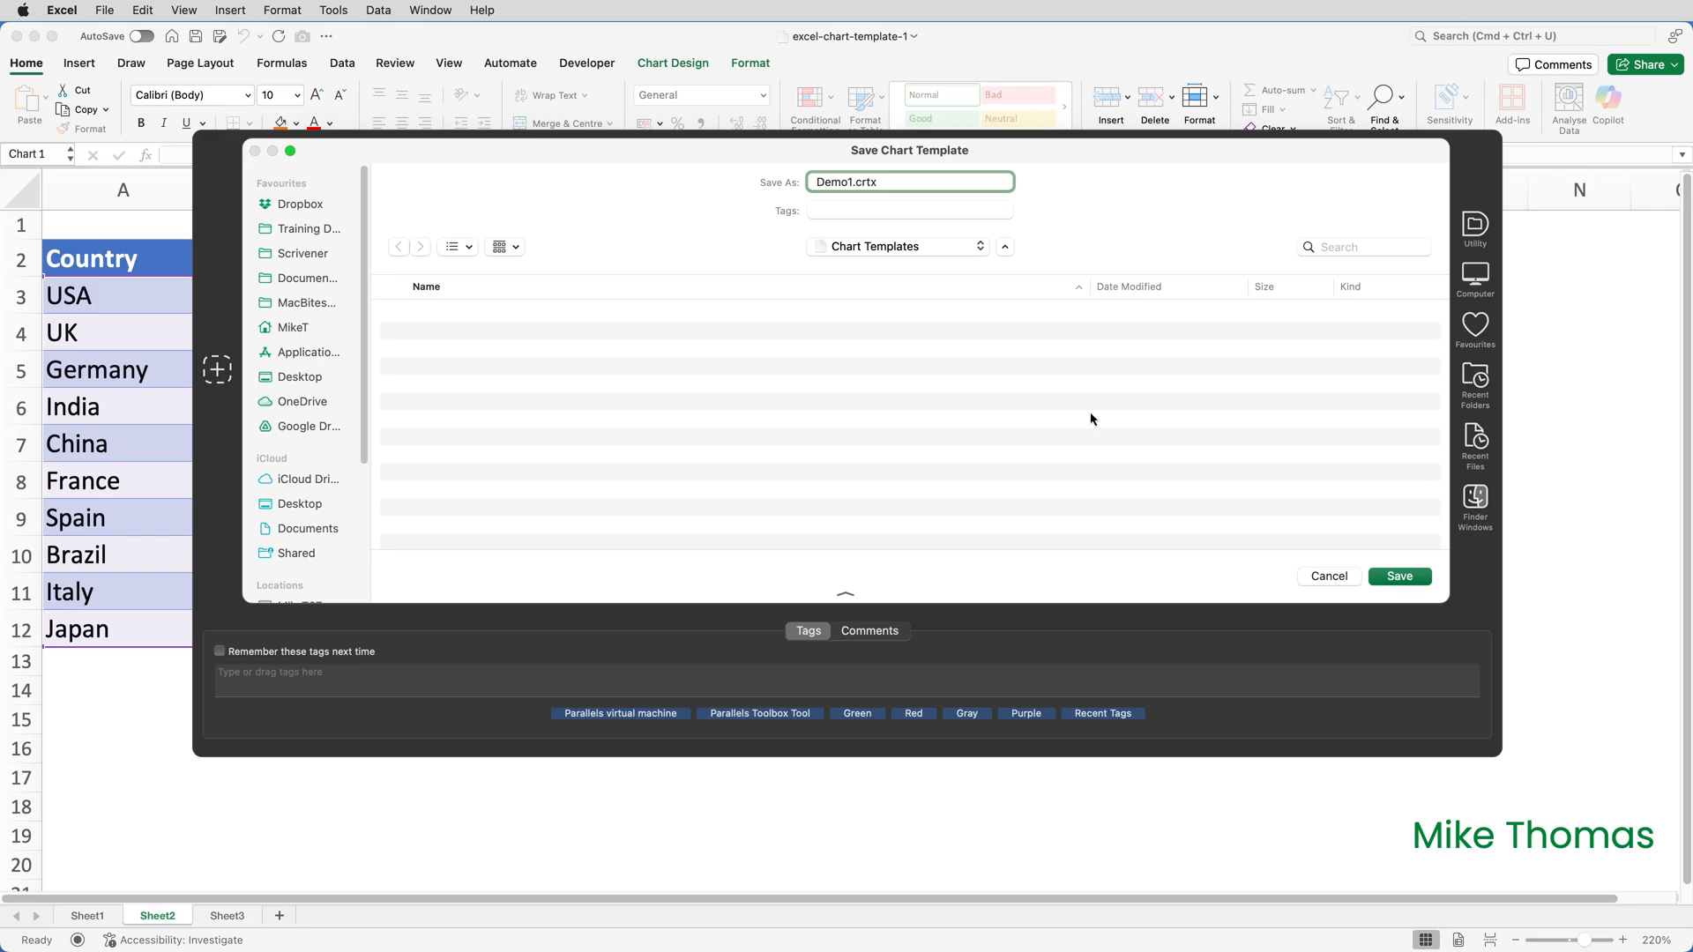
pyautogui.moveTo(981, 249)
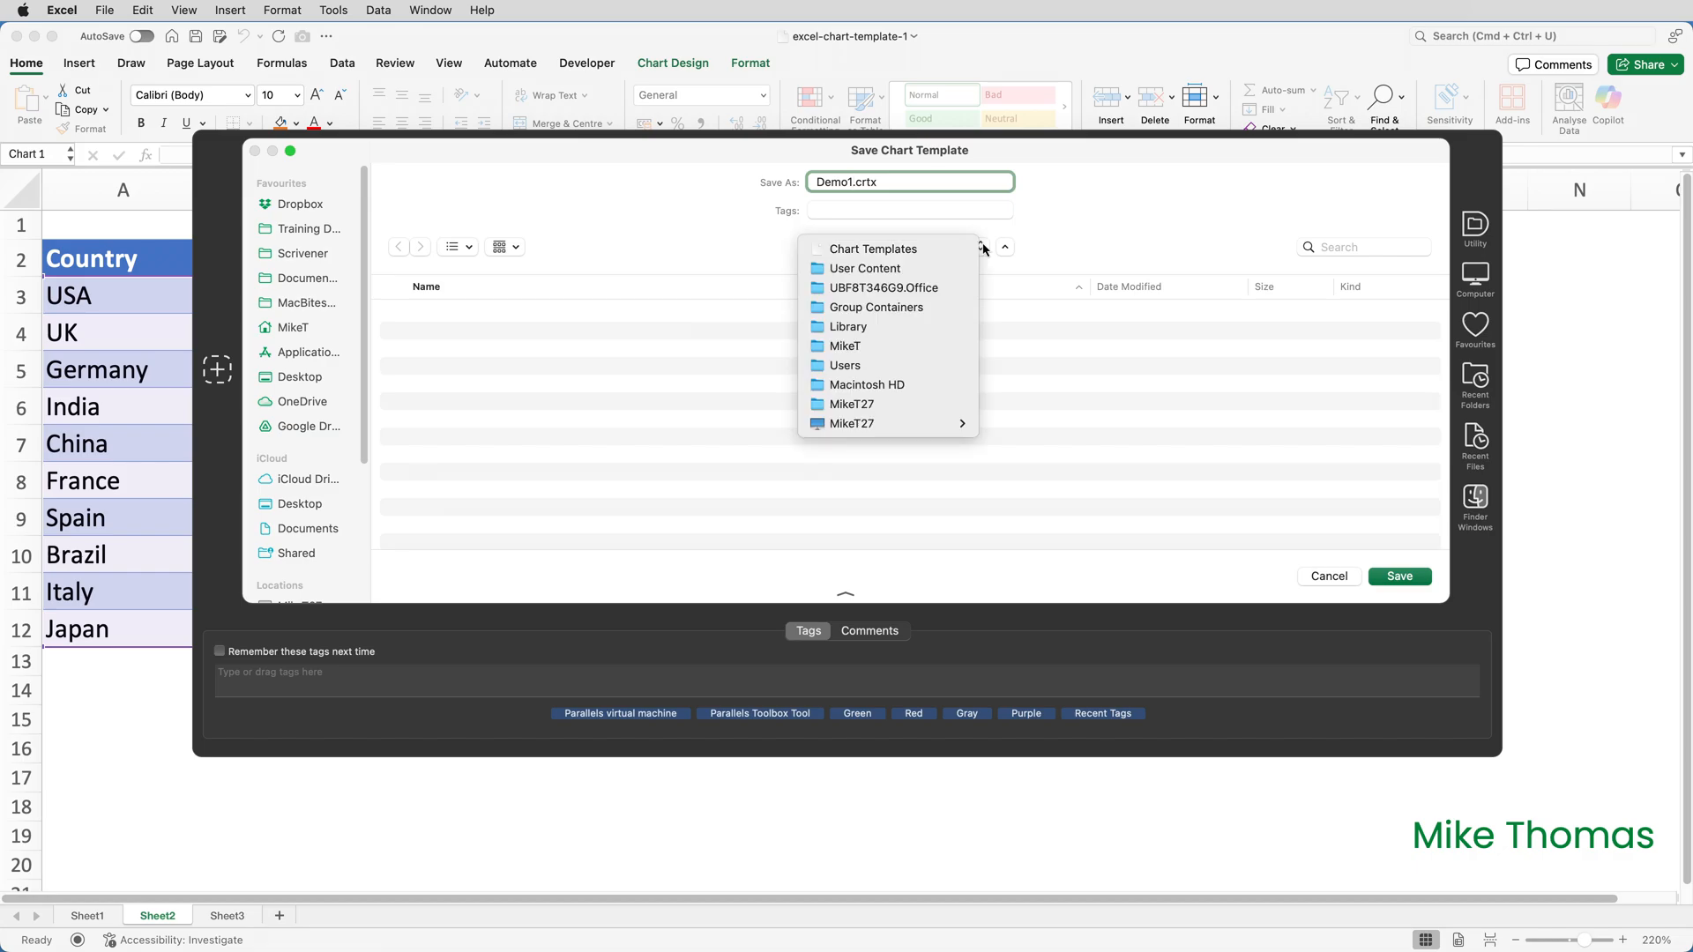
pyautogui.click(872, 248)
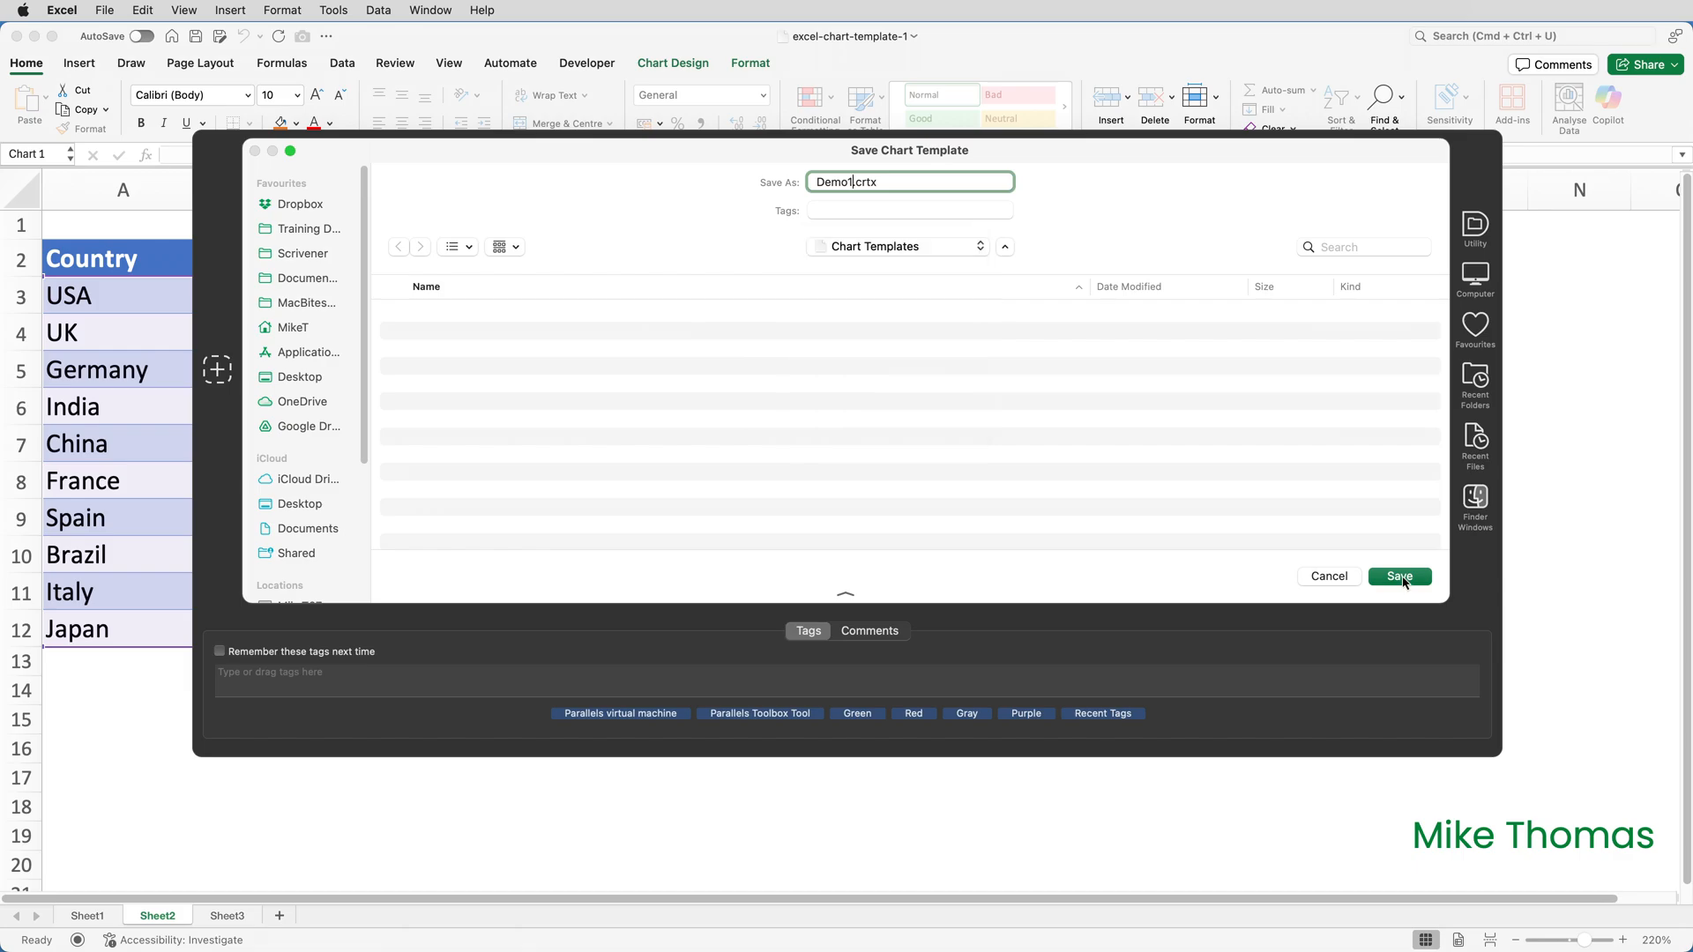
pyautogui.click(1399, 576)
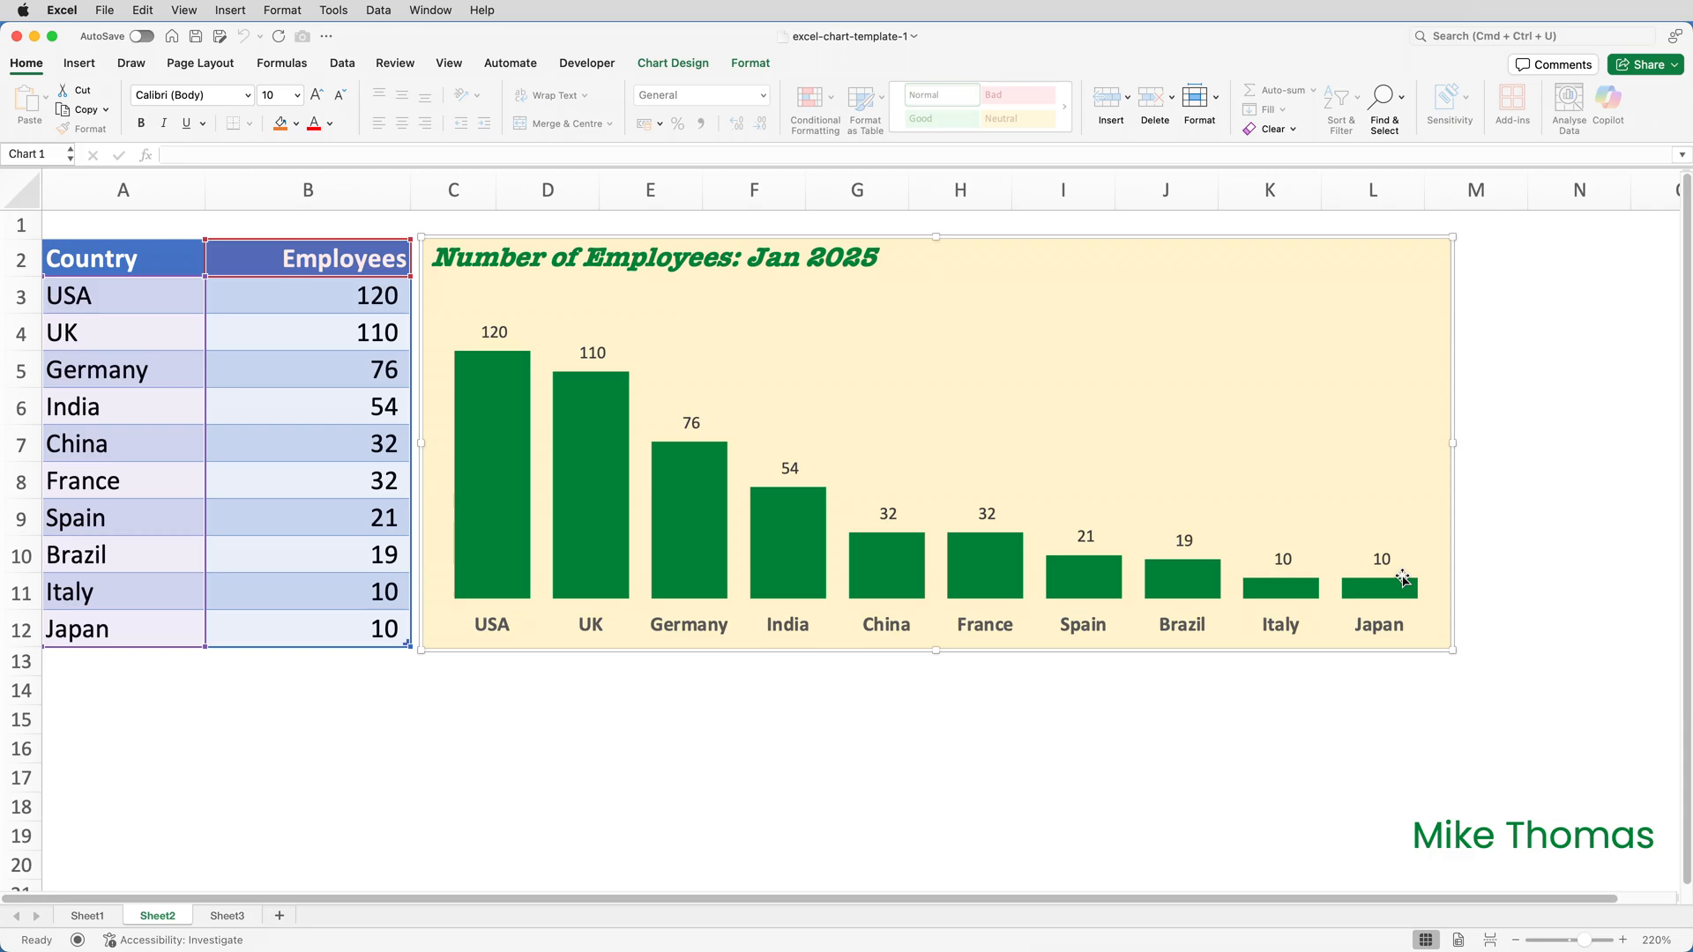
pyautogui.moveTo(1296, 630)
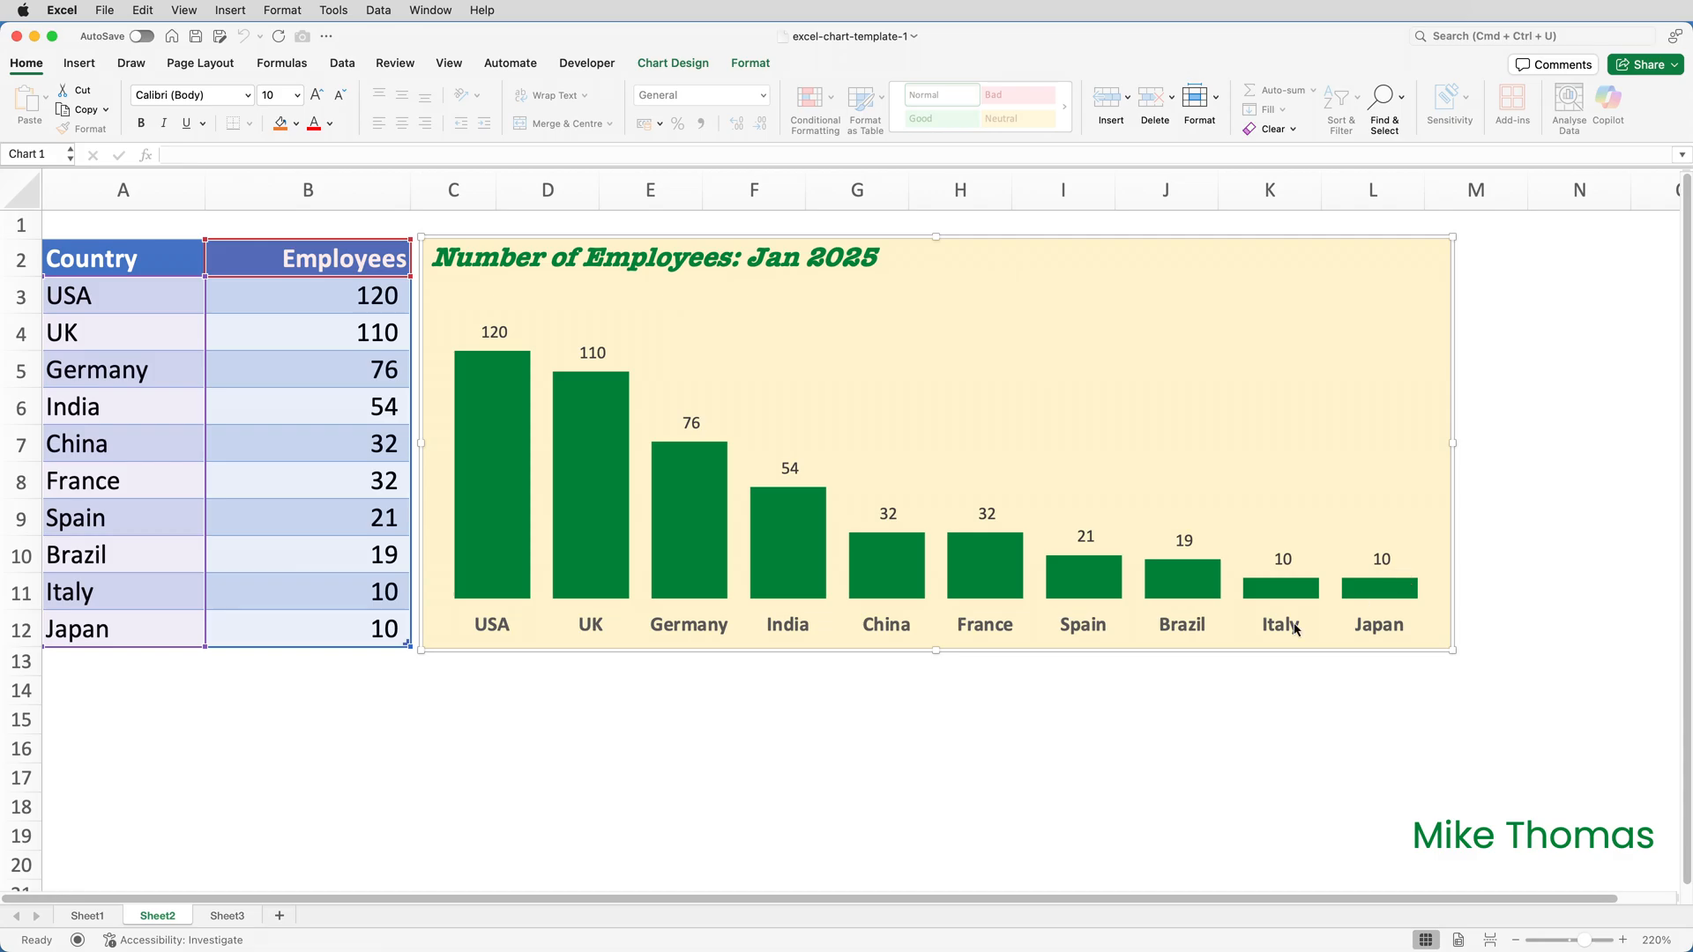
pyautogui.click(226, 914)
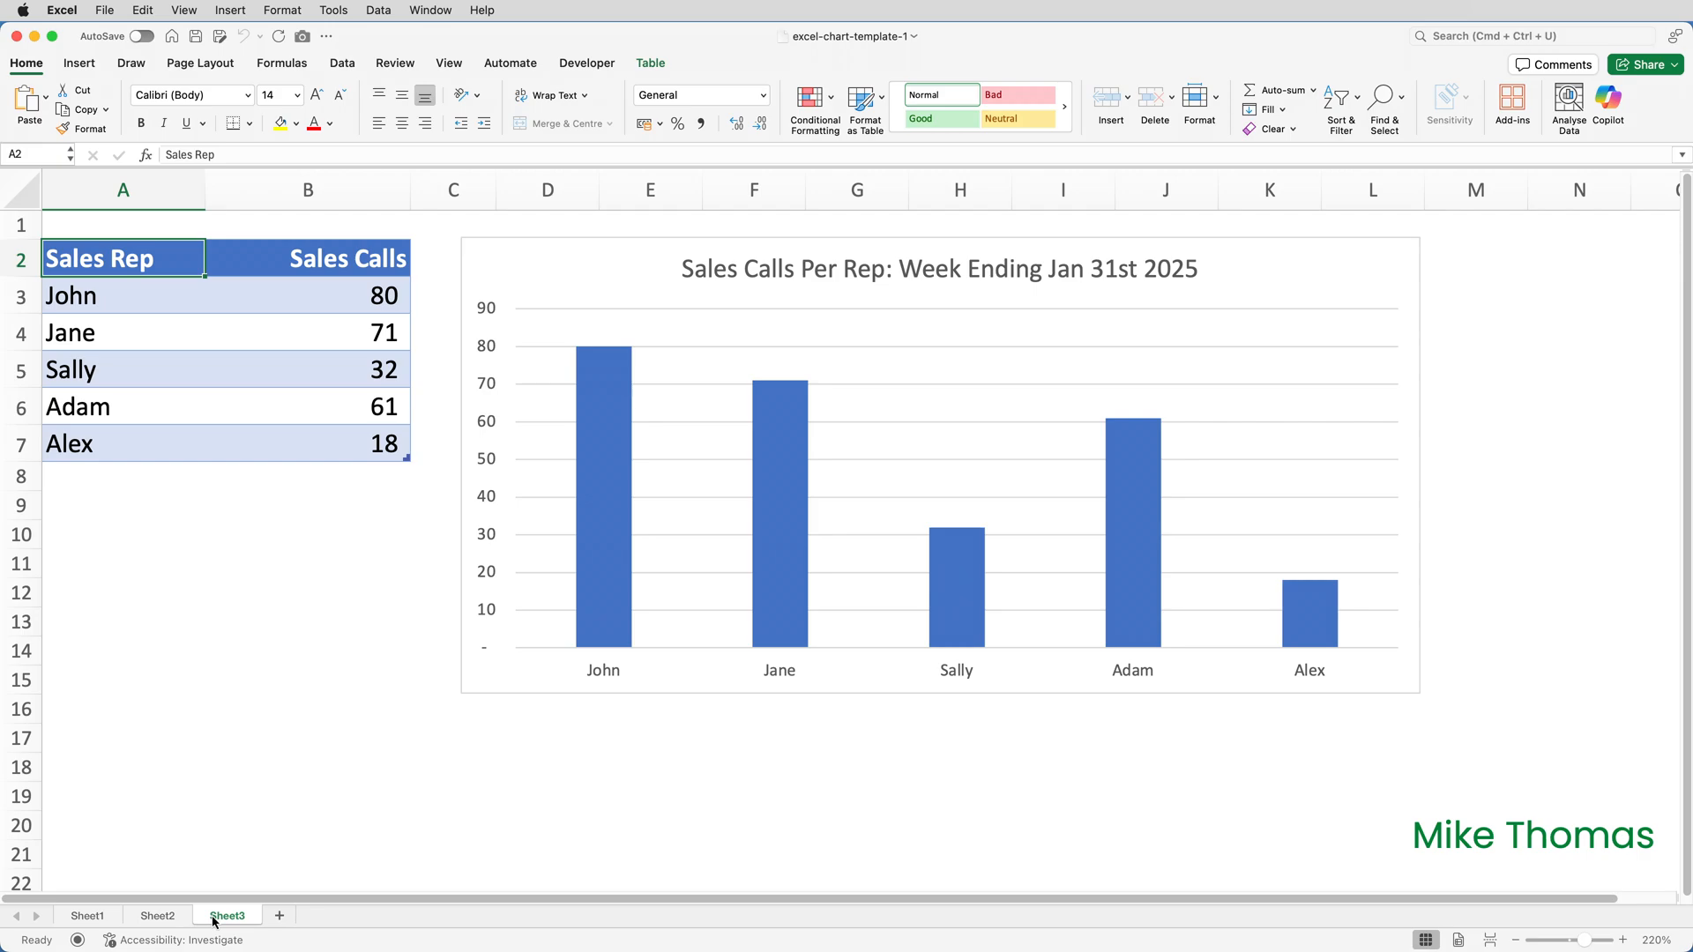
pyautogui.moveTo(634, 246)
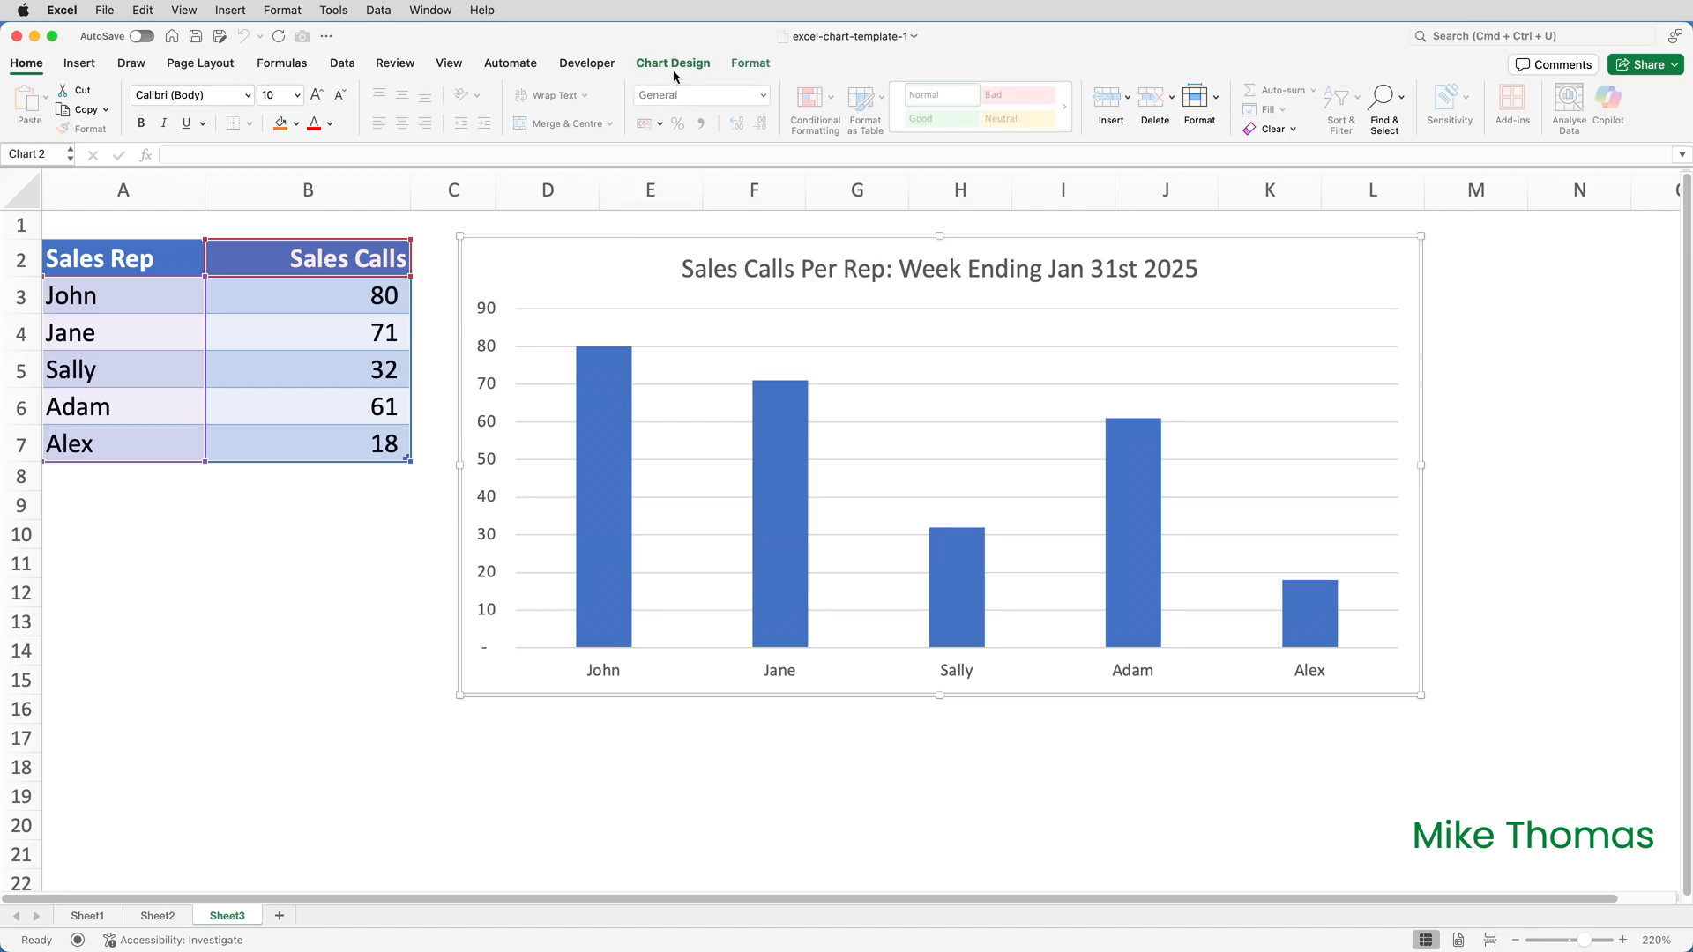
# Show the chart type and template choices for the Sheet3 sales-calls chart via Chart Design
pyautogui.click(673, 62)
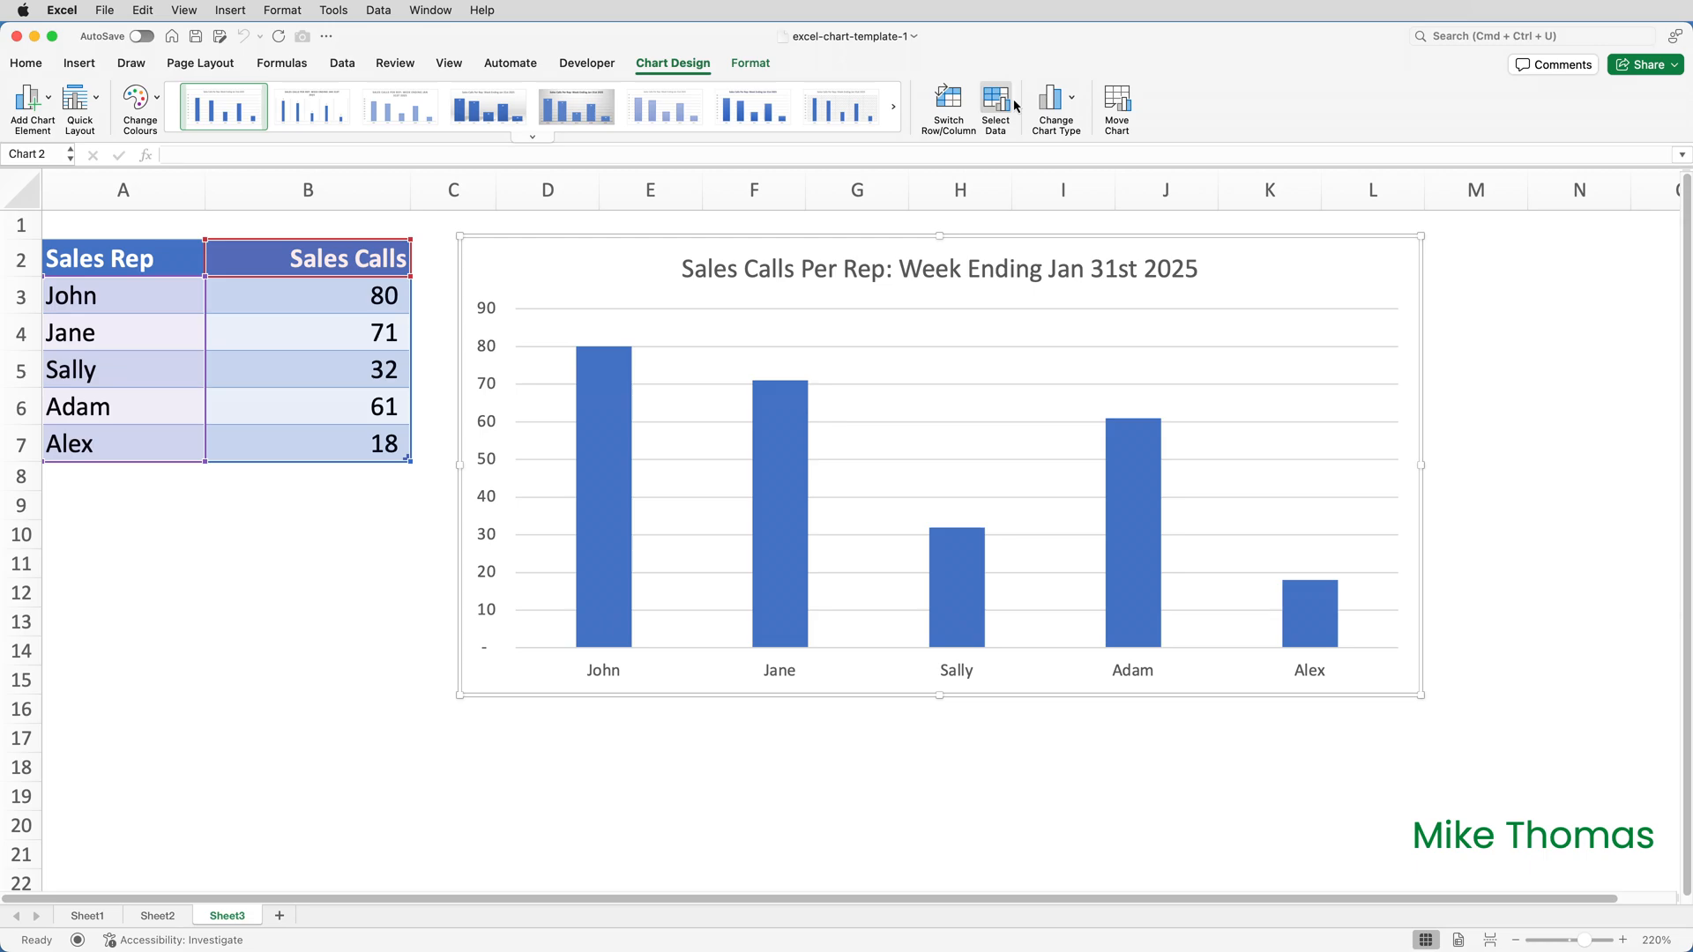
pyautogui.click(1054, 107)
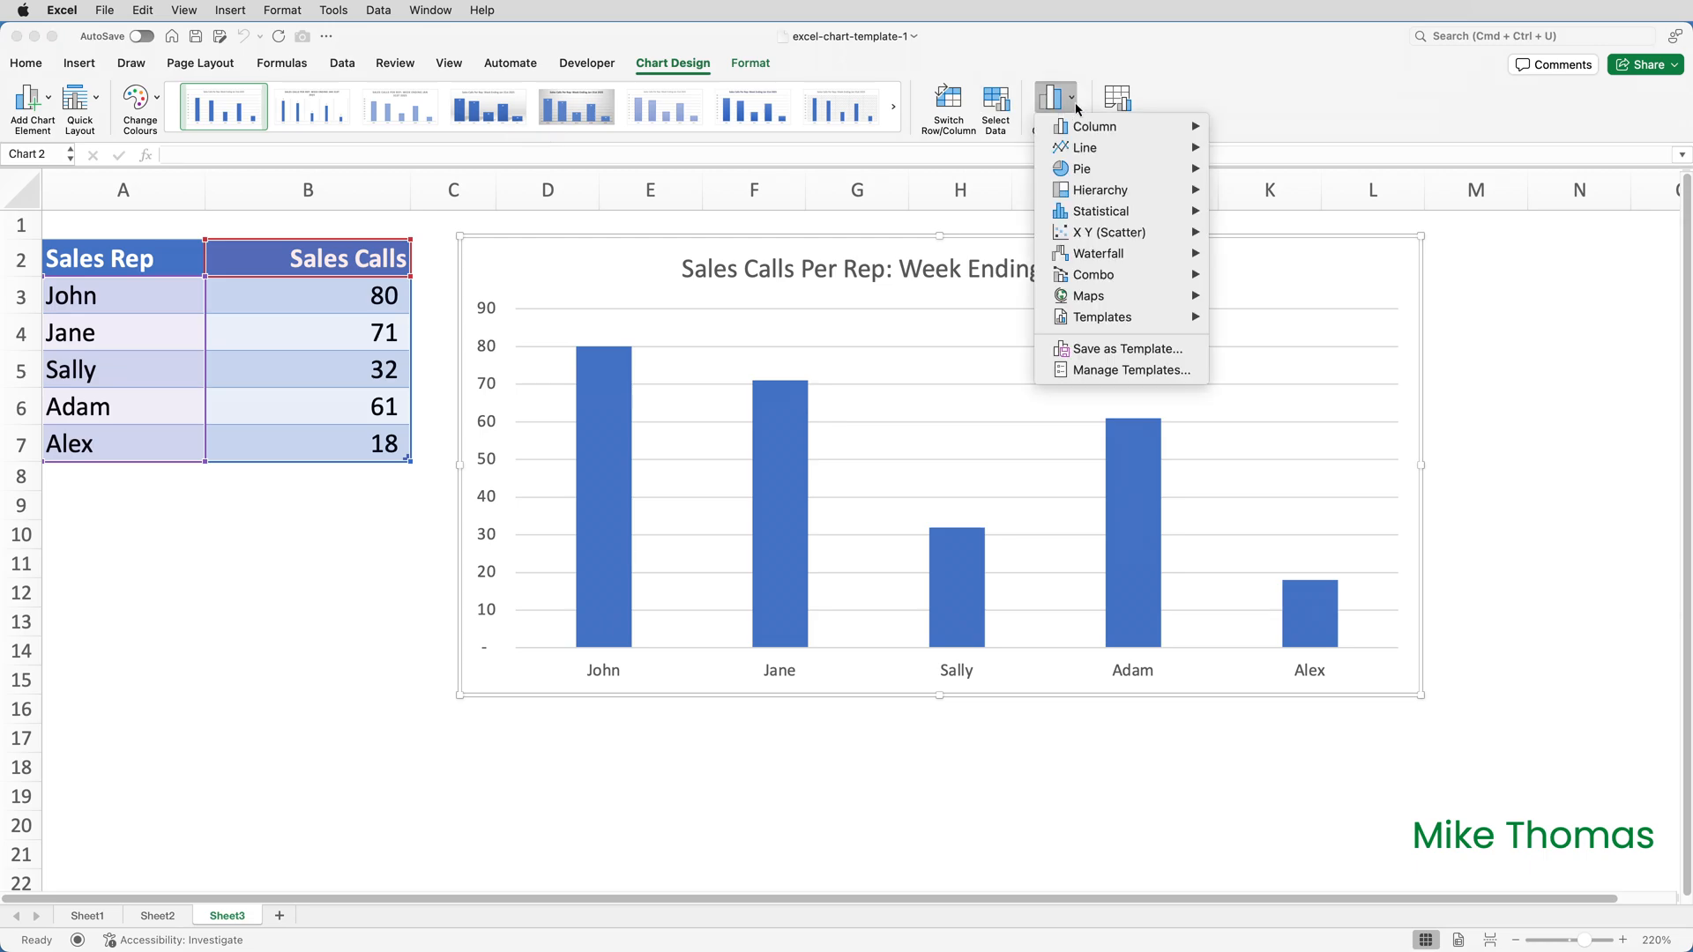
pyautogui.moveTo(1101, 317)
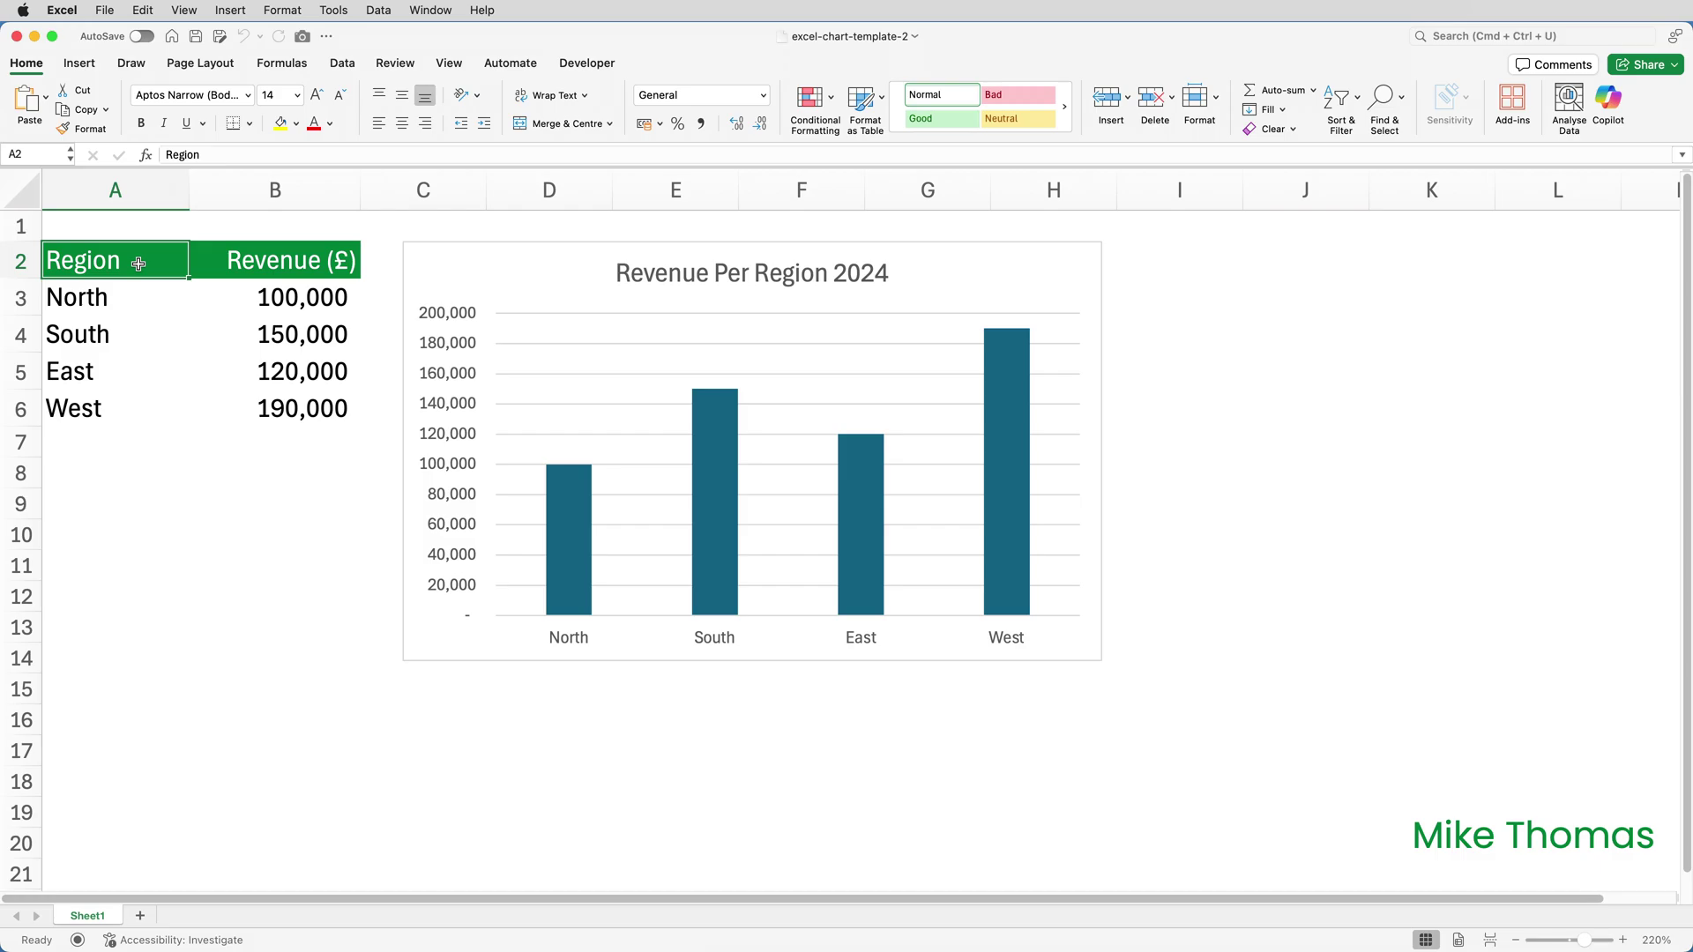
pyautogui.moveTo(297, 283)
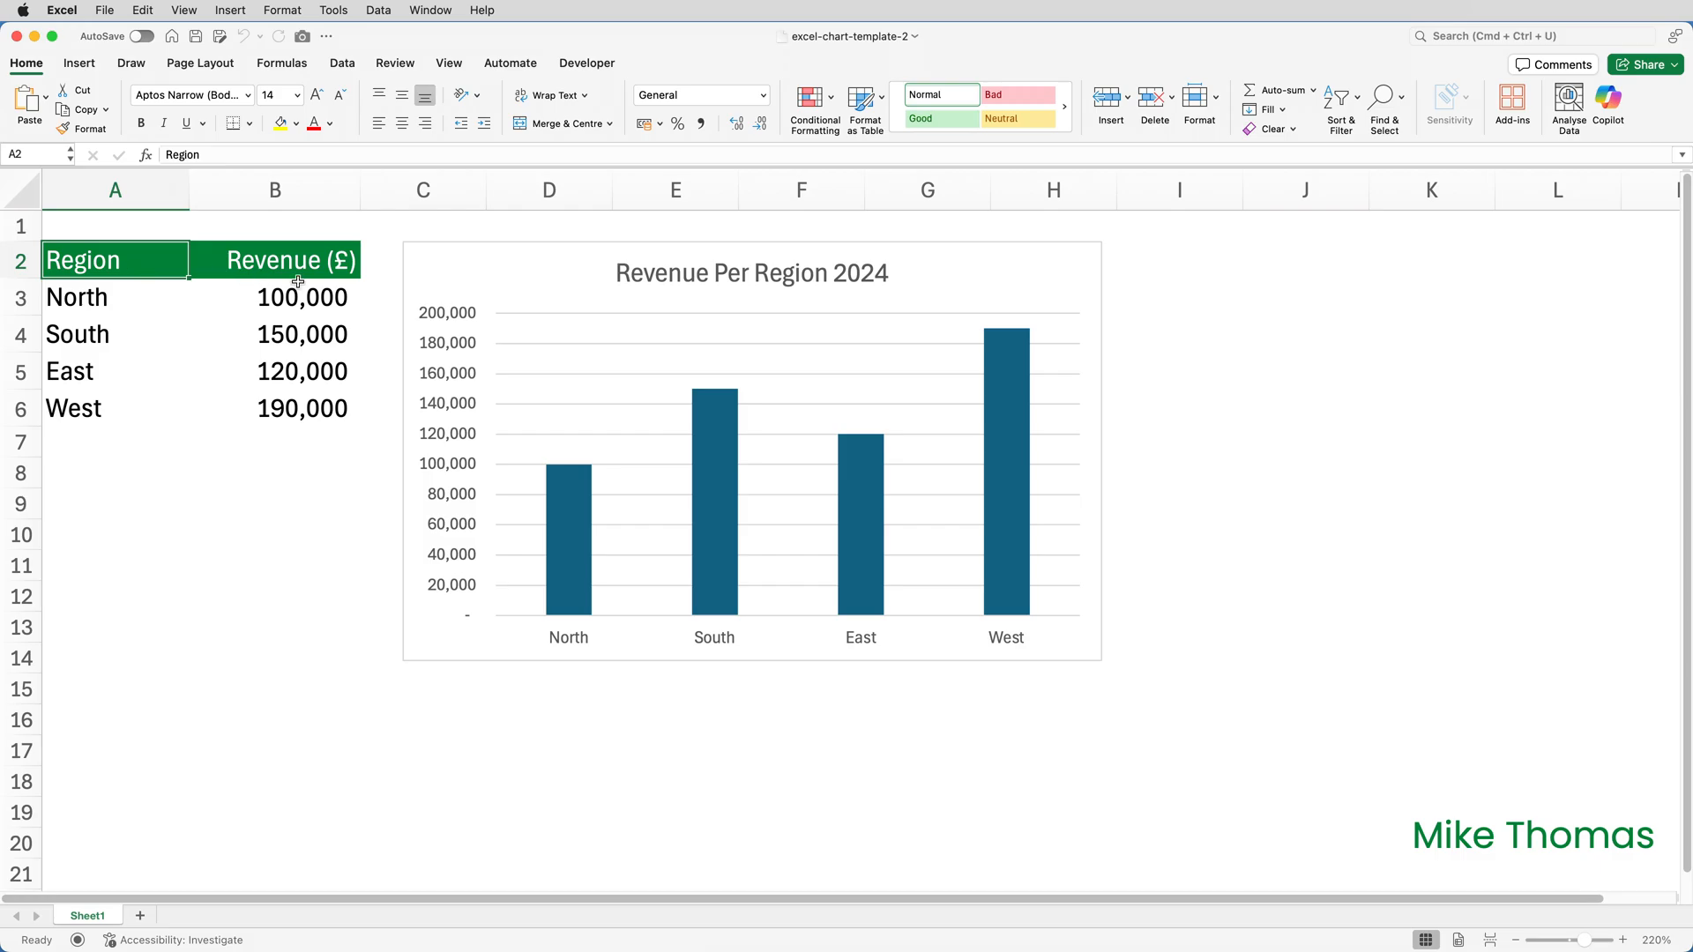
# Apply the saved template to the Revenue Per Region 2024 chart
pyautogui.click(750, 451)
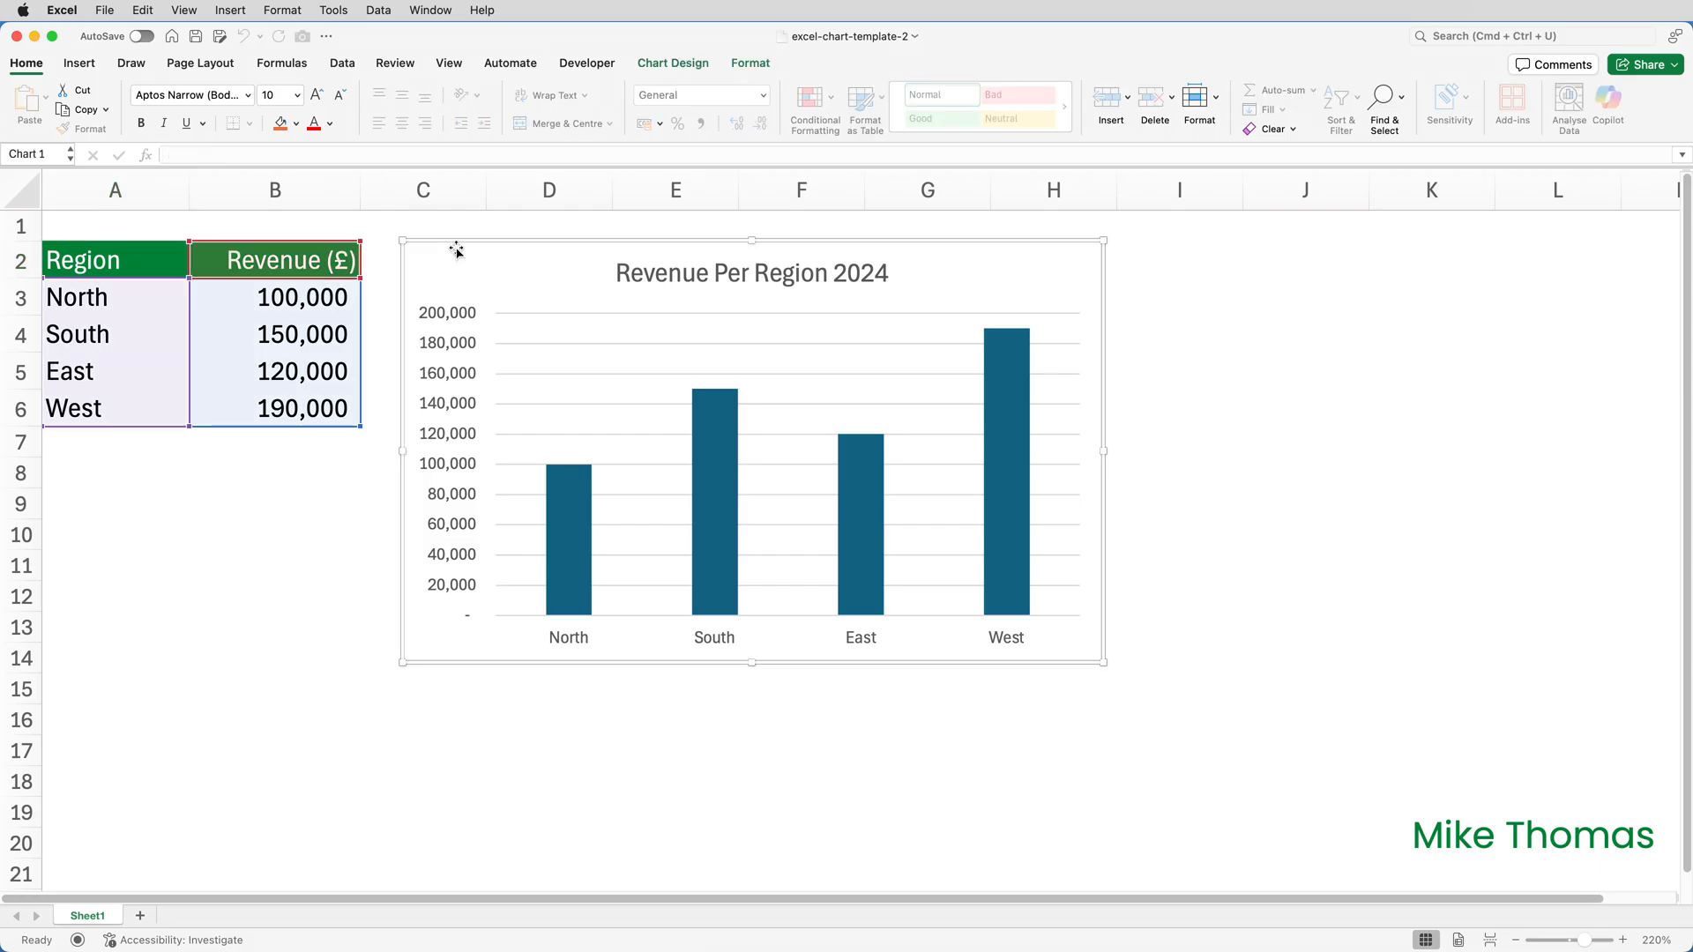
pyautogui.click(672, 62)
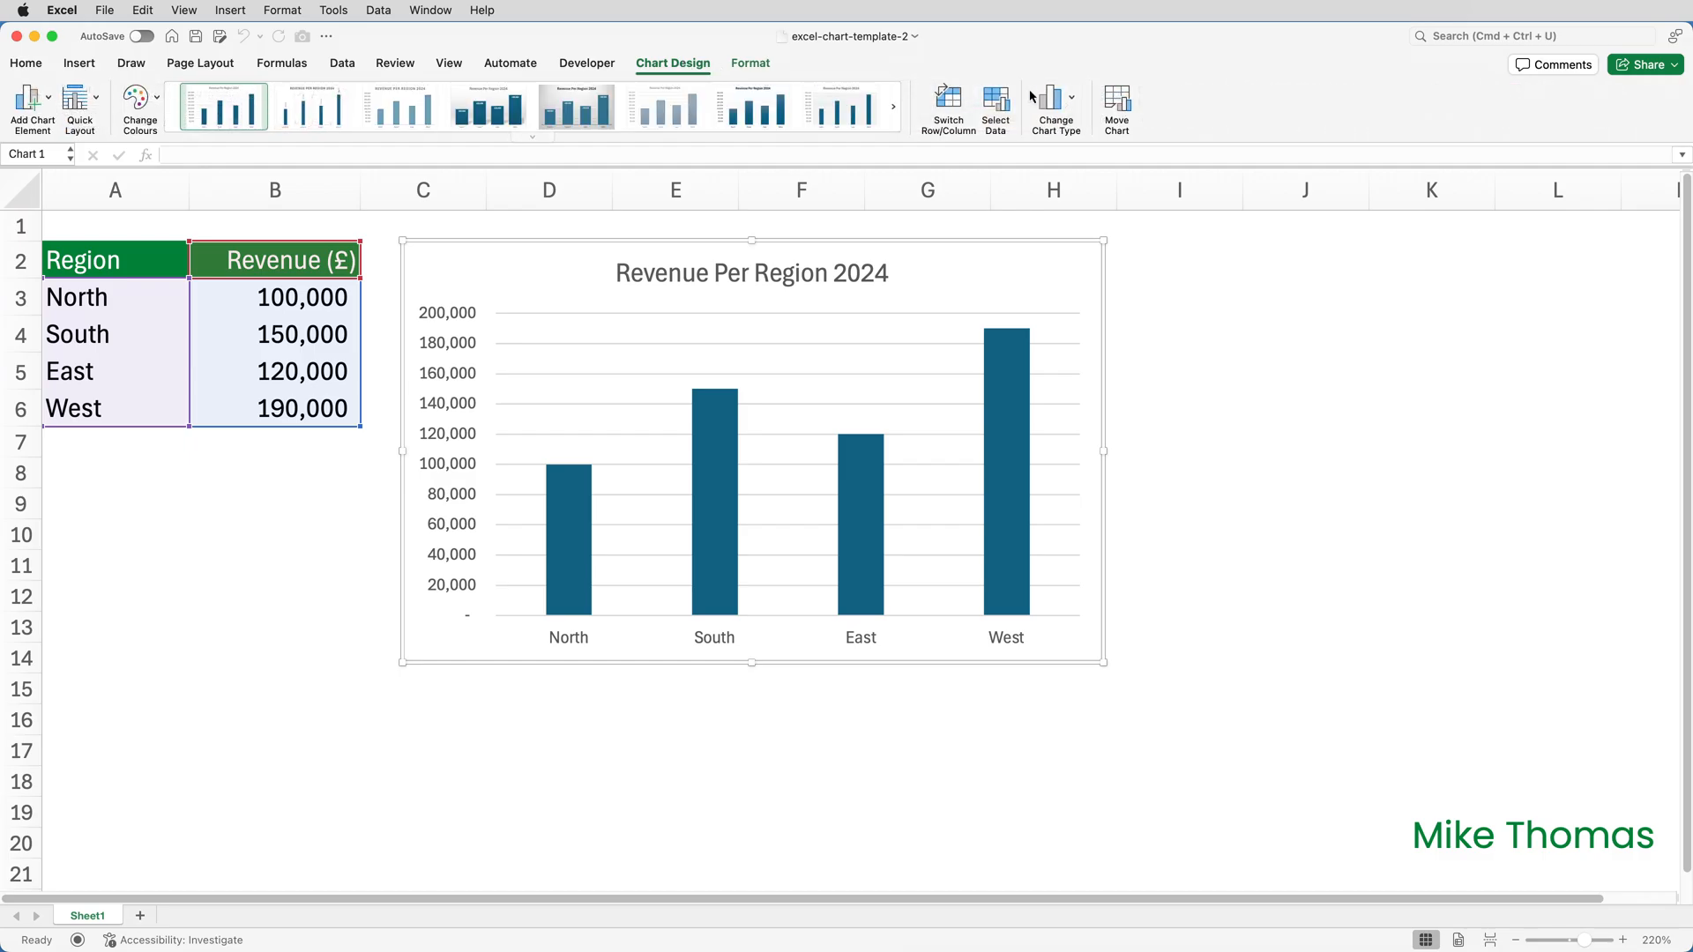
pyautogui.click(1055, 97)
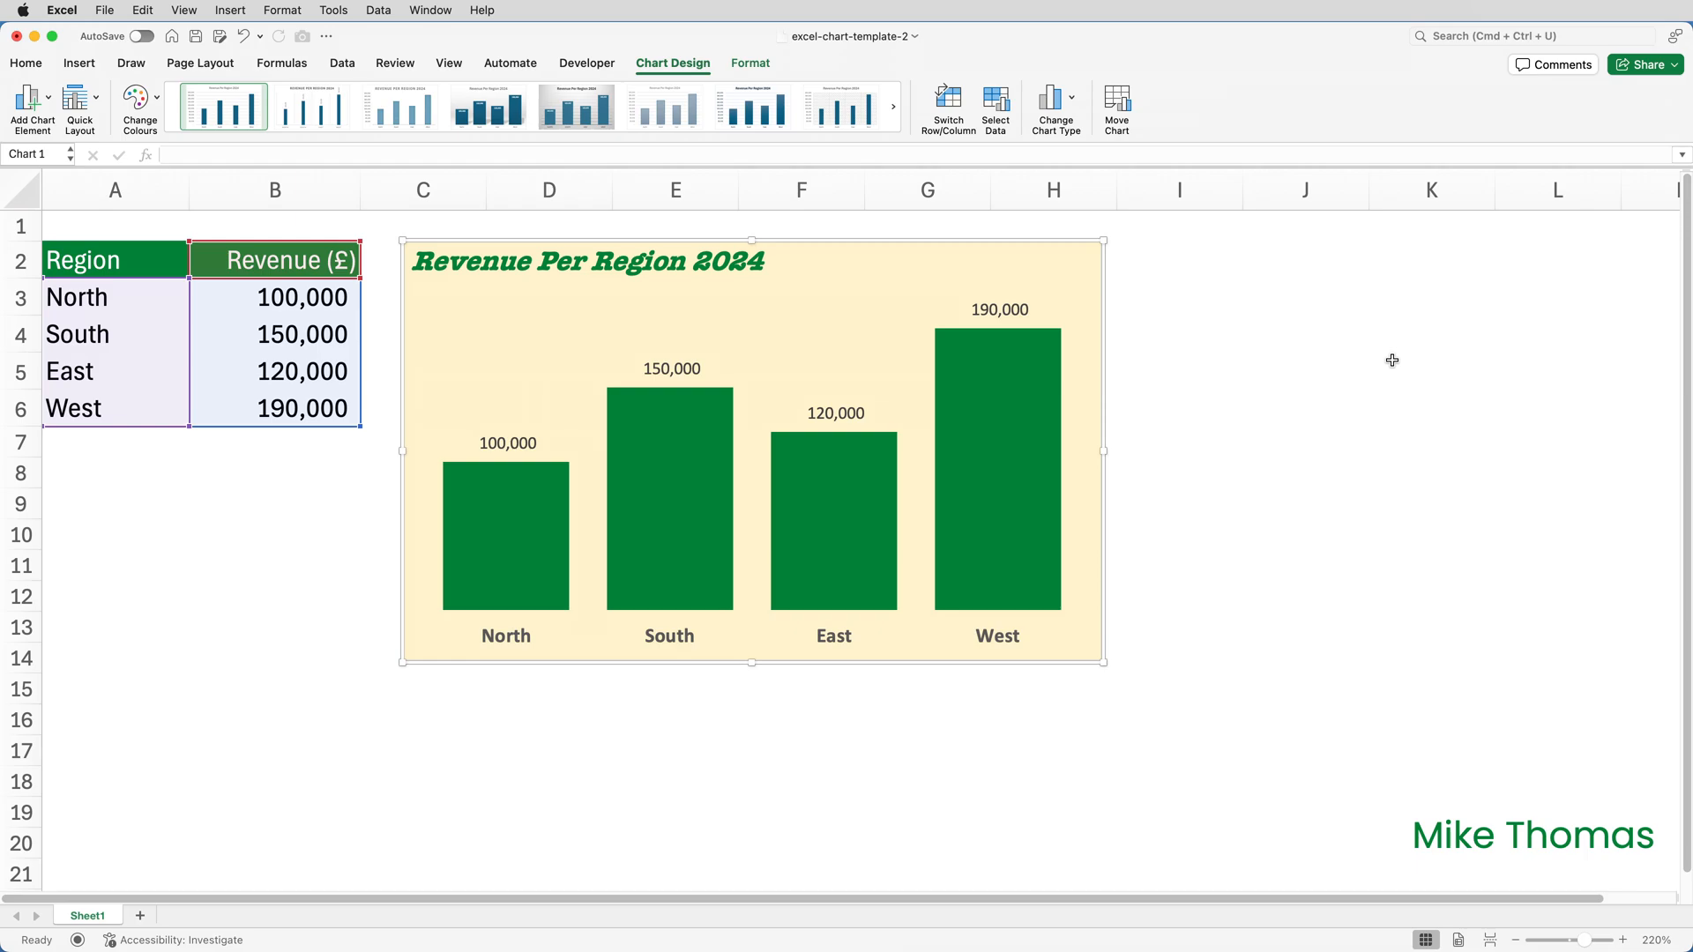
pyautogui.moveTo(1394, 367)
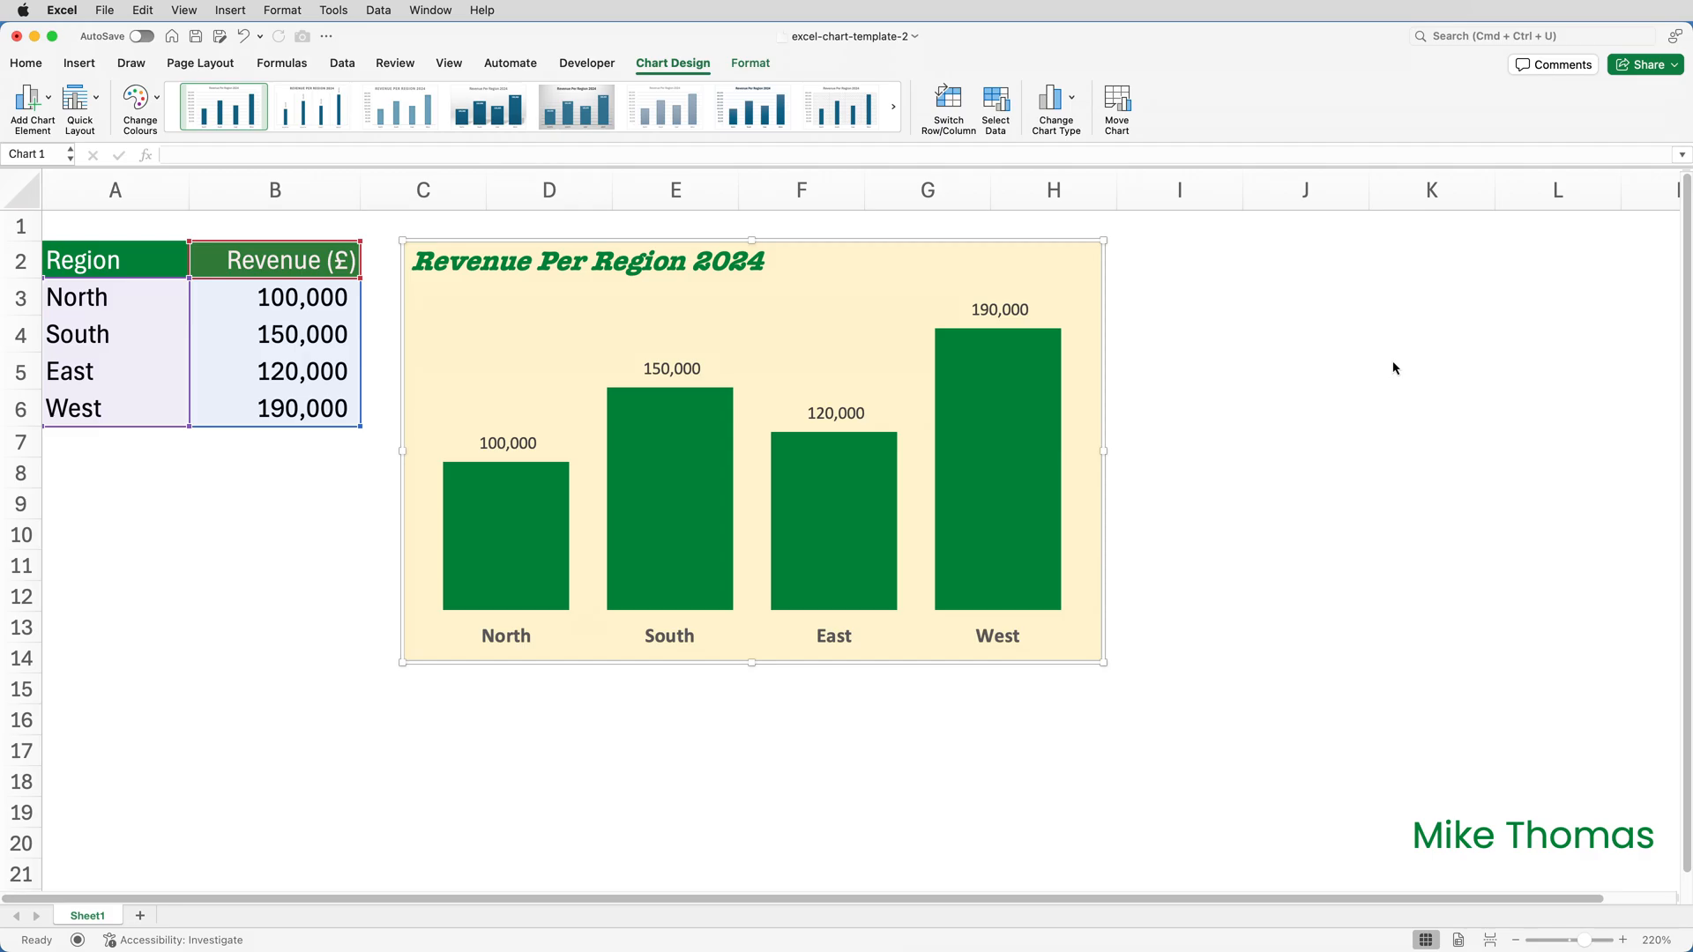
pyautogui.moveTo(837, 418)
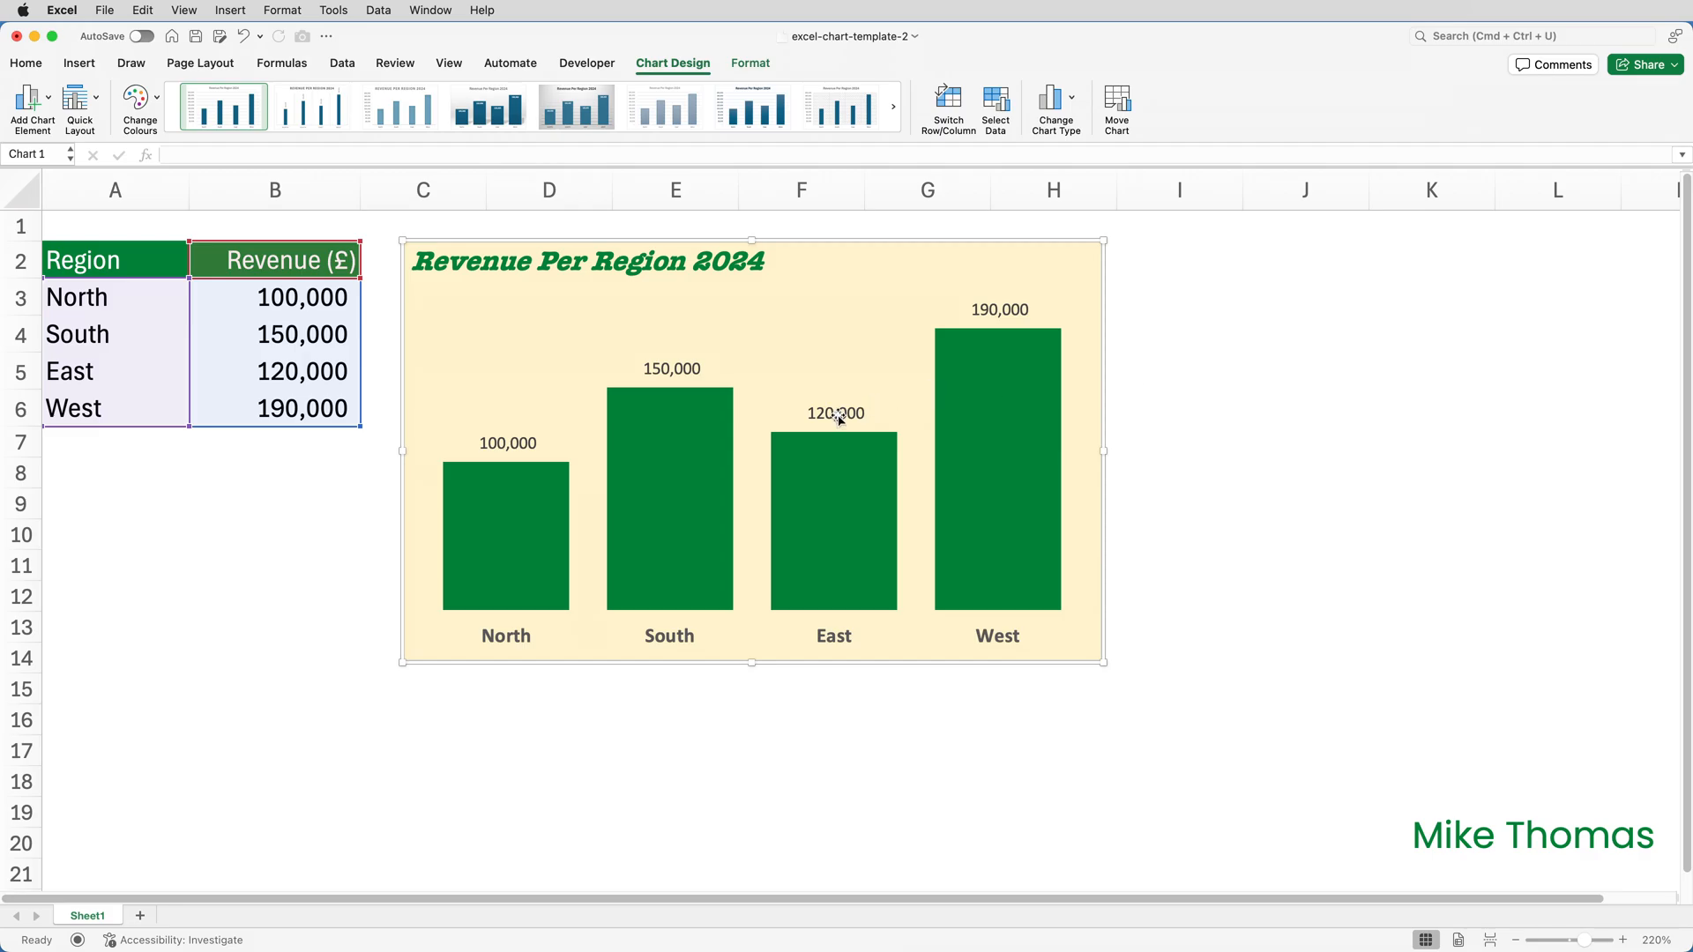
# Recolour the revenue column series to a light orange theme shade and select its data labels
pyautogui.click(832, 519)
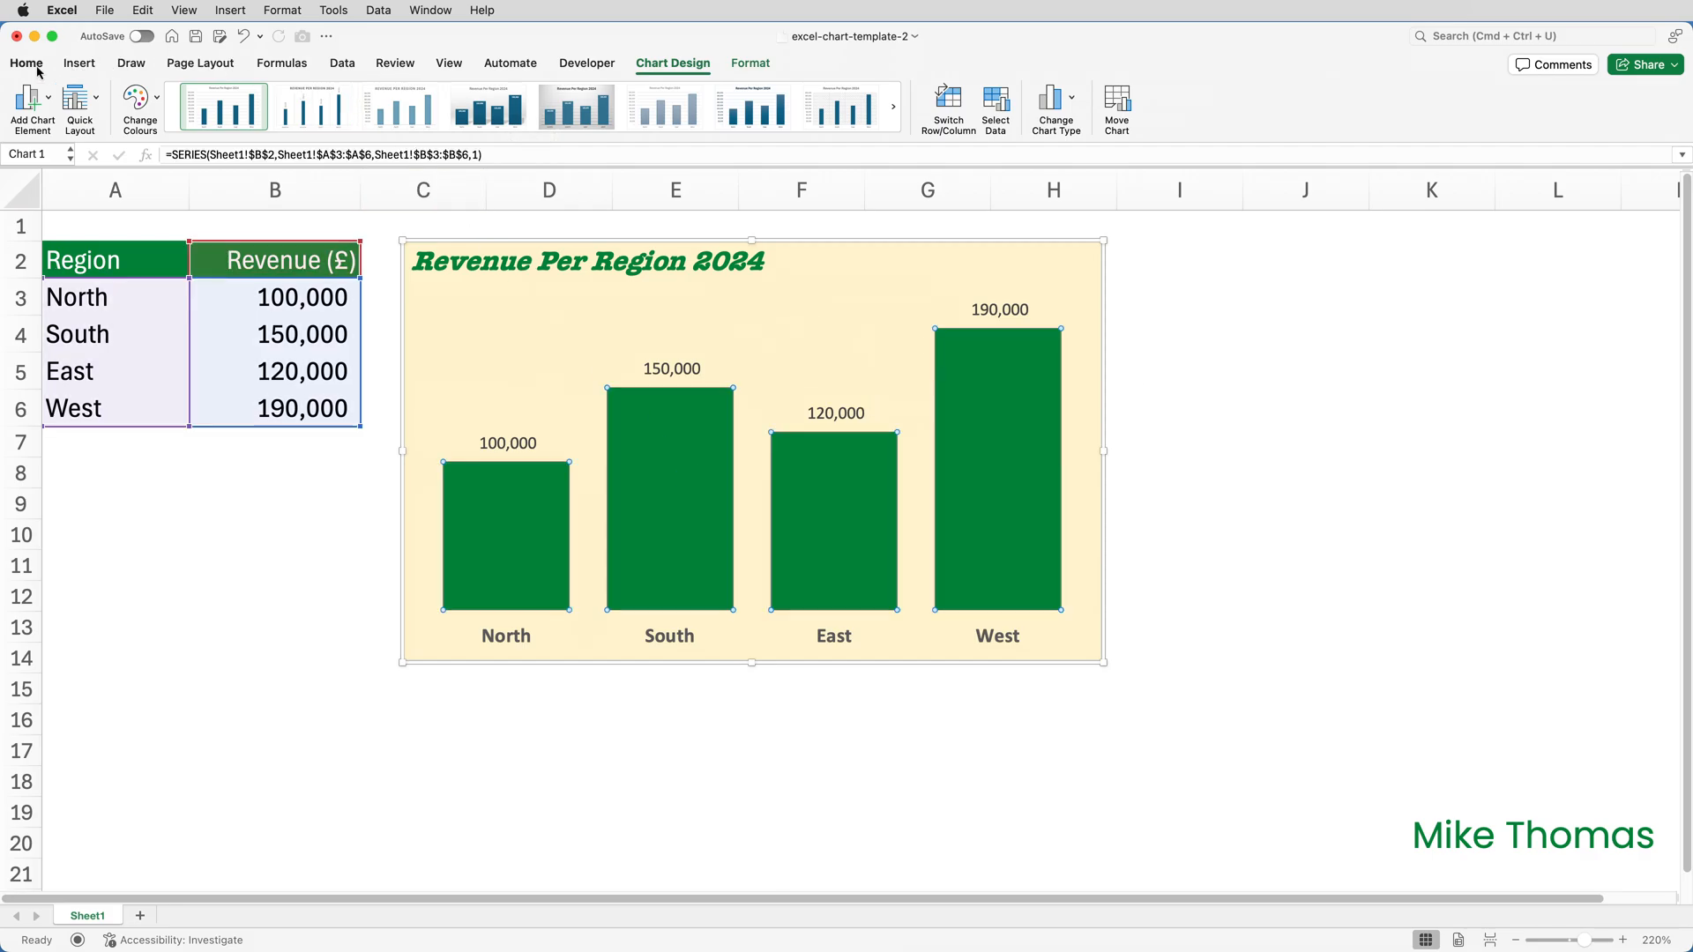
pyautogui.click(294, 123)
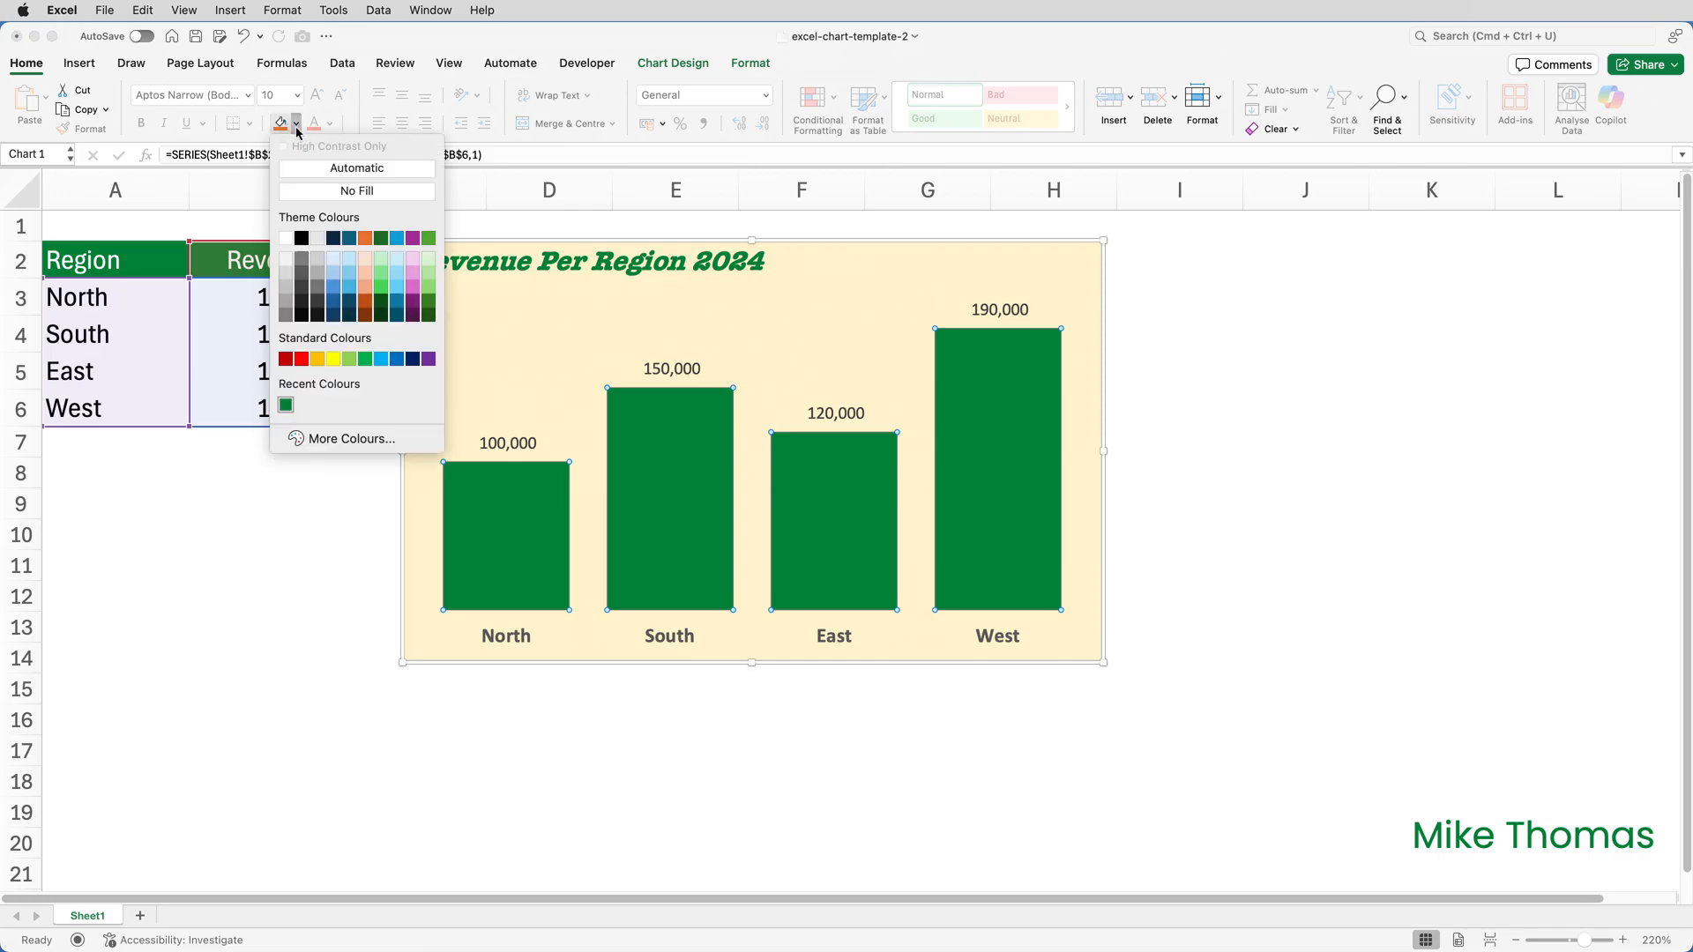
pyautogui.moveTo(365, 285)
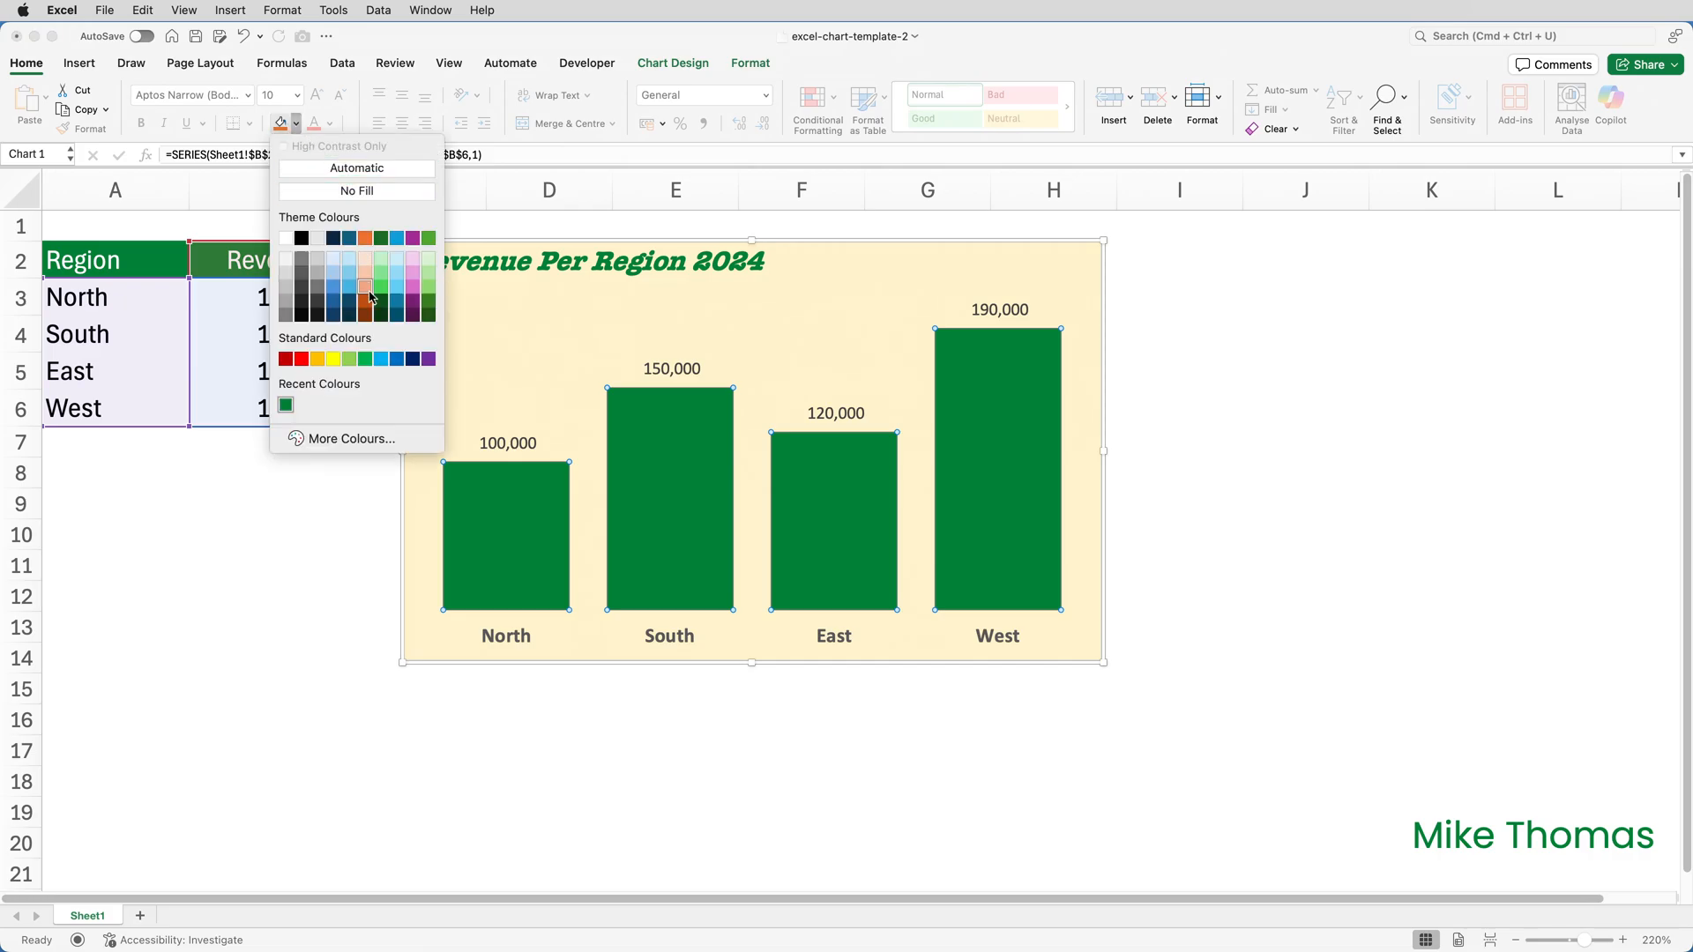
pyautogui.click(364, 285)
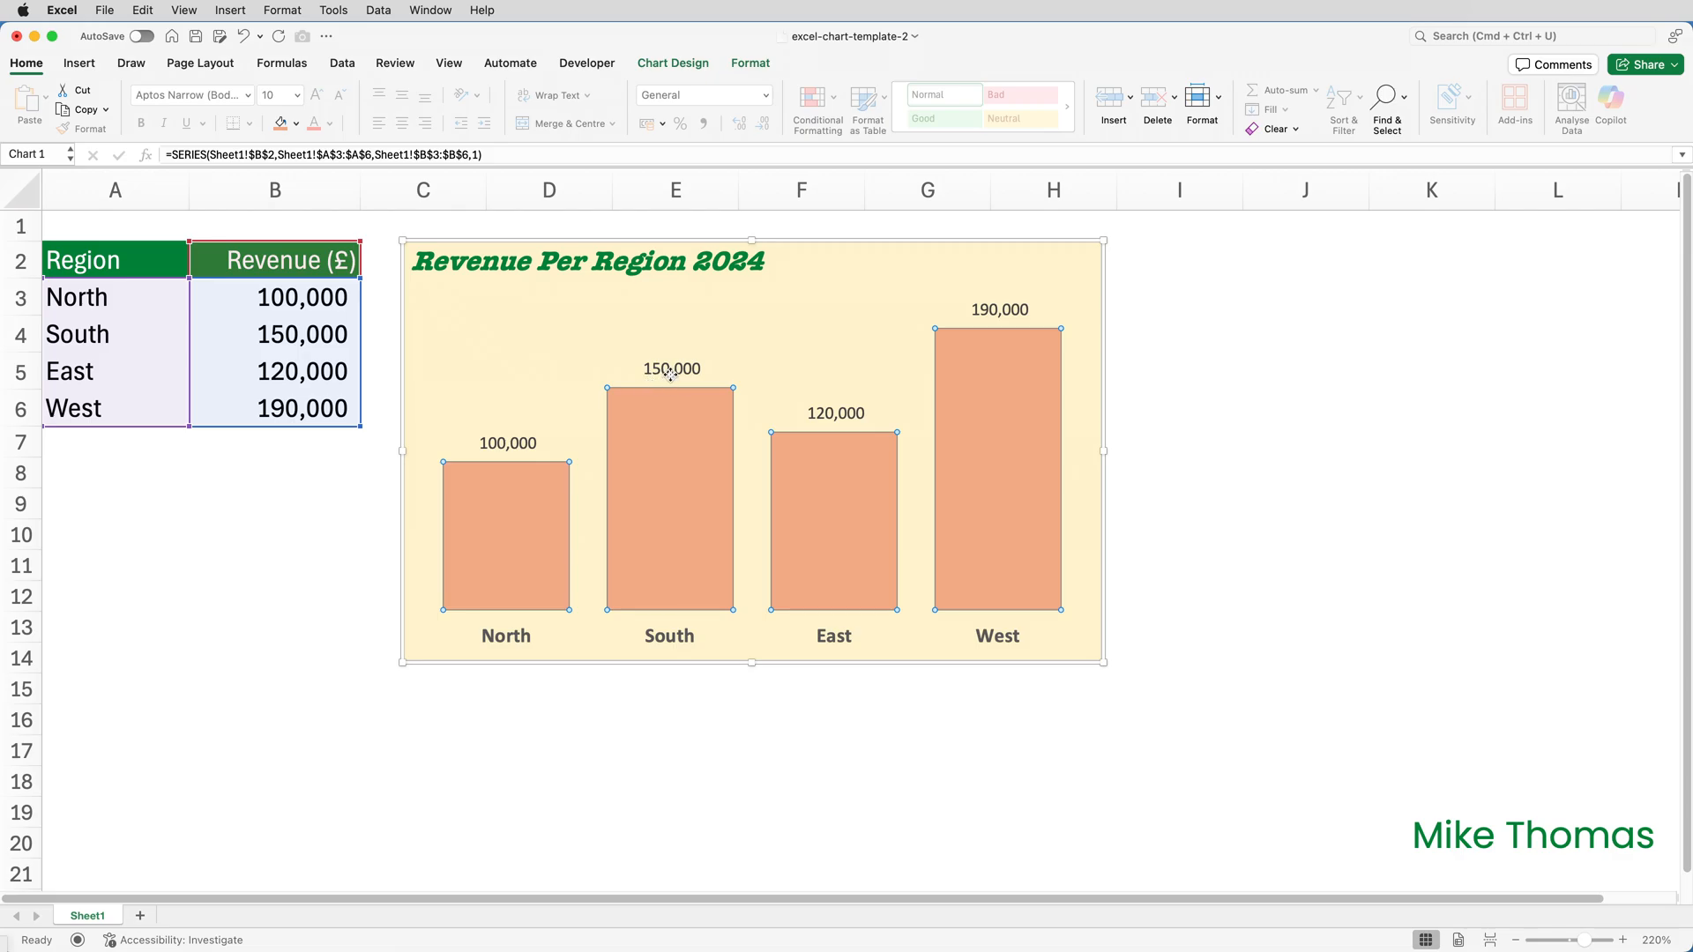
pyautogui.click(671, 369)
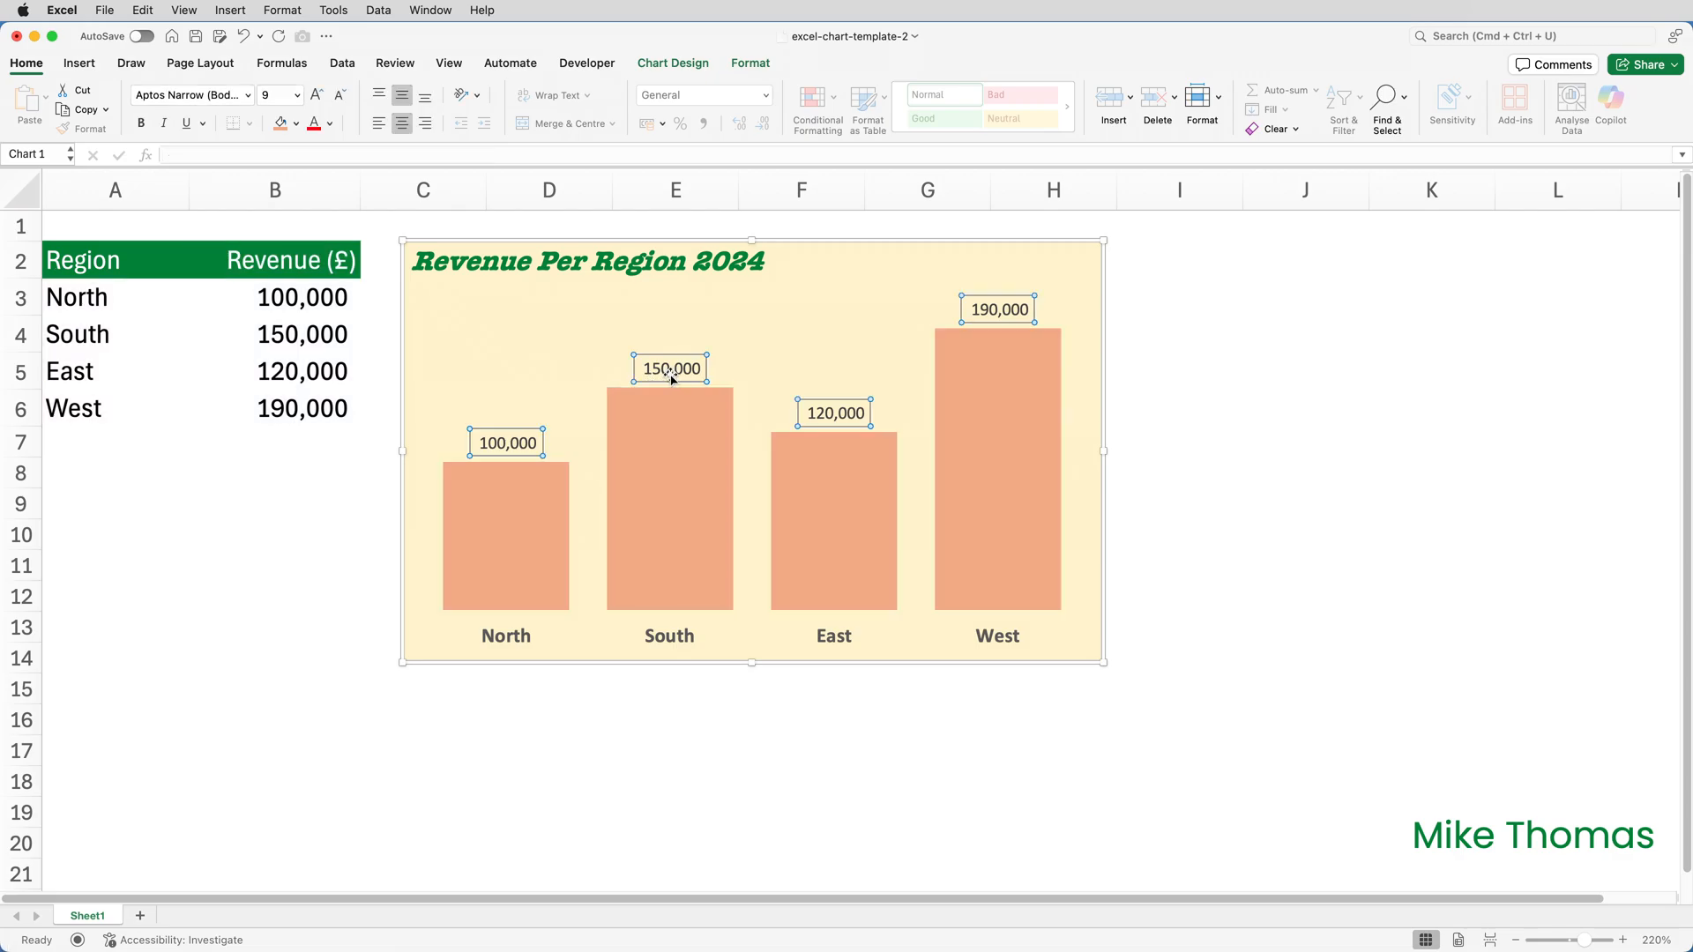
# Re-save the label-free orange chart as template Demo1, replacing the existing version
pyautogui.click(688, 312)
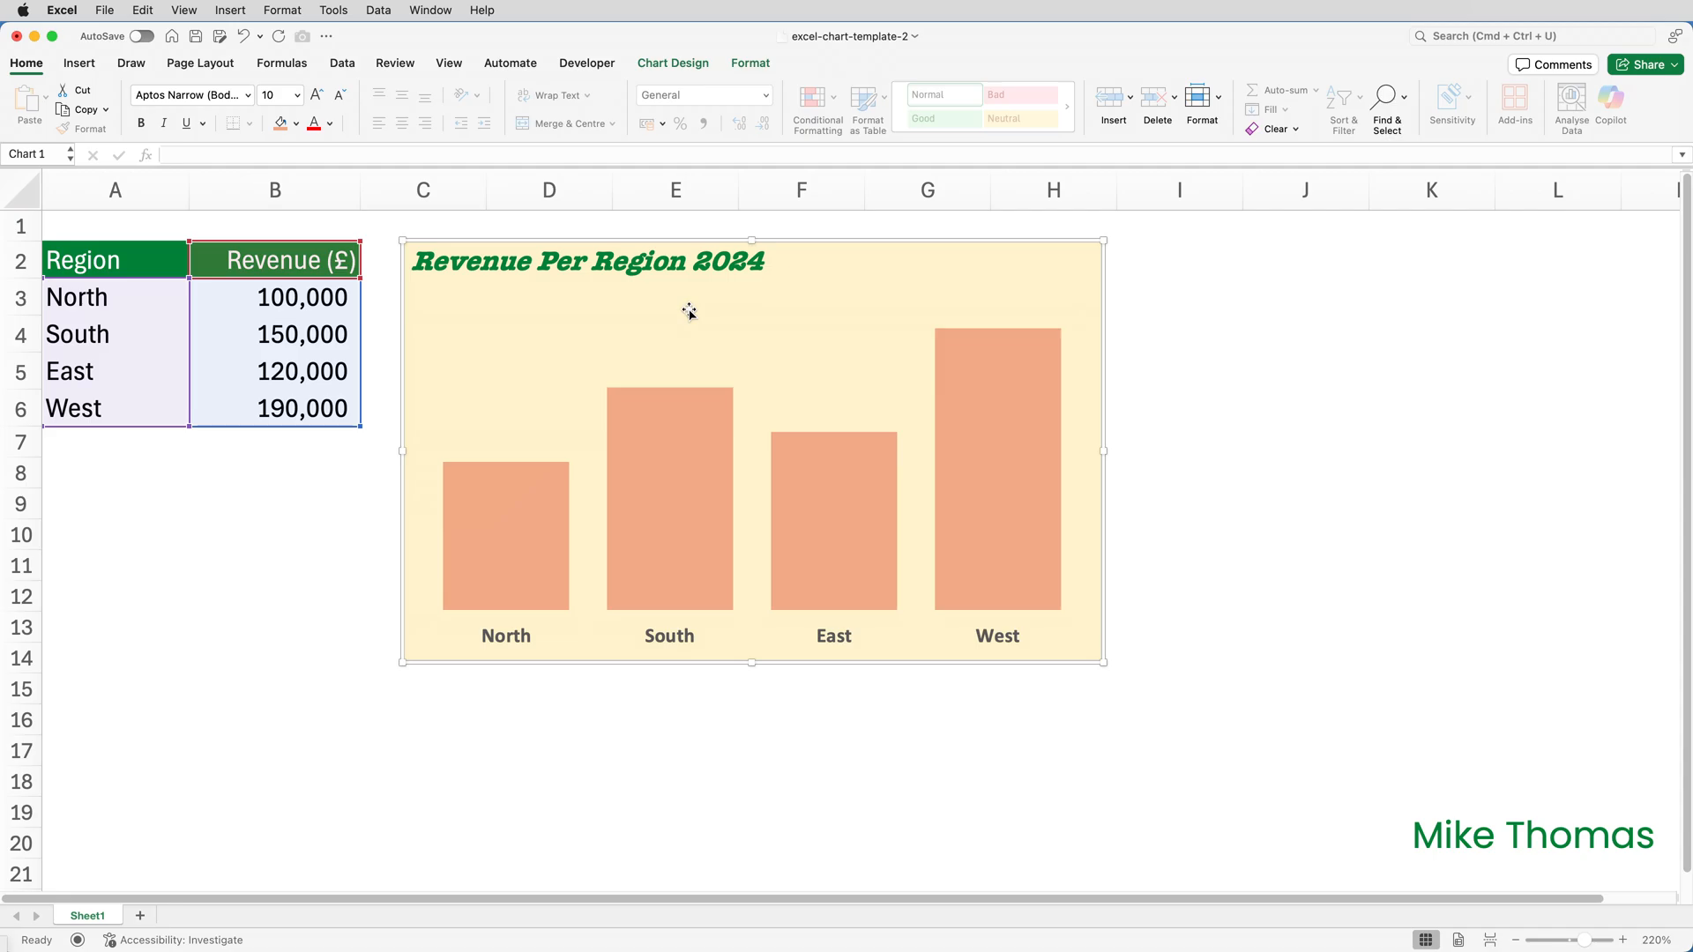
pyautogui.moveTo(794, 242)
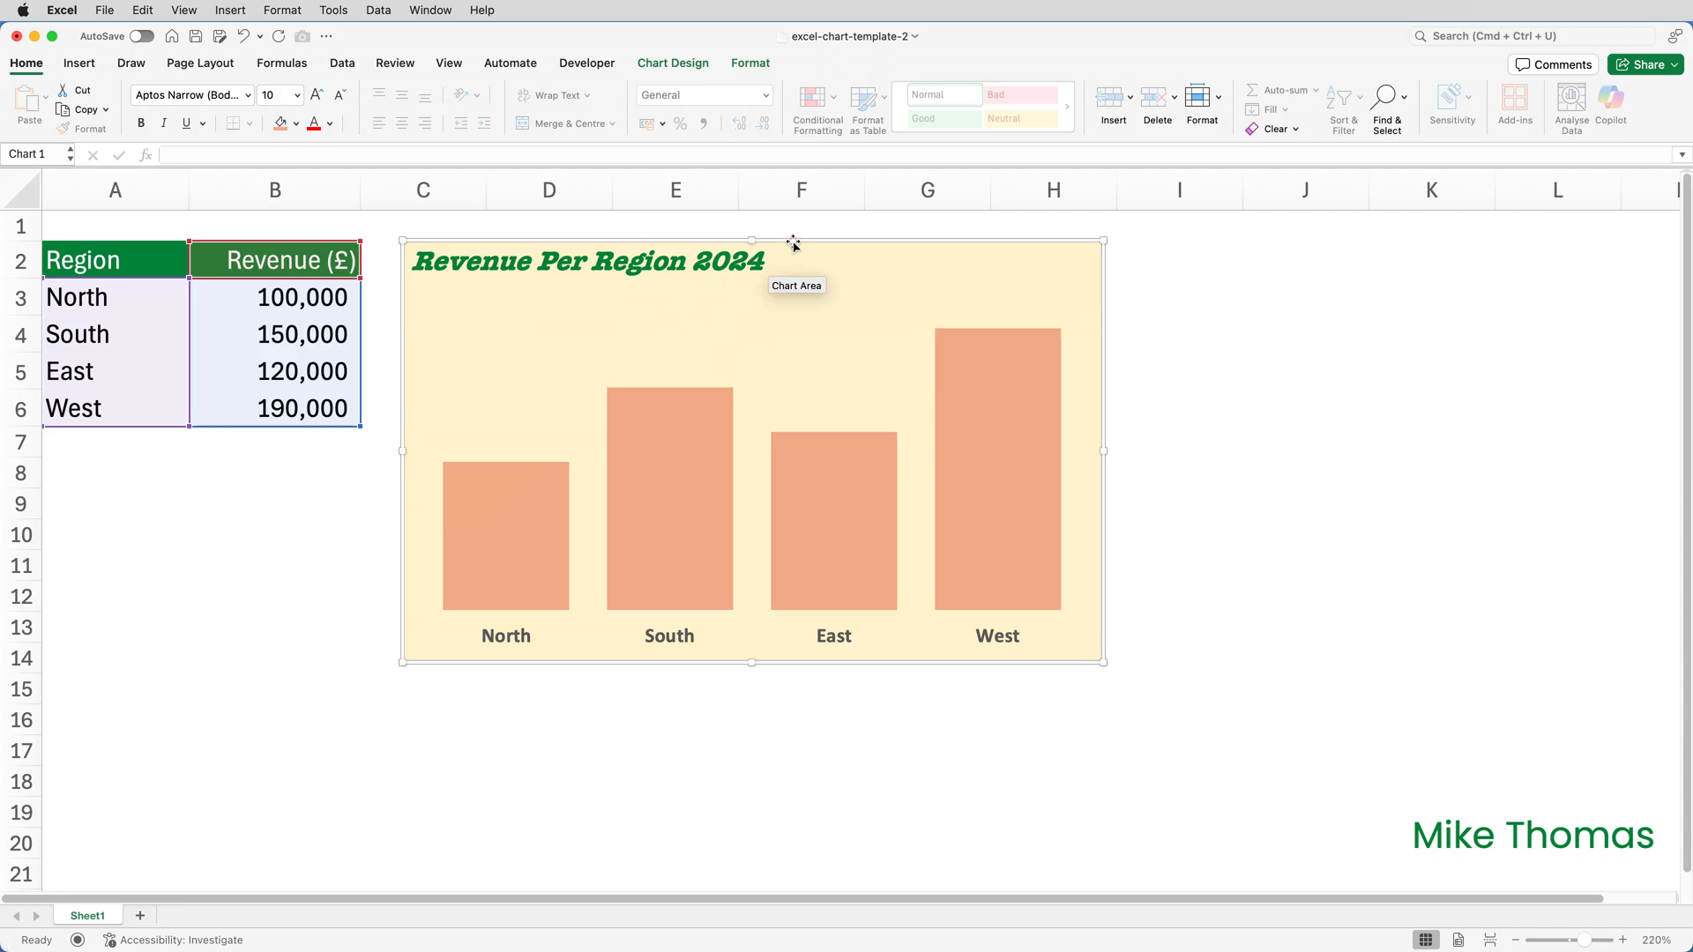
pyautogui.rightClick(794, 242)
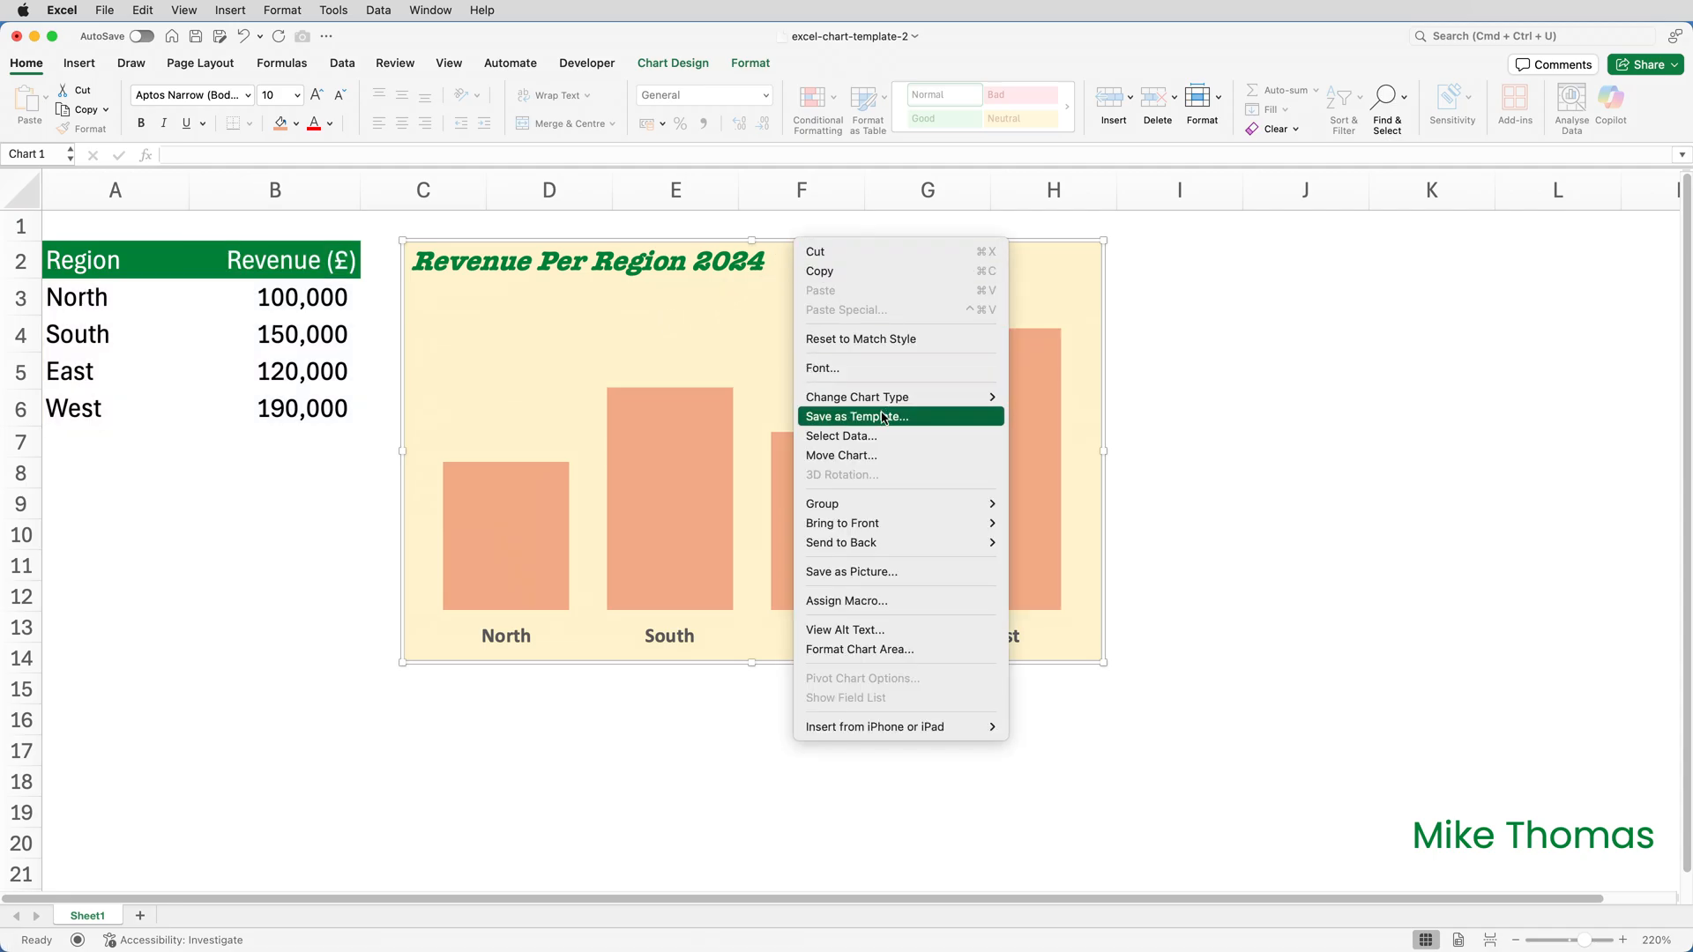
pyautogui.click(880, 419)
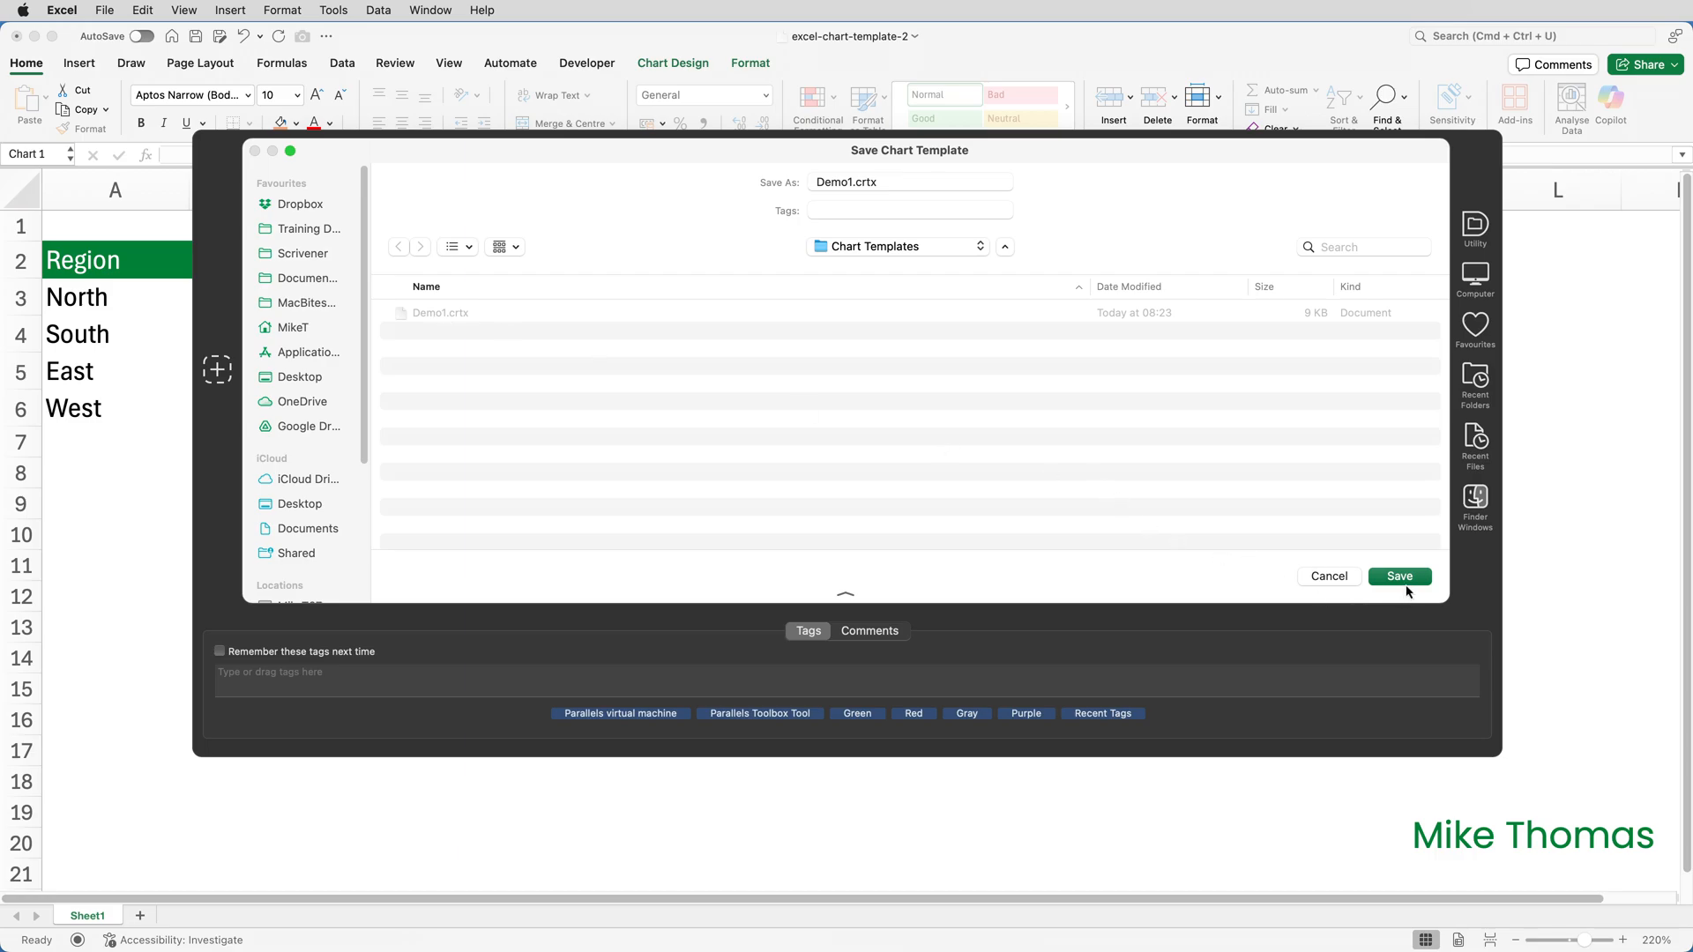
pyautogui.click(1399, 576)
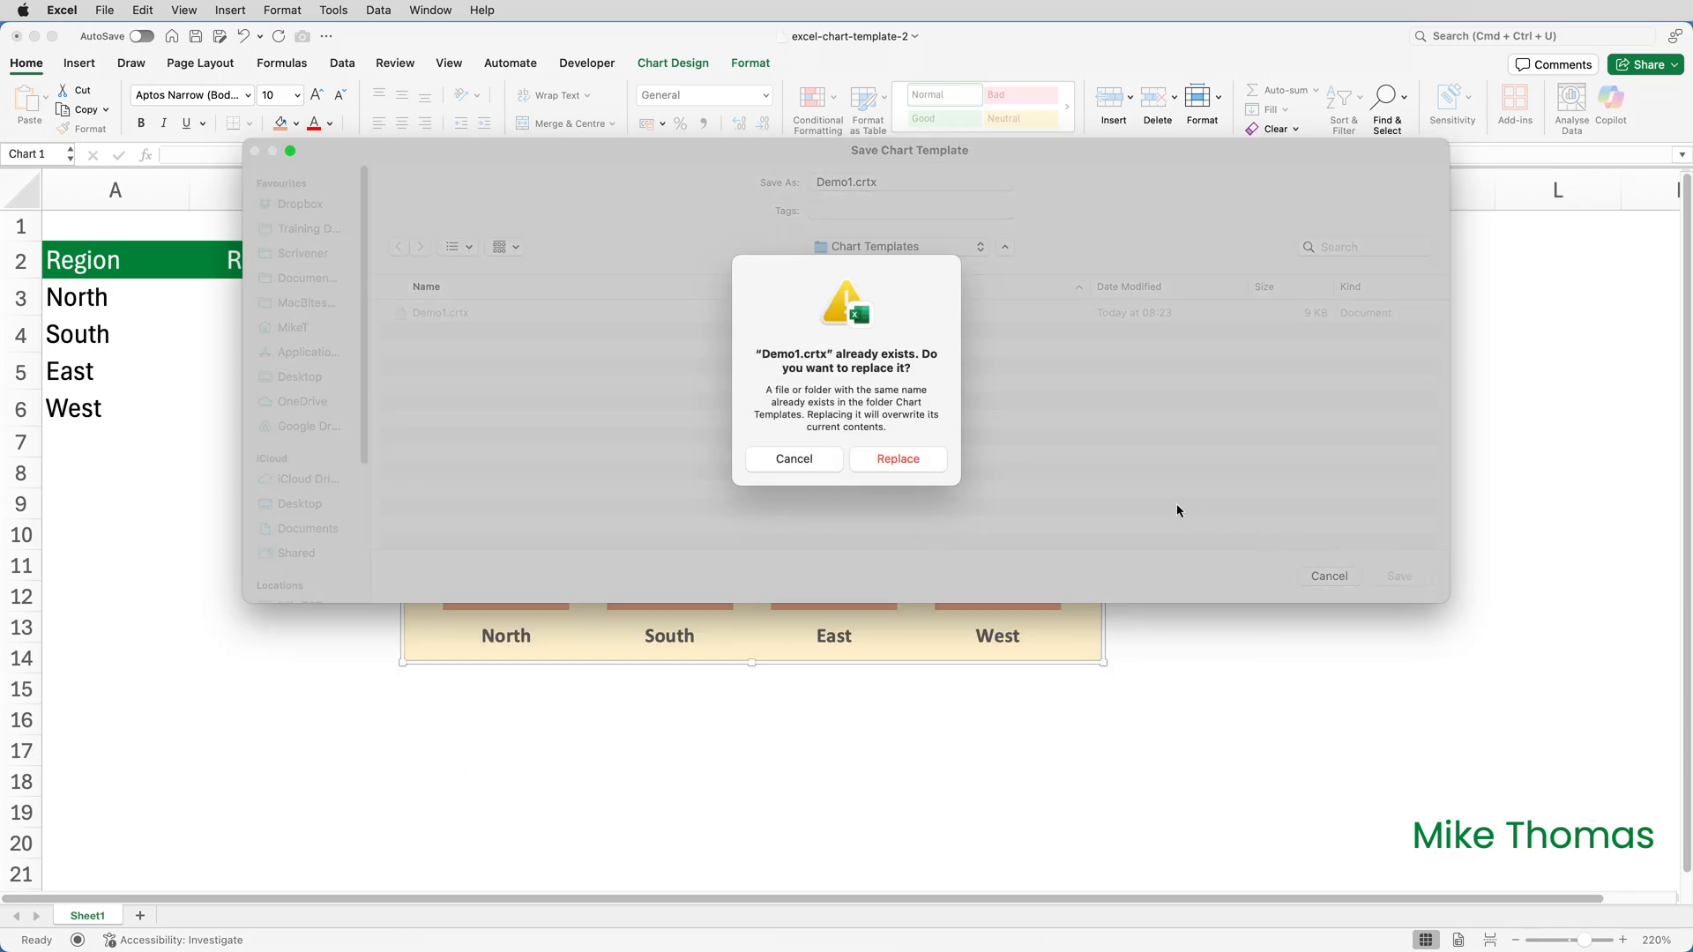
pyautogui.moveTo(1029, 494)
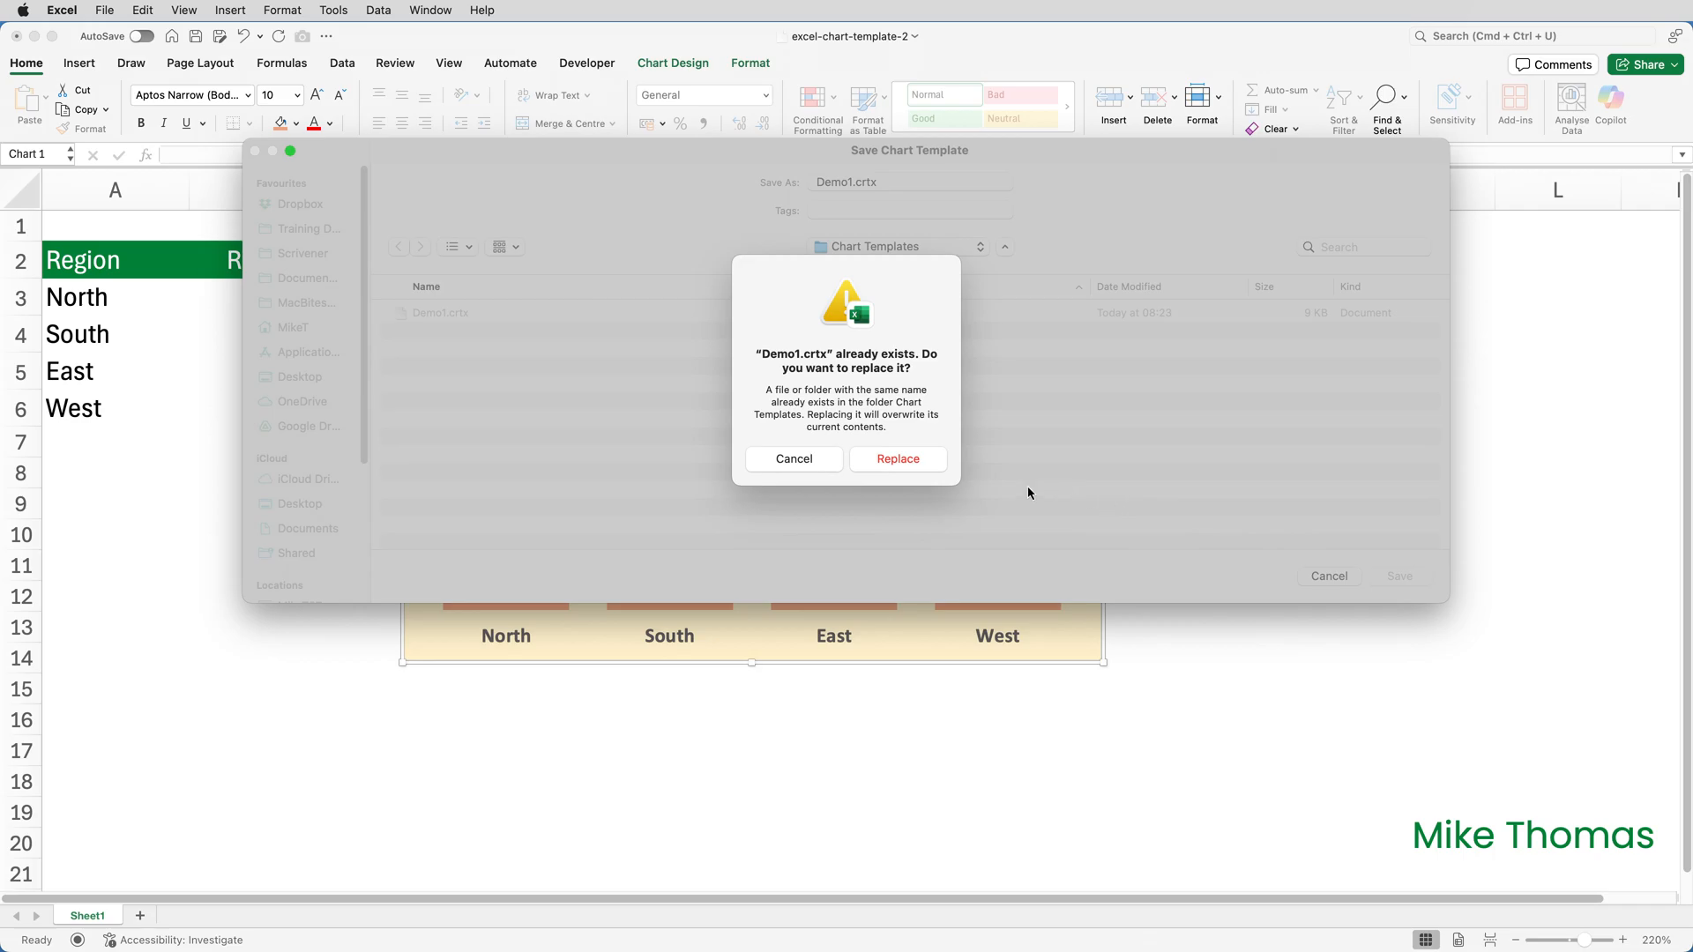
pyautogui.click(898, 457)
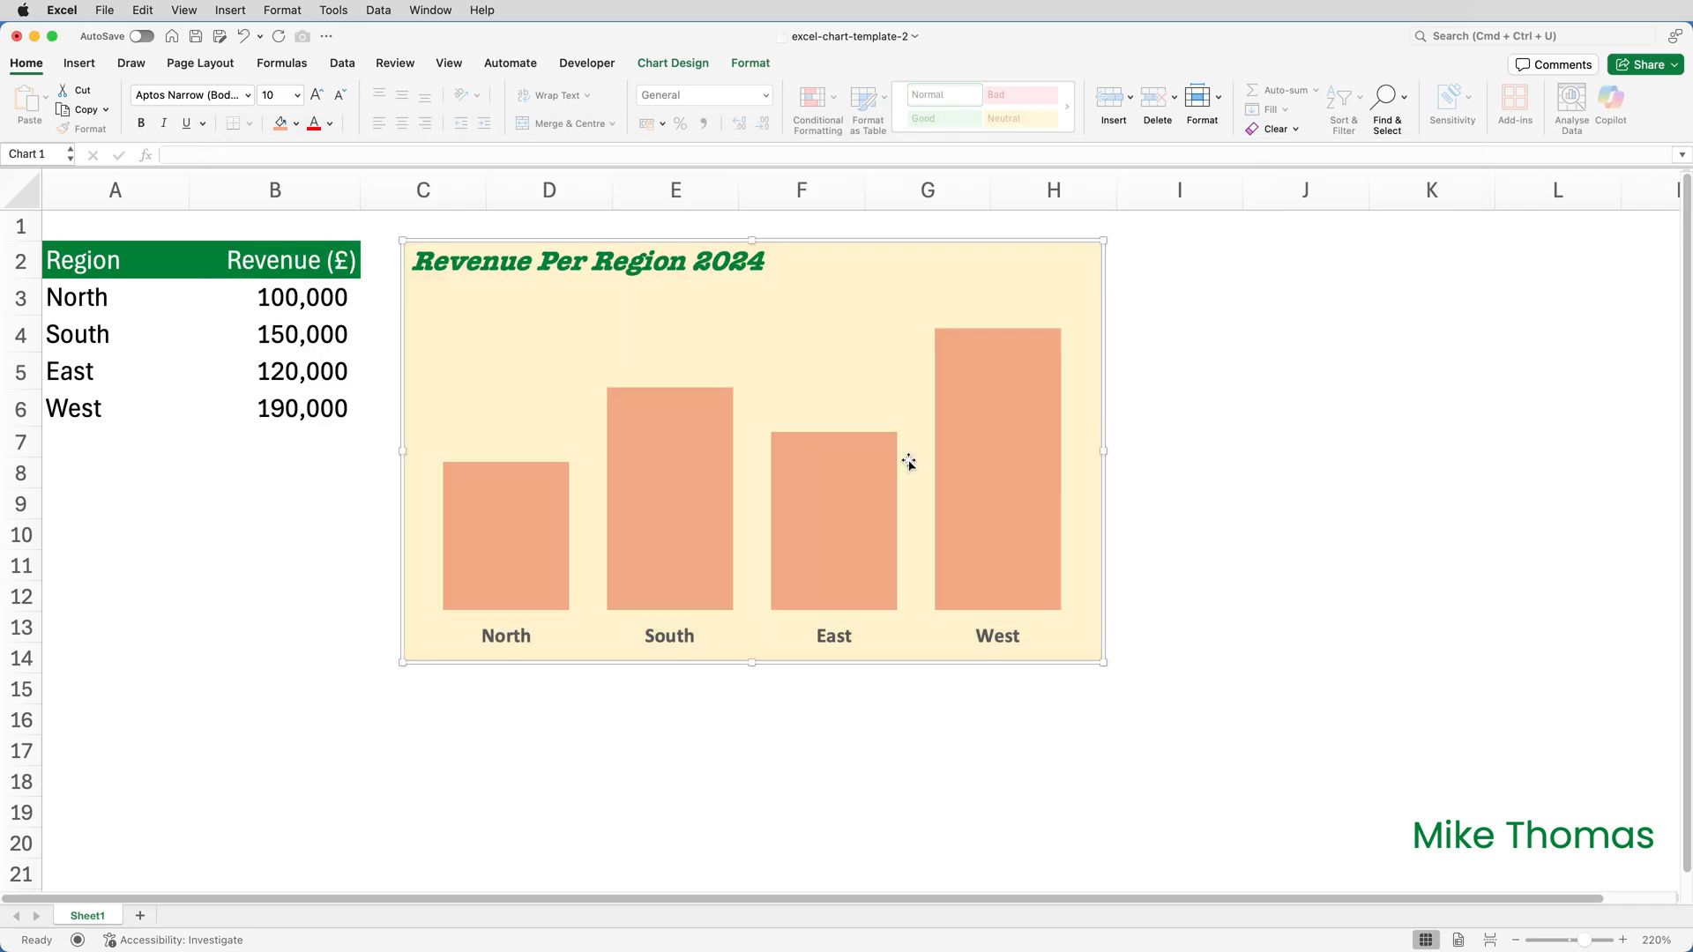
# Back on Sheet3 of excel-chart-template-1, apply Demo1 to the Sales Calls chart
pyautogui.click(227, 914)
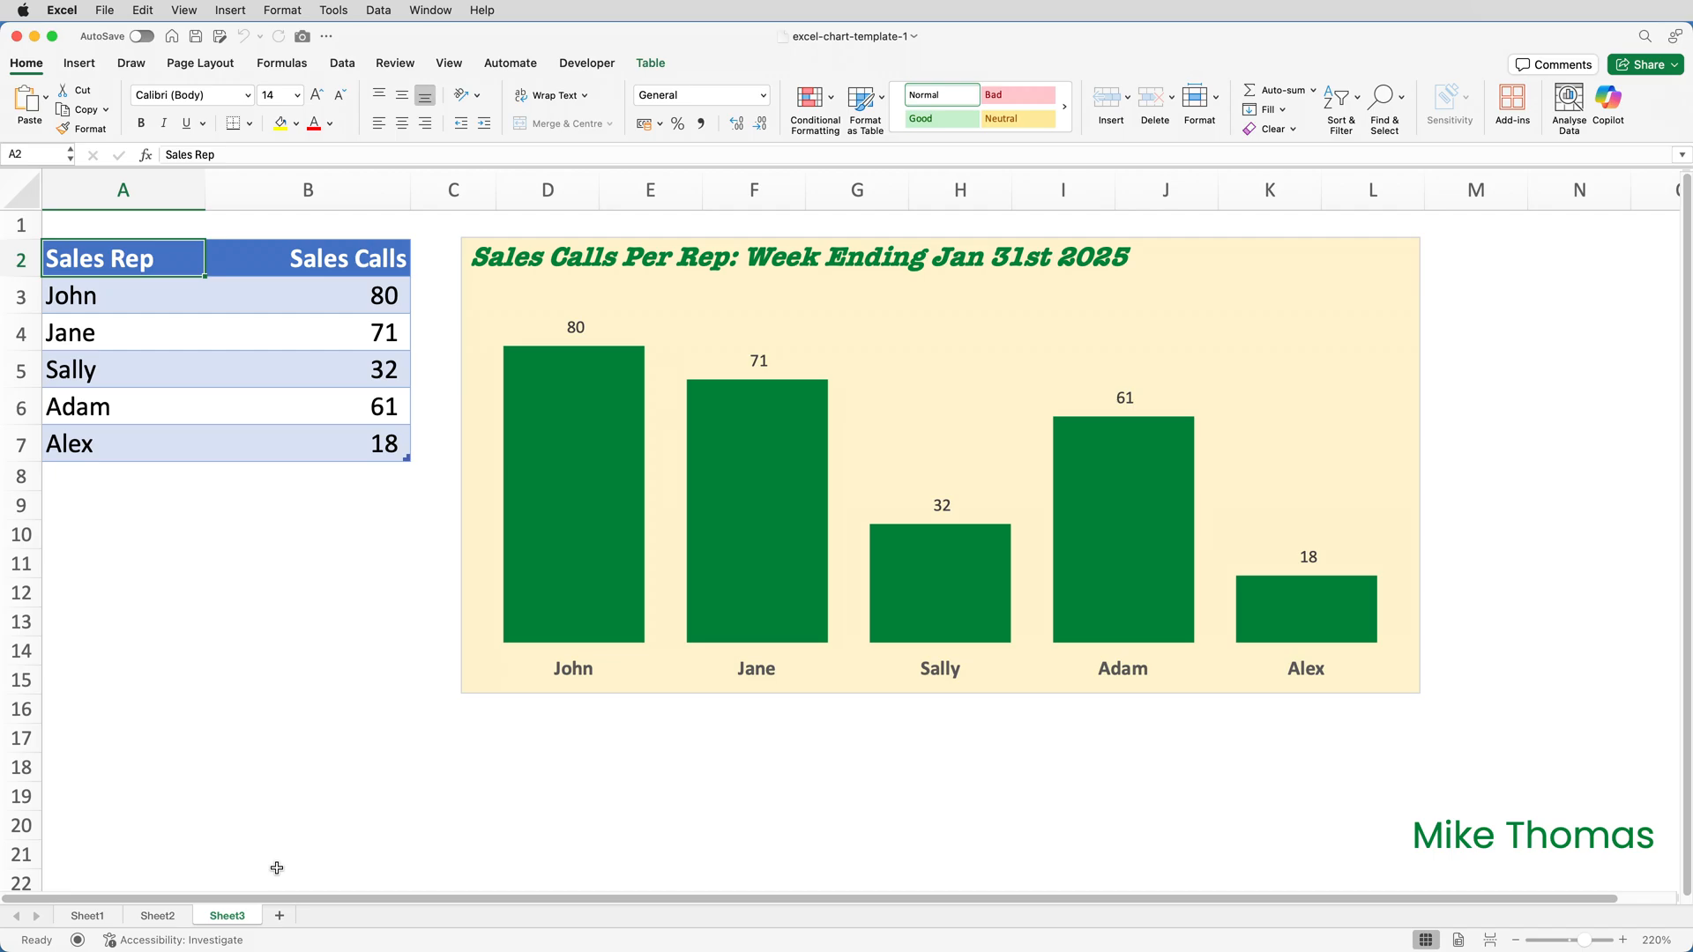
pyautogui.moveTo(551, 242)
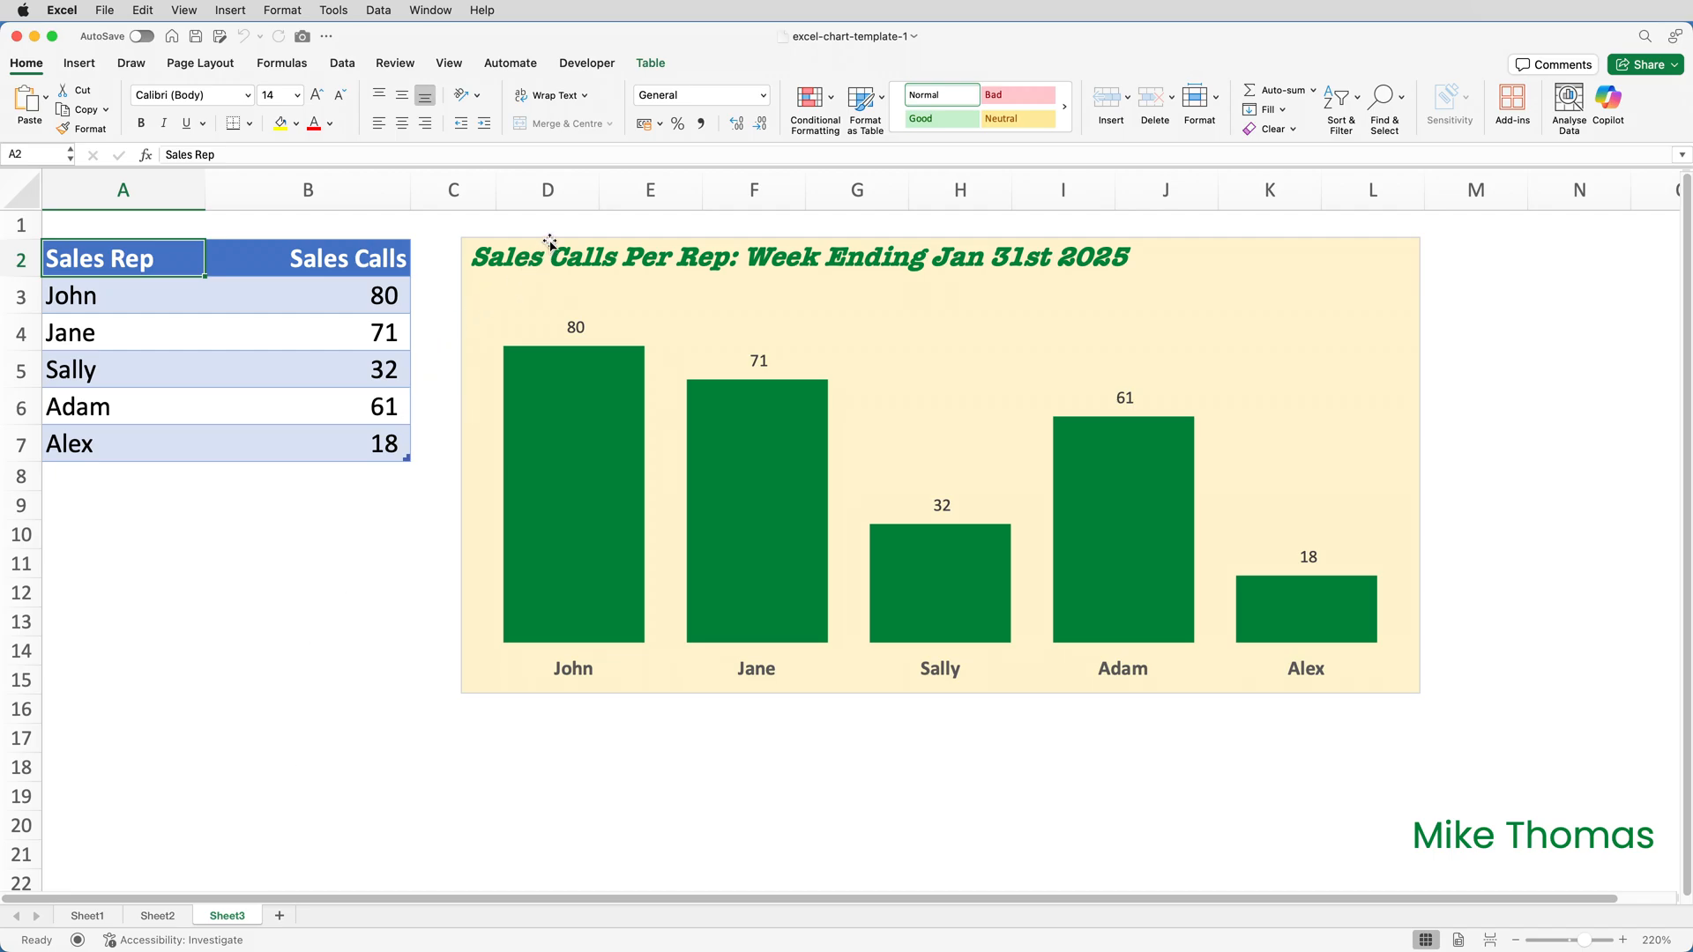
pyautogui.click(939, 465)
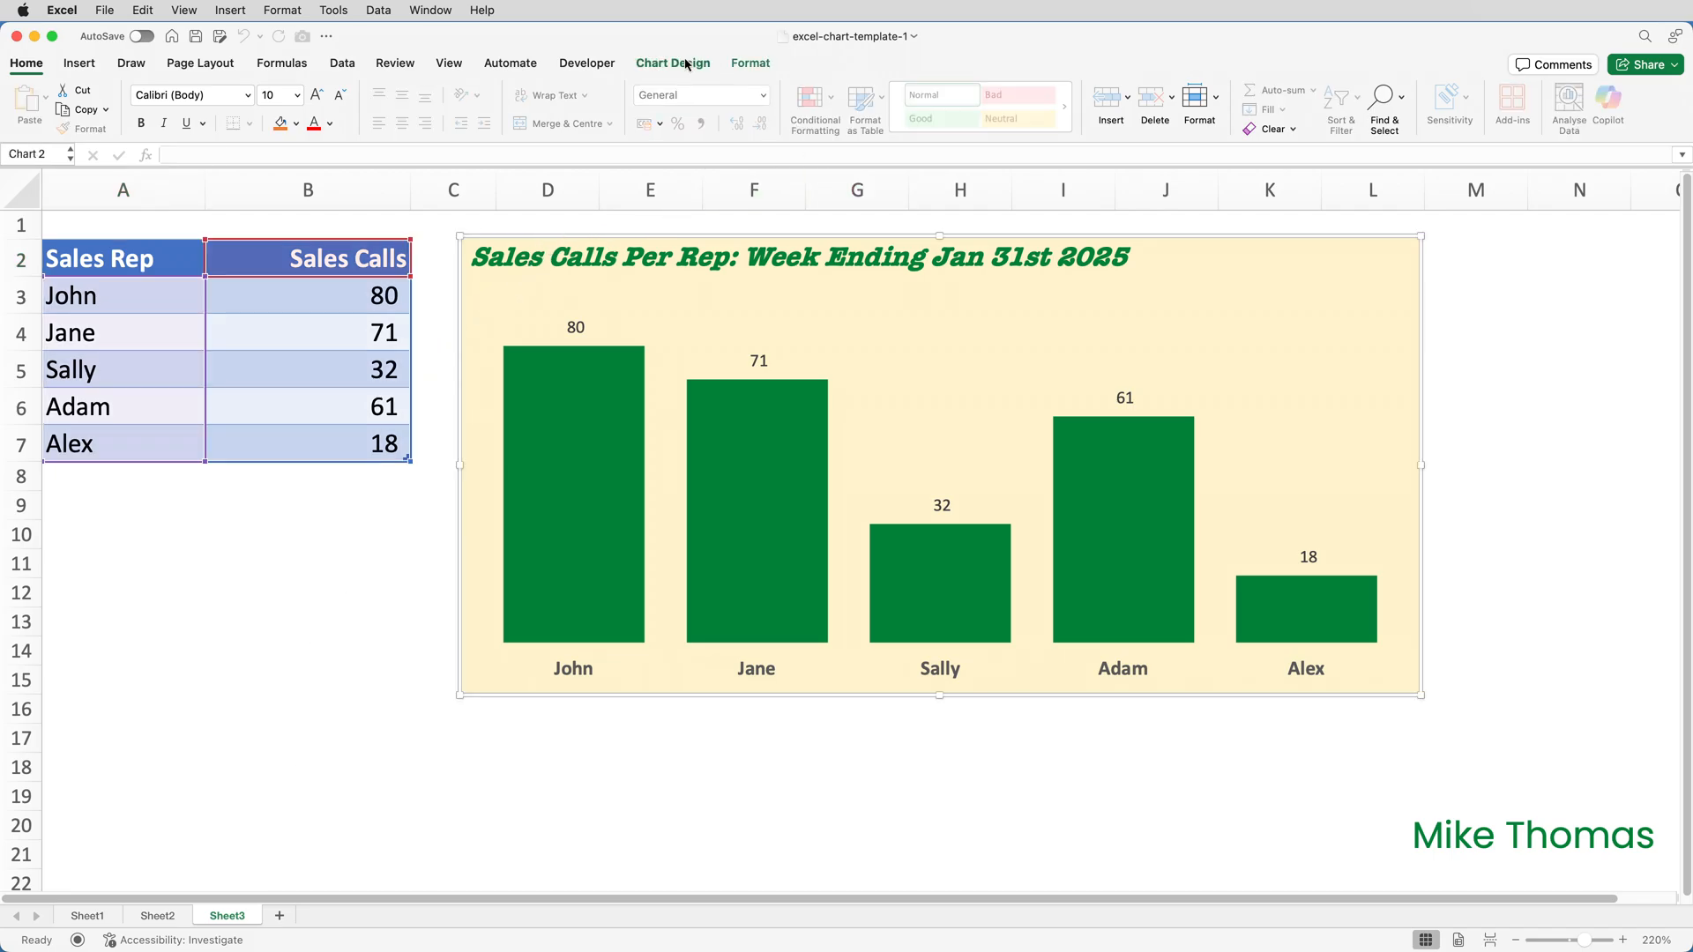
pyautogui.click(1048, 106)
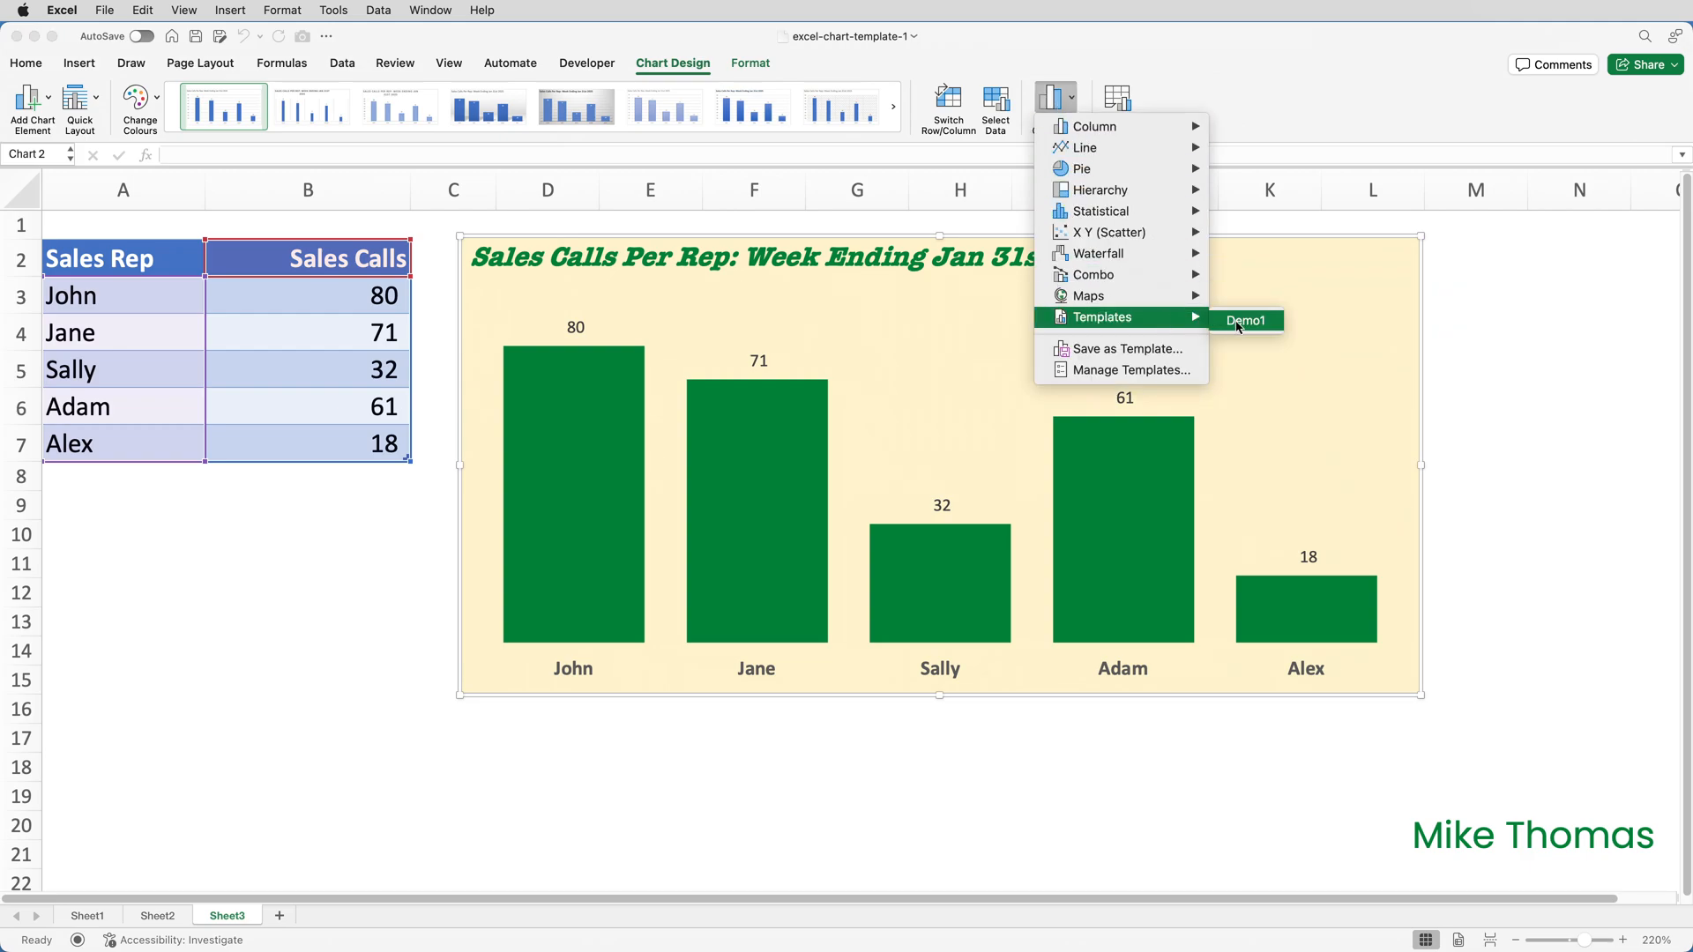
pyautogui.click(1245, 321)
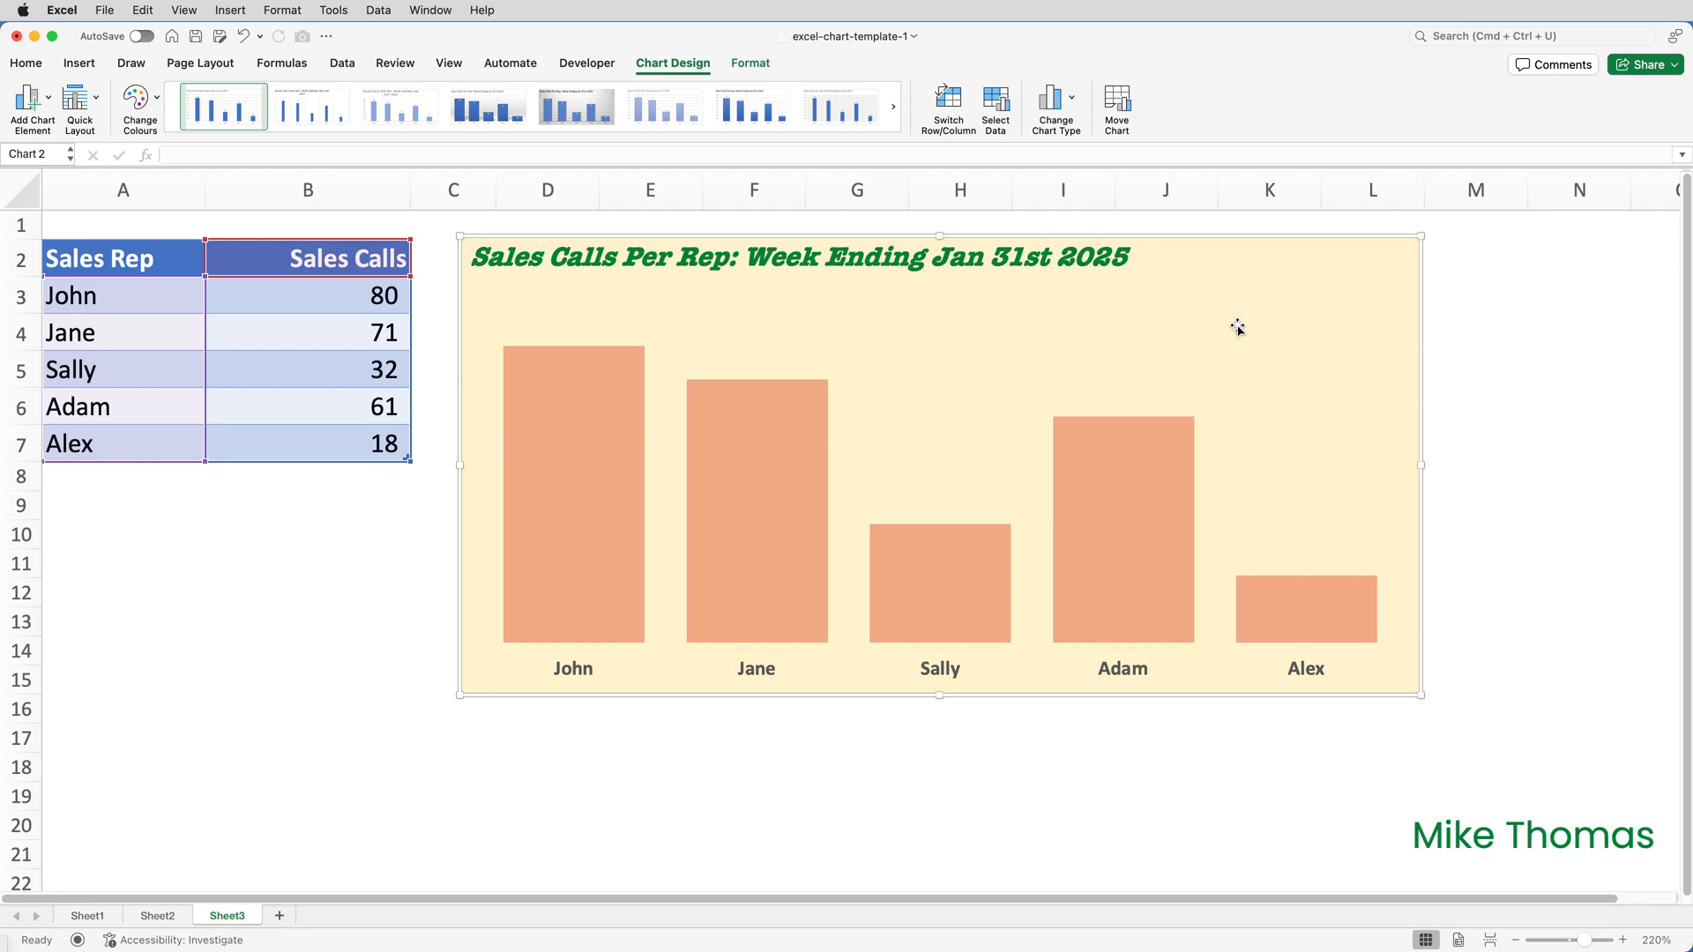
pyautogui.moveTo(1238, 332)
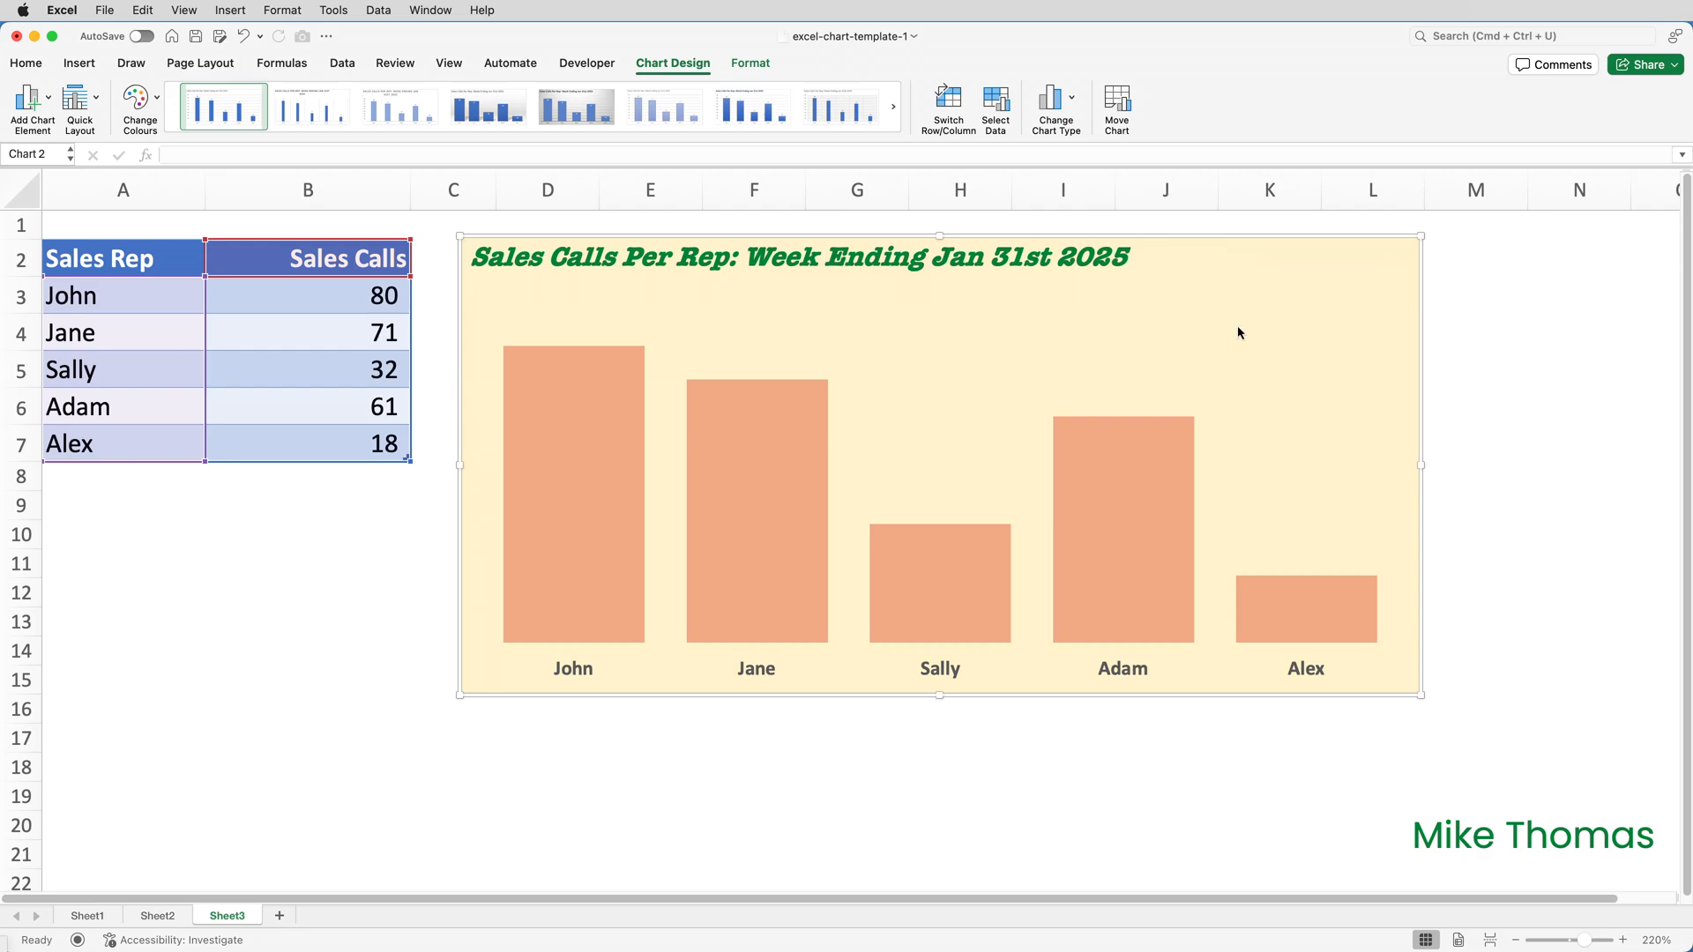
pyautogui.moveTo(1238, 329)
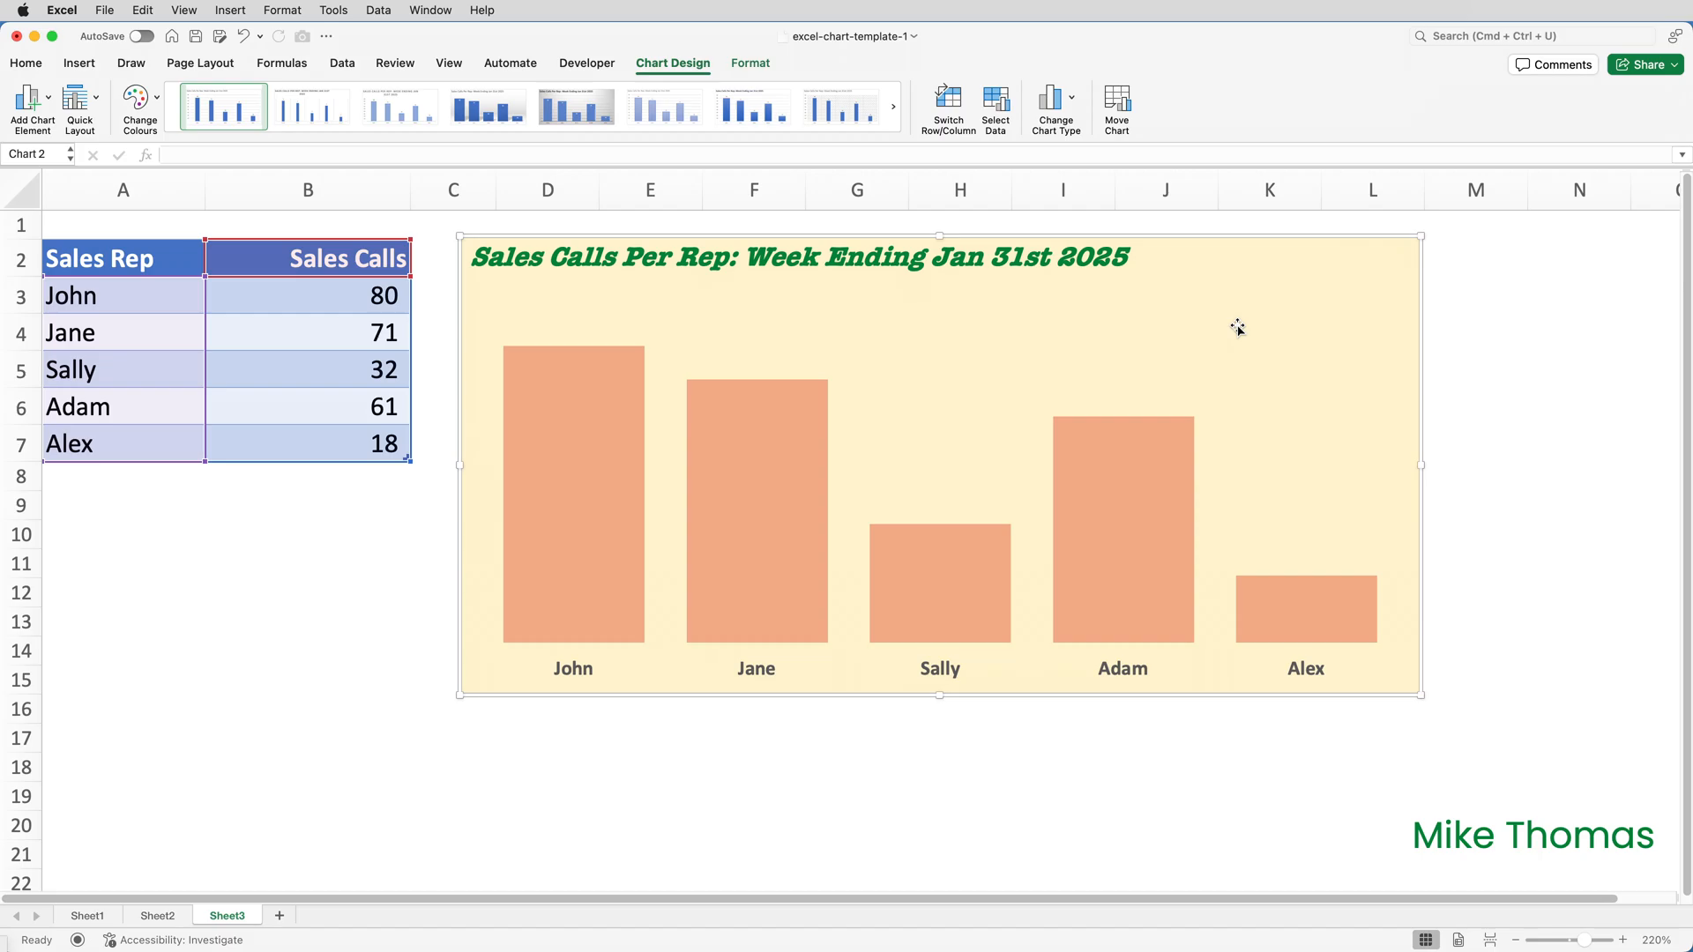
pyautogui.click(627, 90)
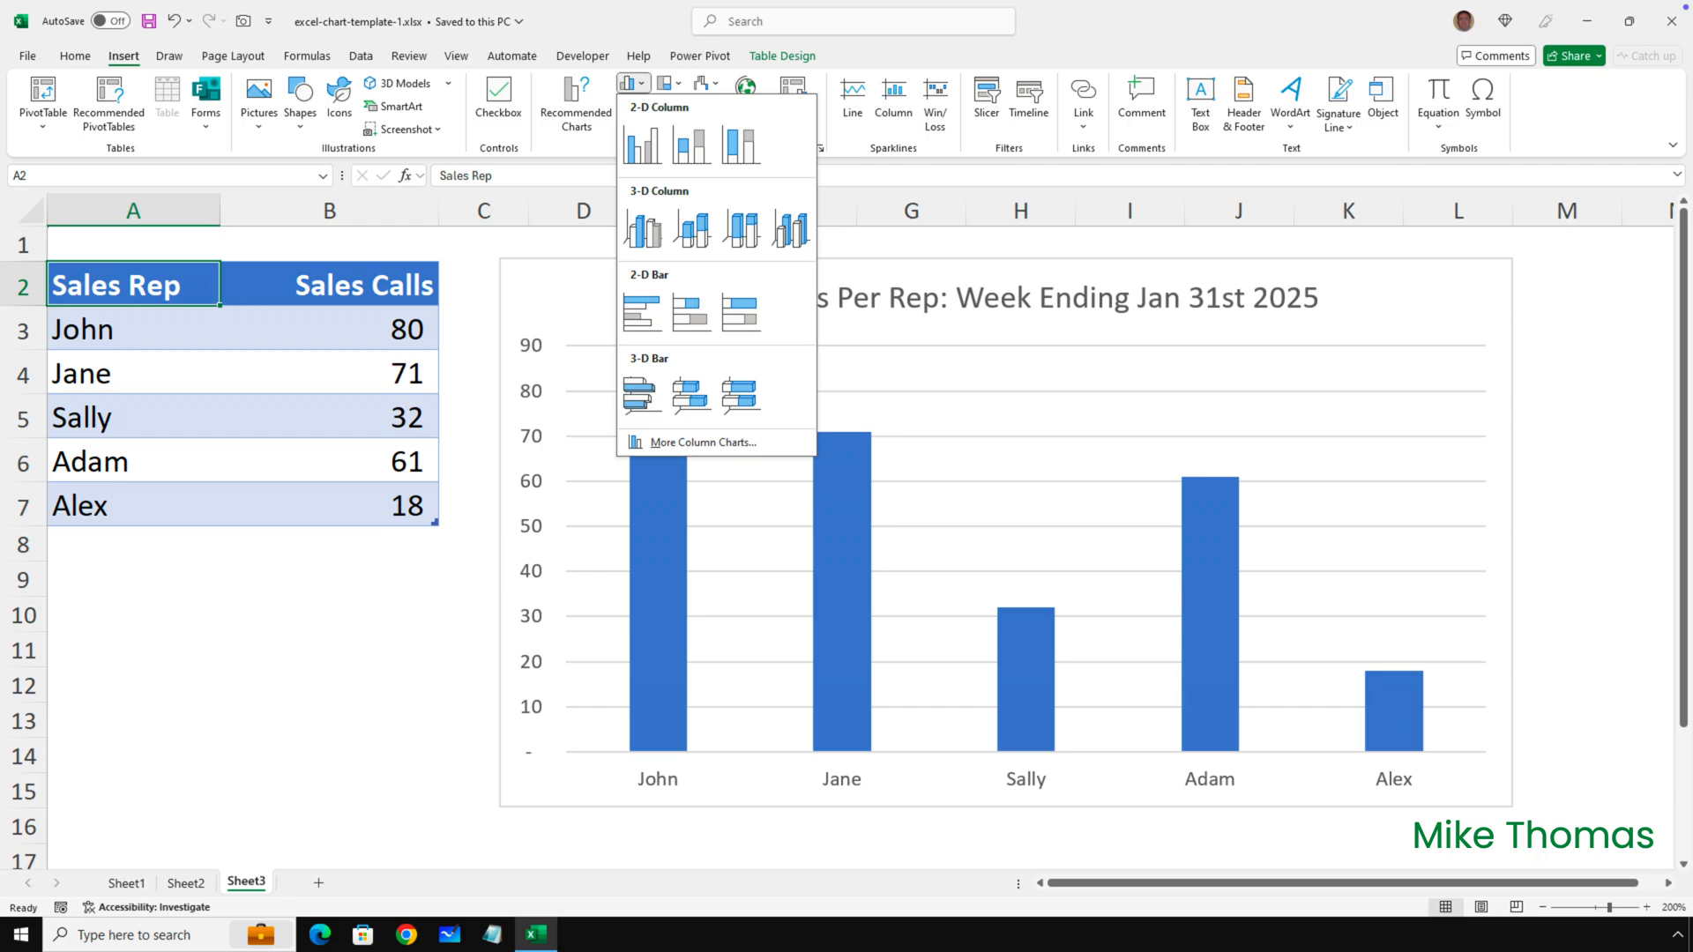
pyautogui.click(707, 444)
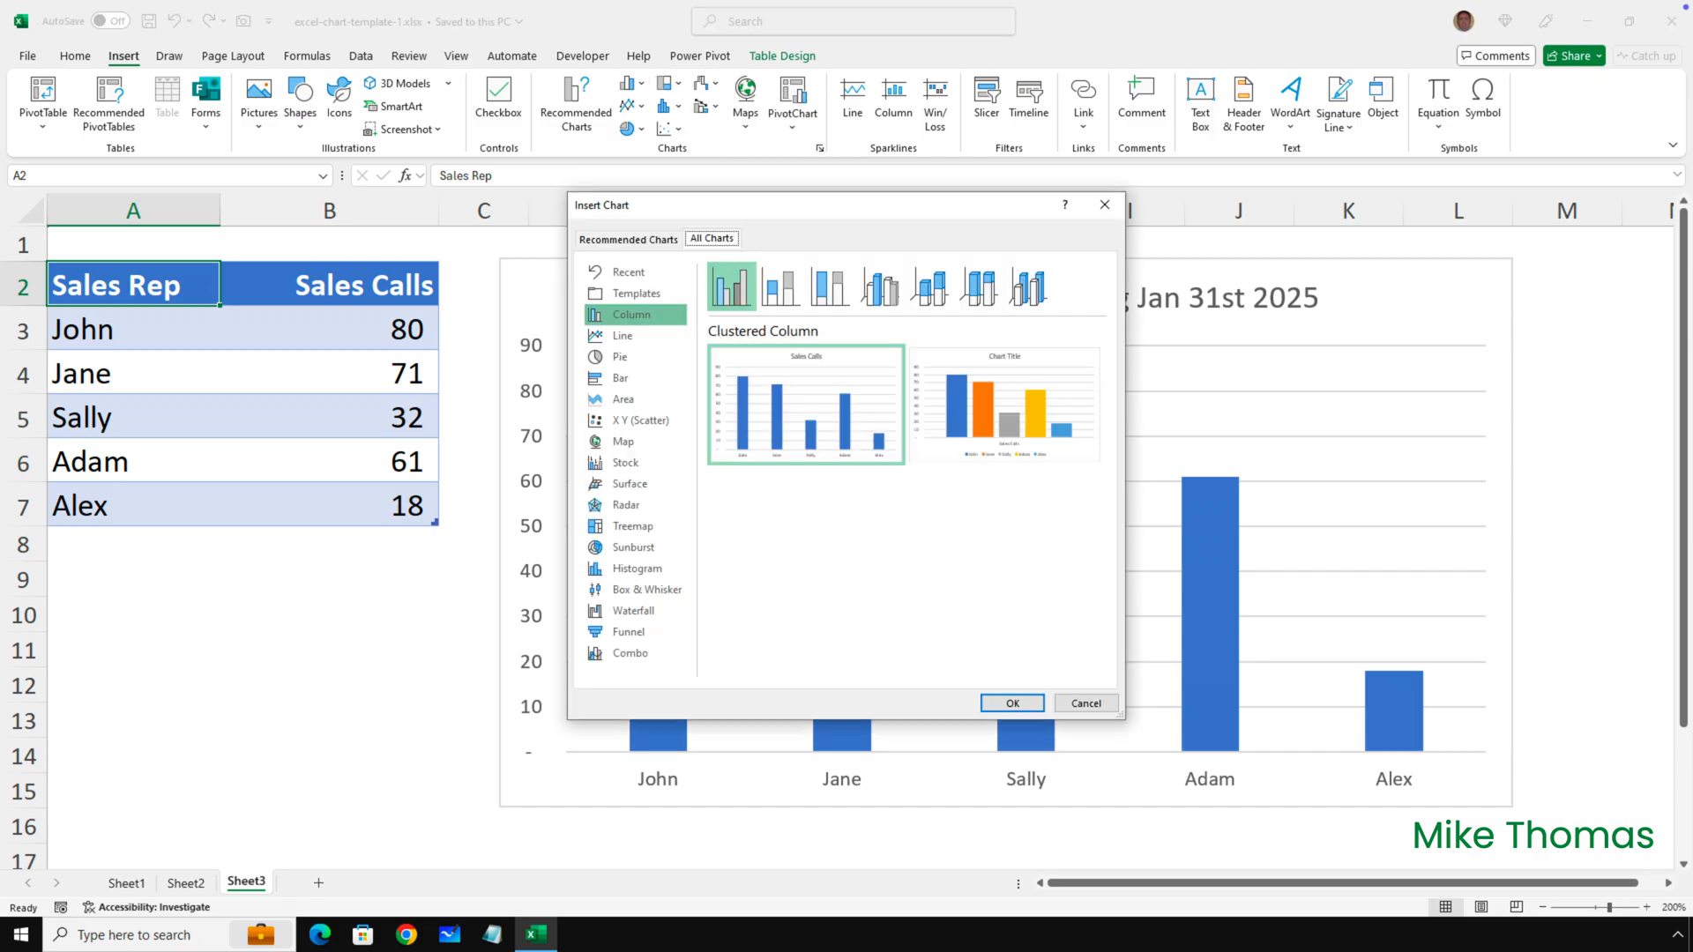
pyautogui.click(636, 292)
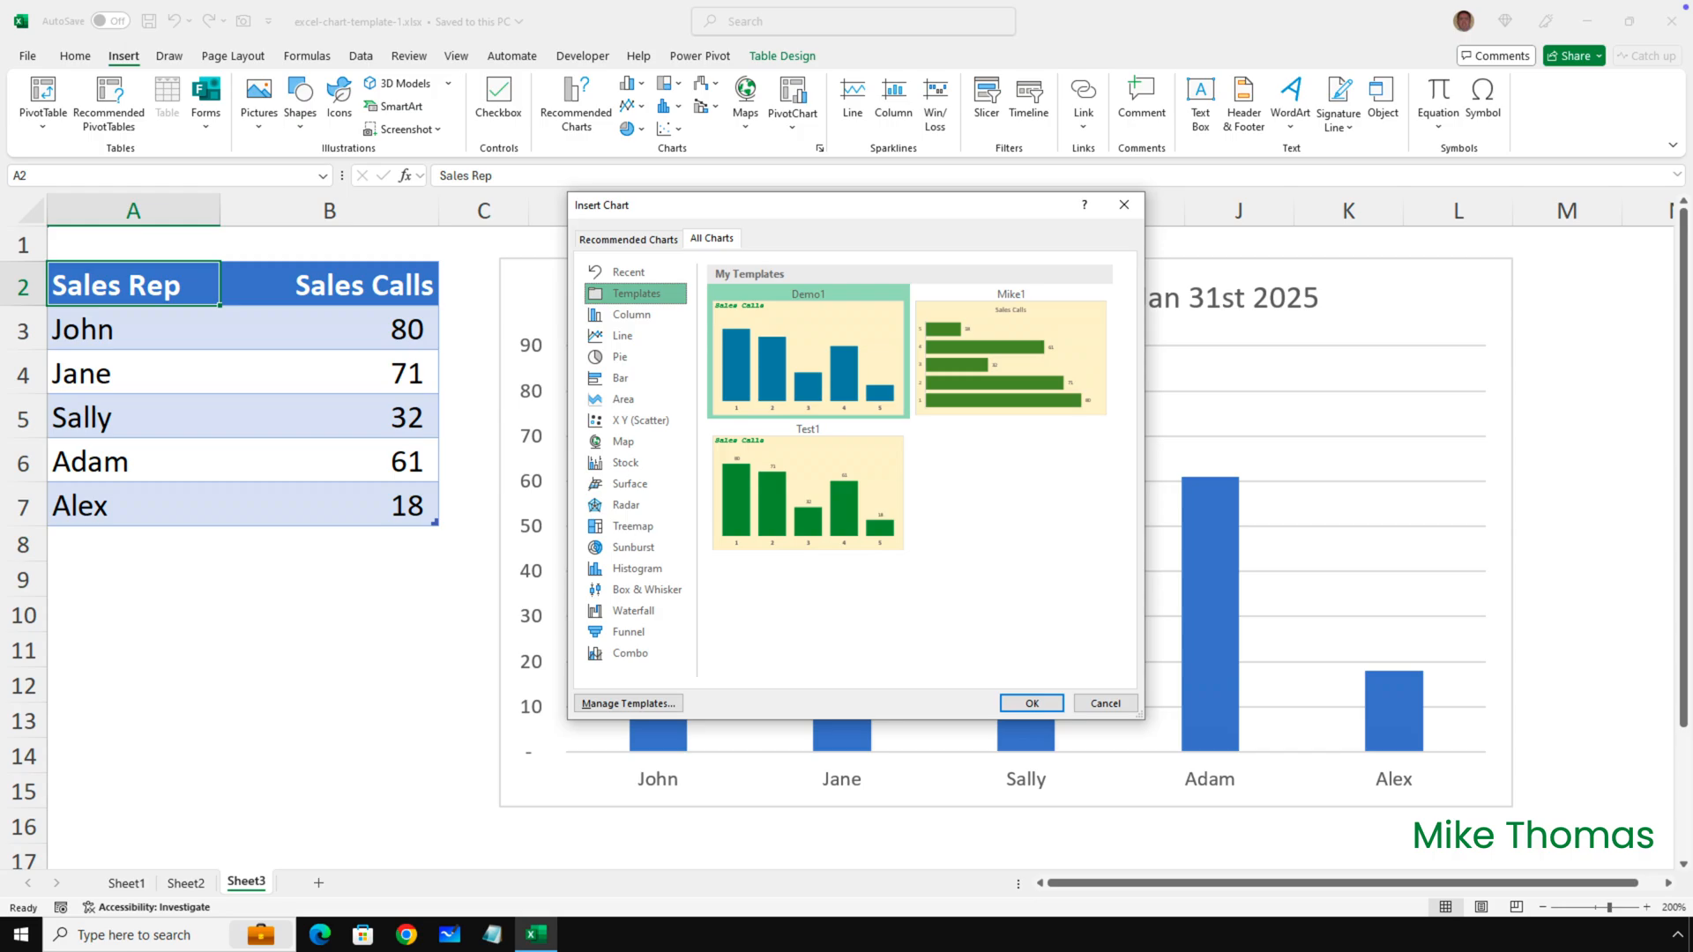
pyautogui.click(1029, 703)
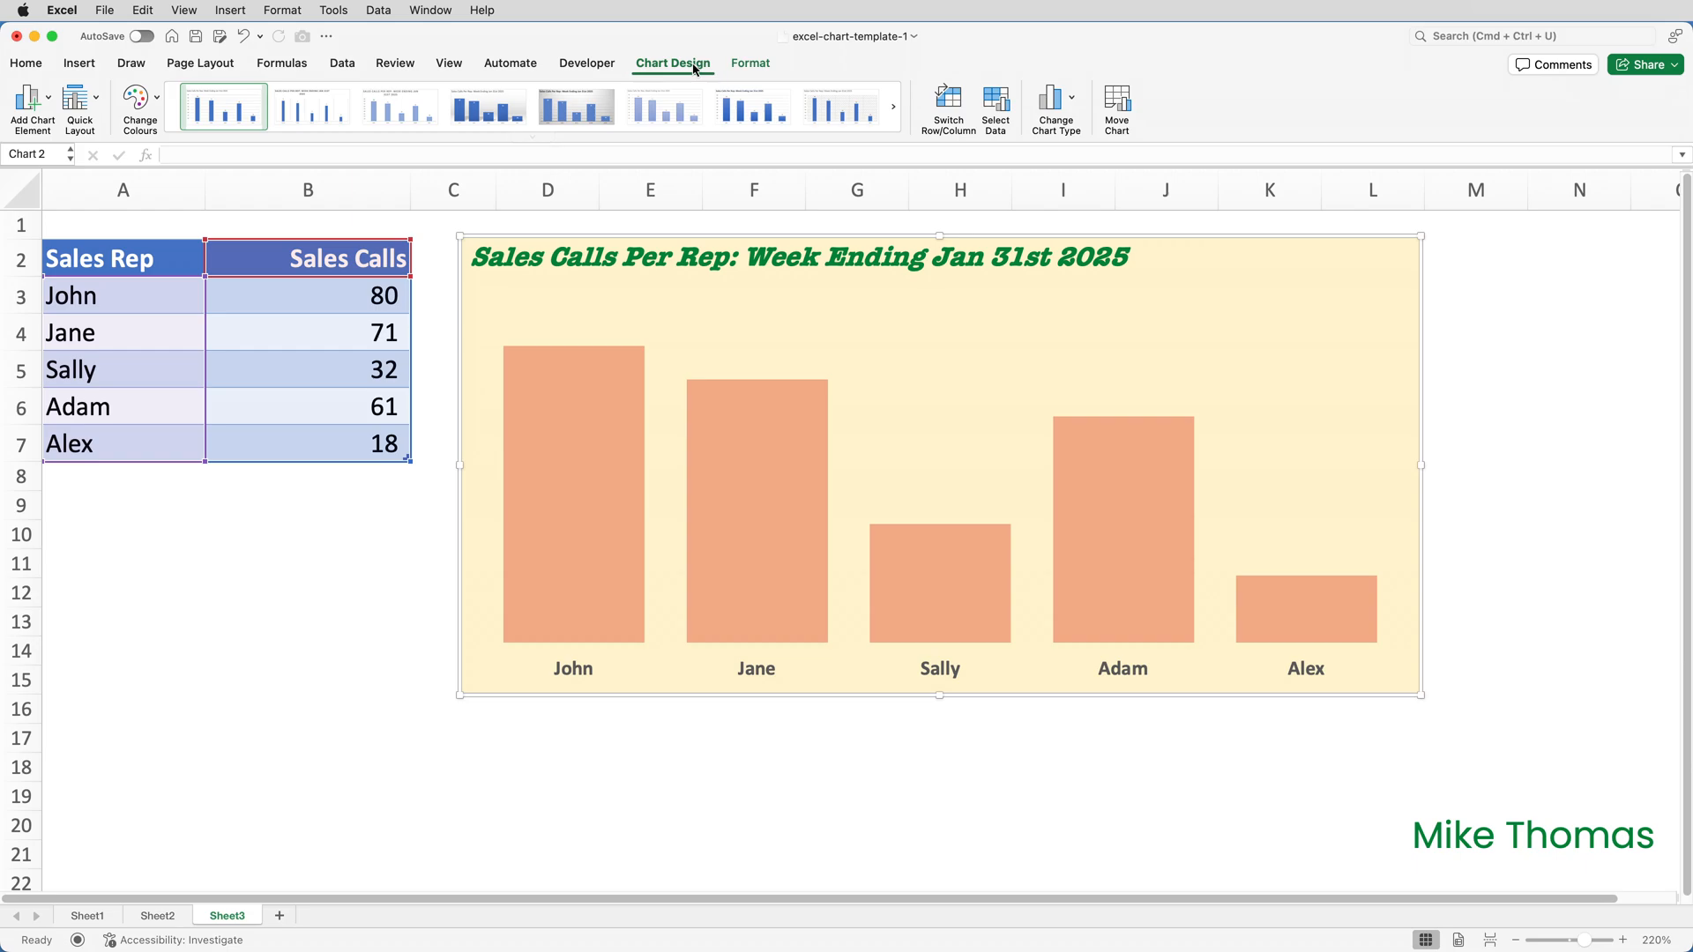
# Open Manage Templates to reach the Charts folder holding Demo1, Mike1 and Test1
pyautogui.click(1050, 102)
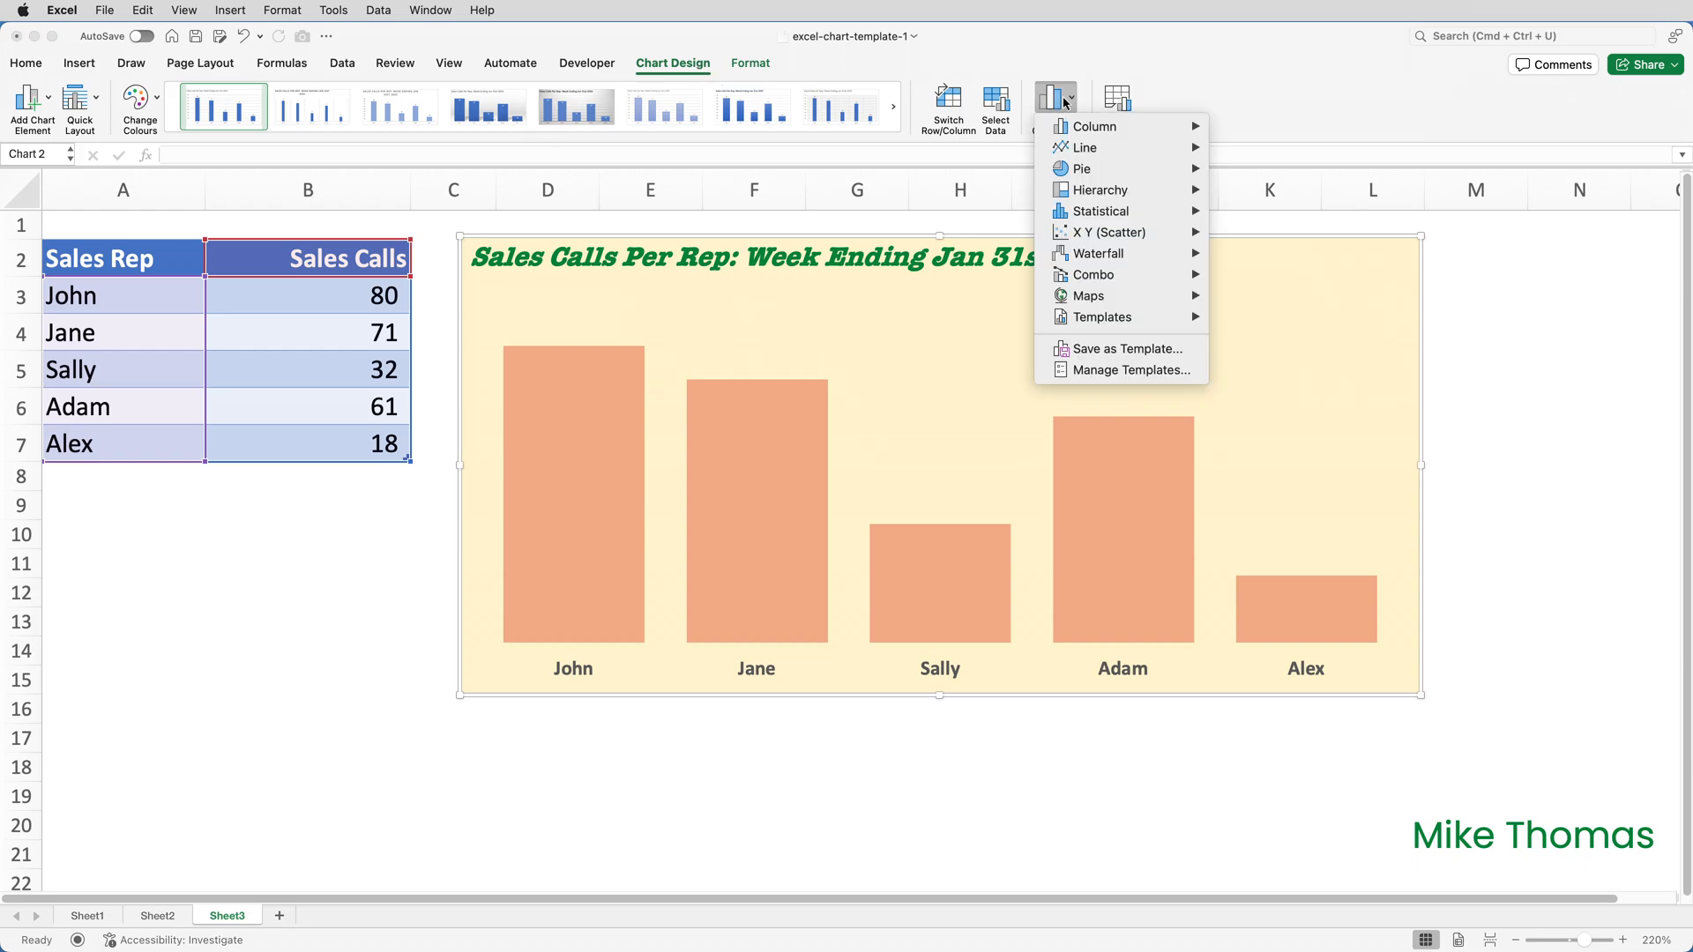
pyautogui.moveTo(1086, 168)
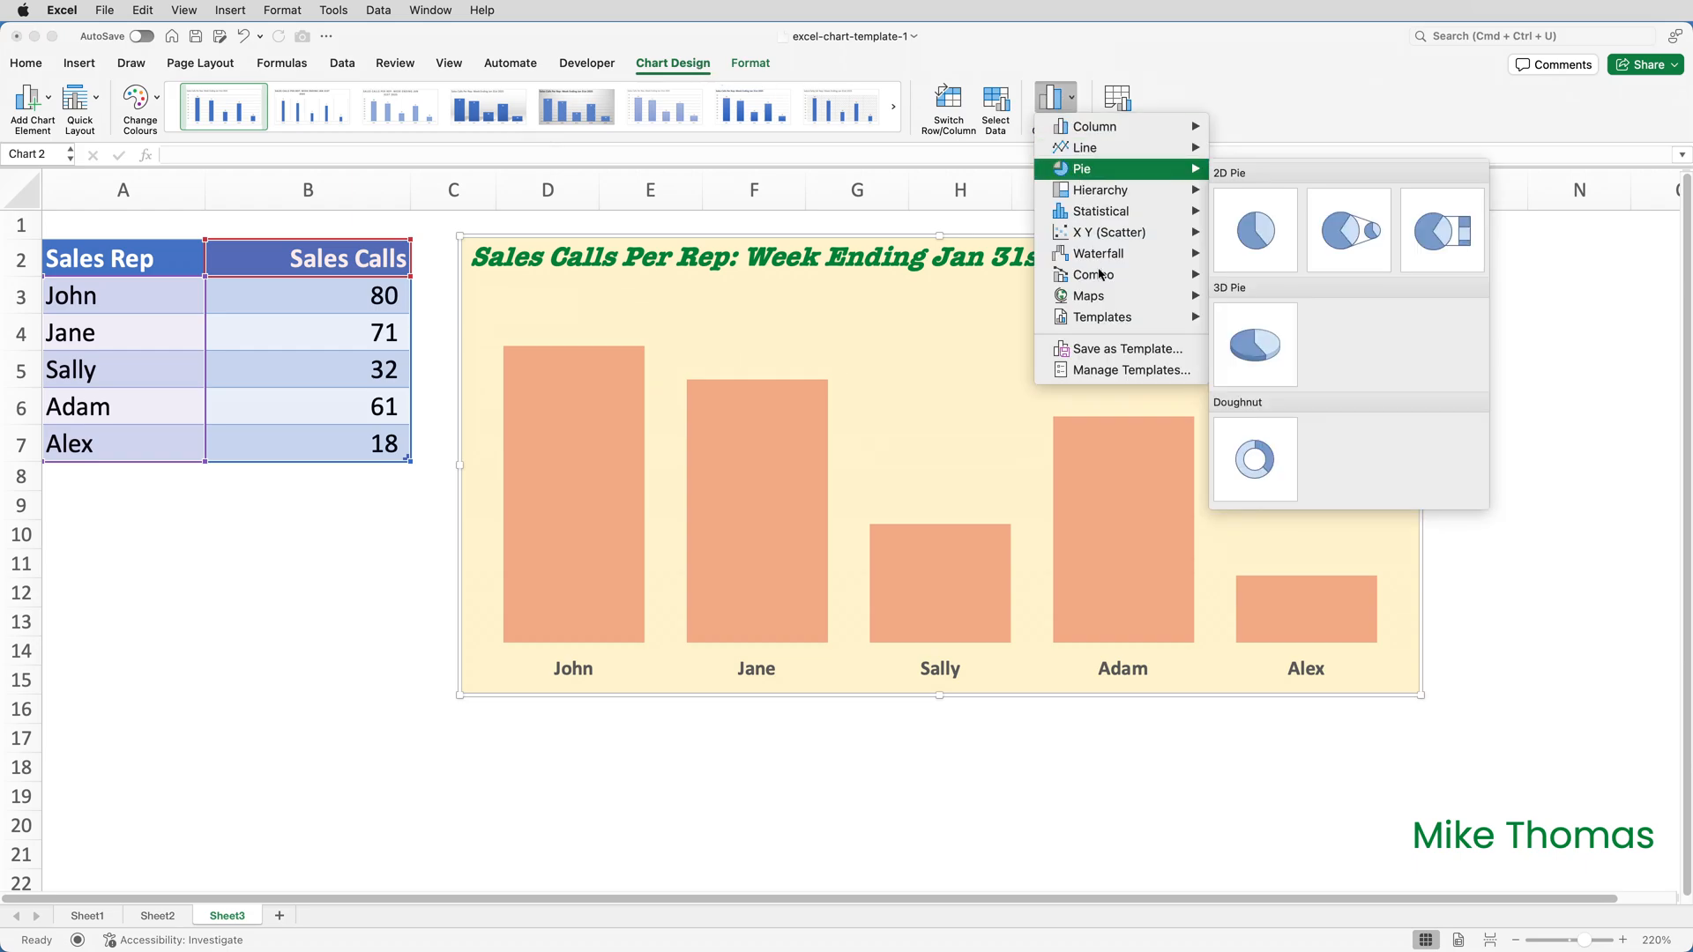
pyautogui.moveTo(1122, 370)
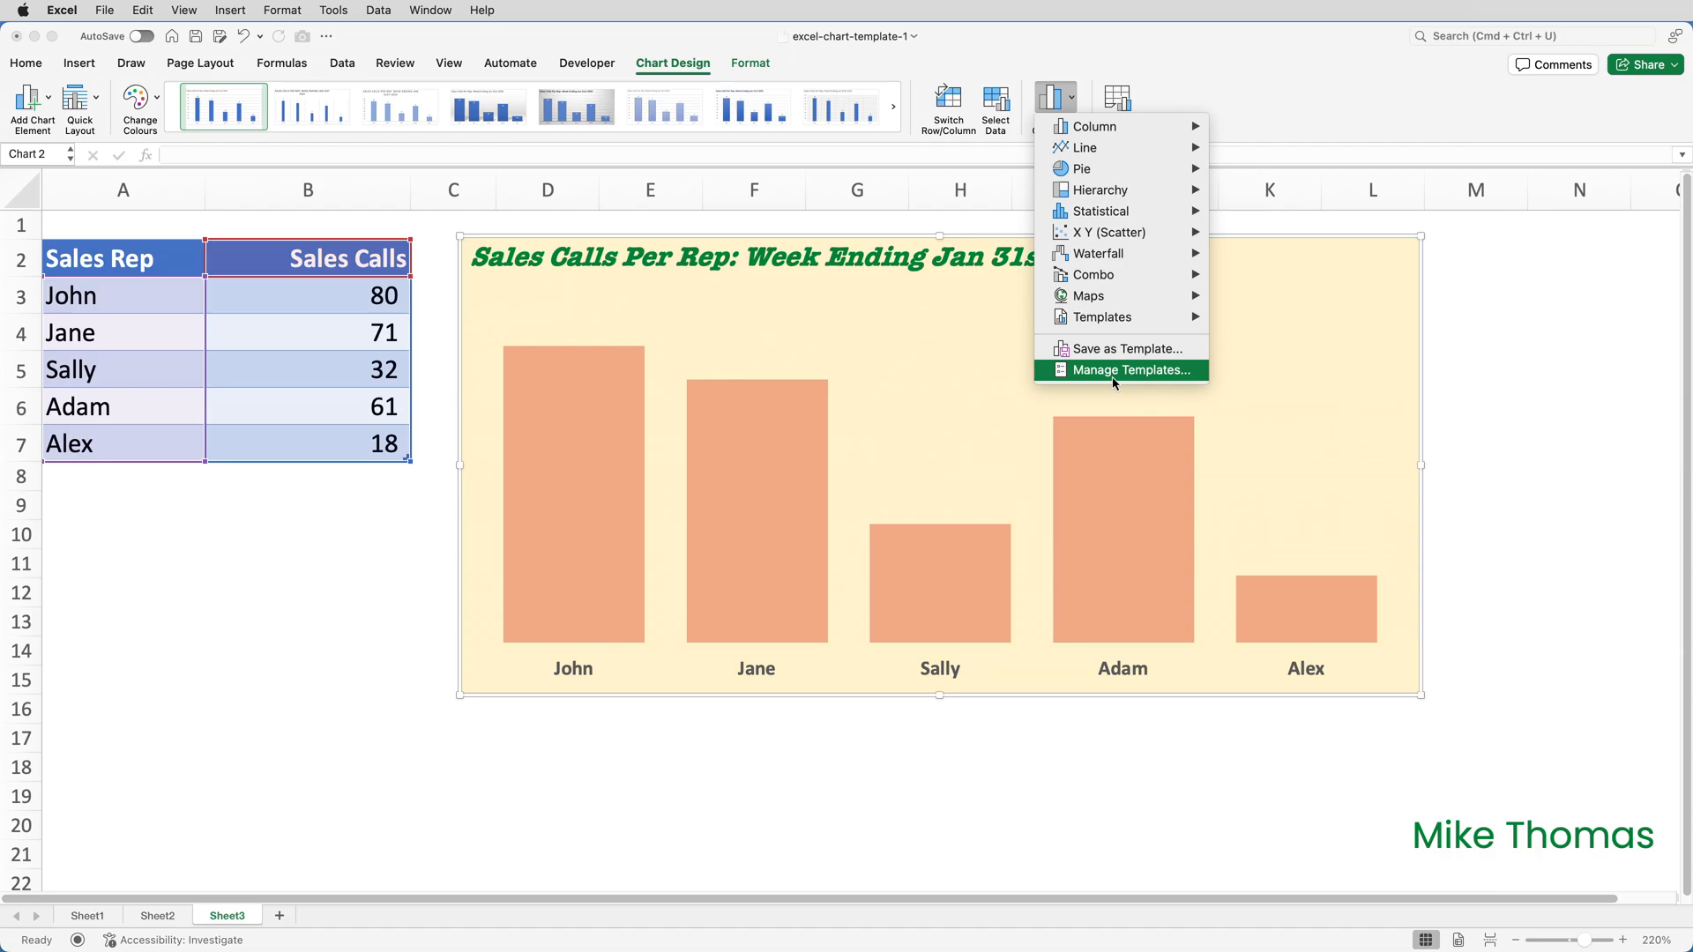
pyautogui.click(1116, 369)
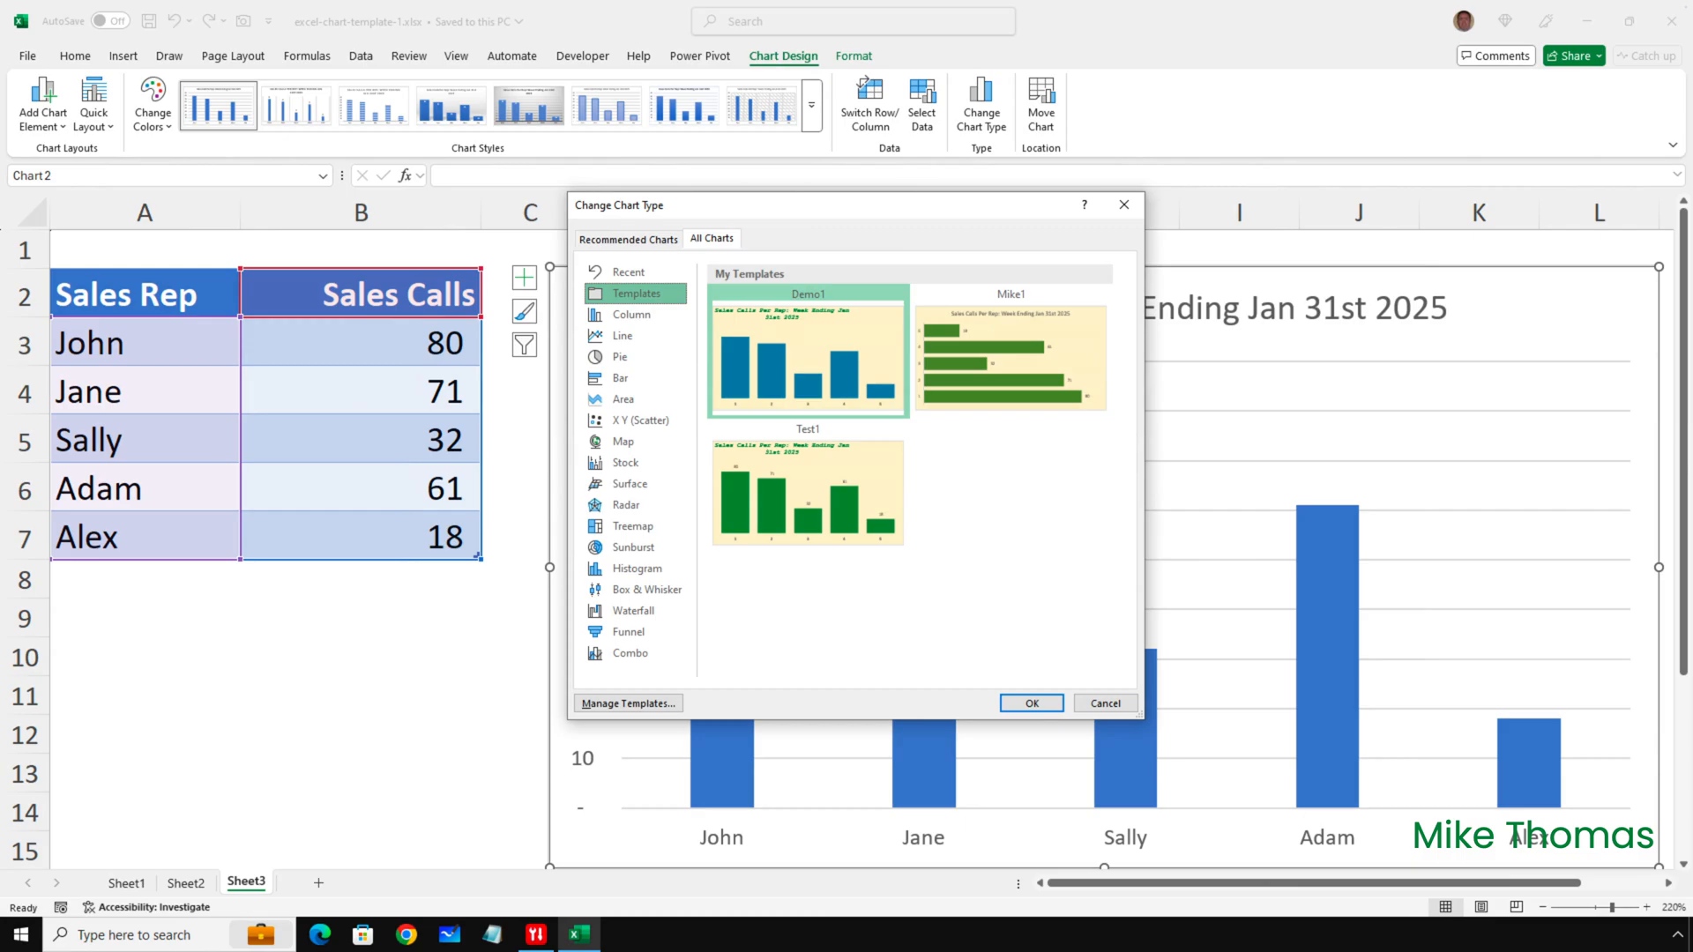
pyautogui.click(626, 703)
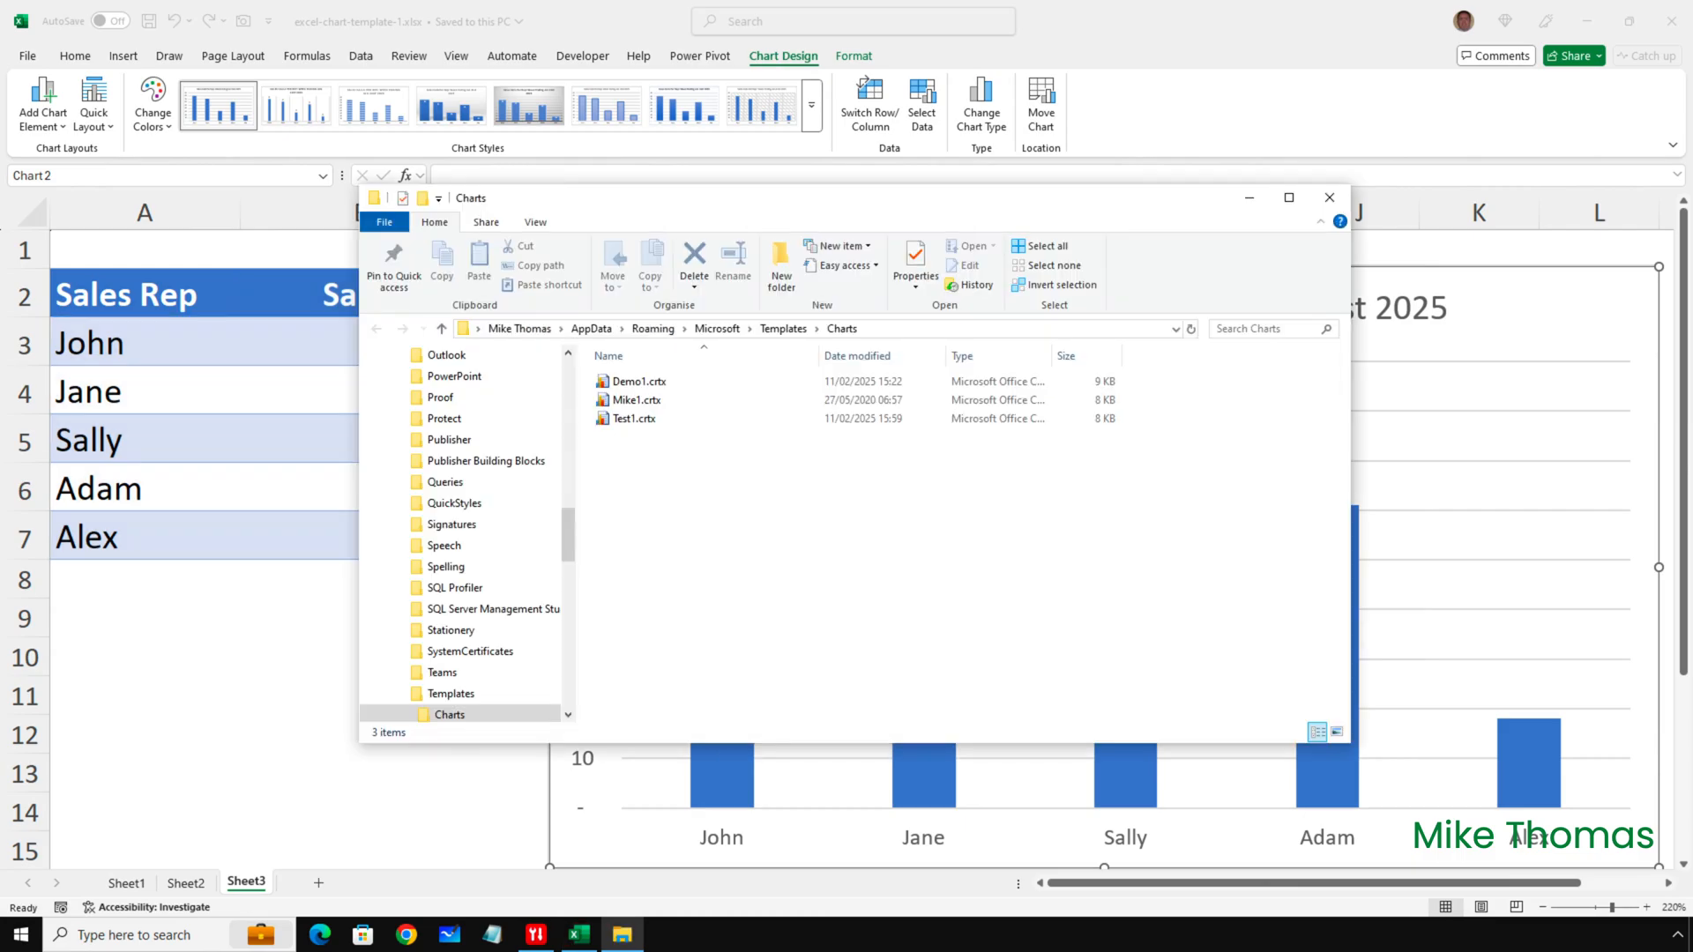